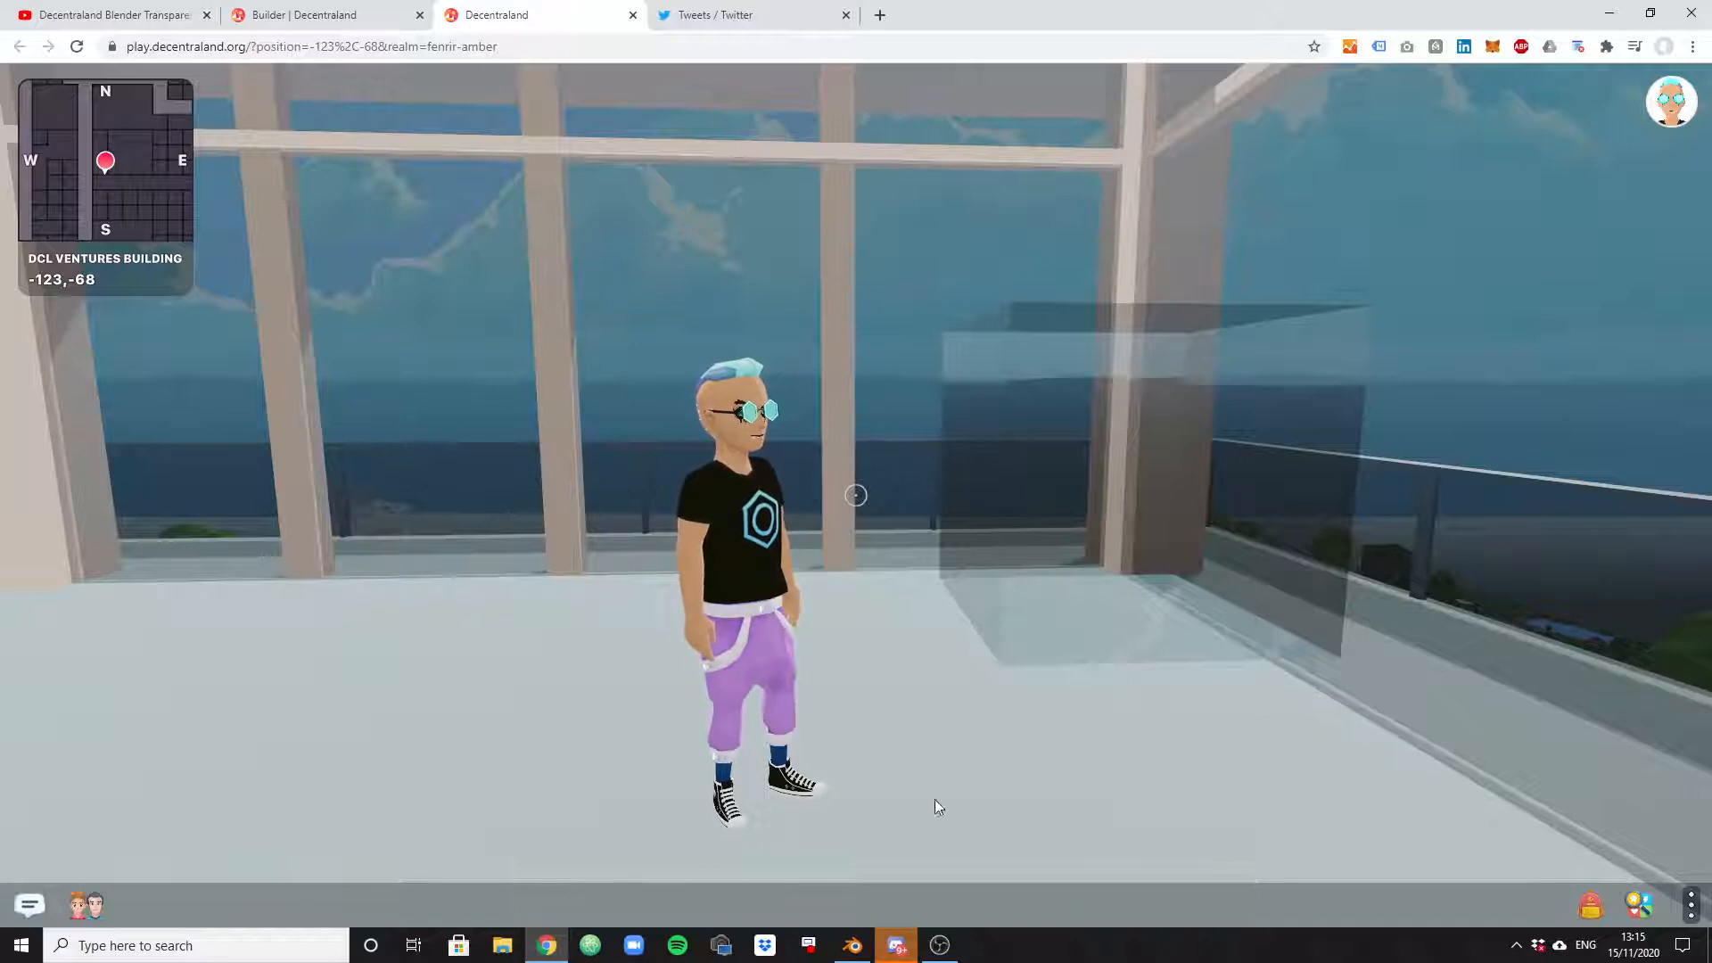
Switch from the Decentraland world to the Blender cube scene, glance back, then return
left_click(852, 945)
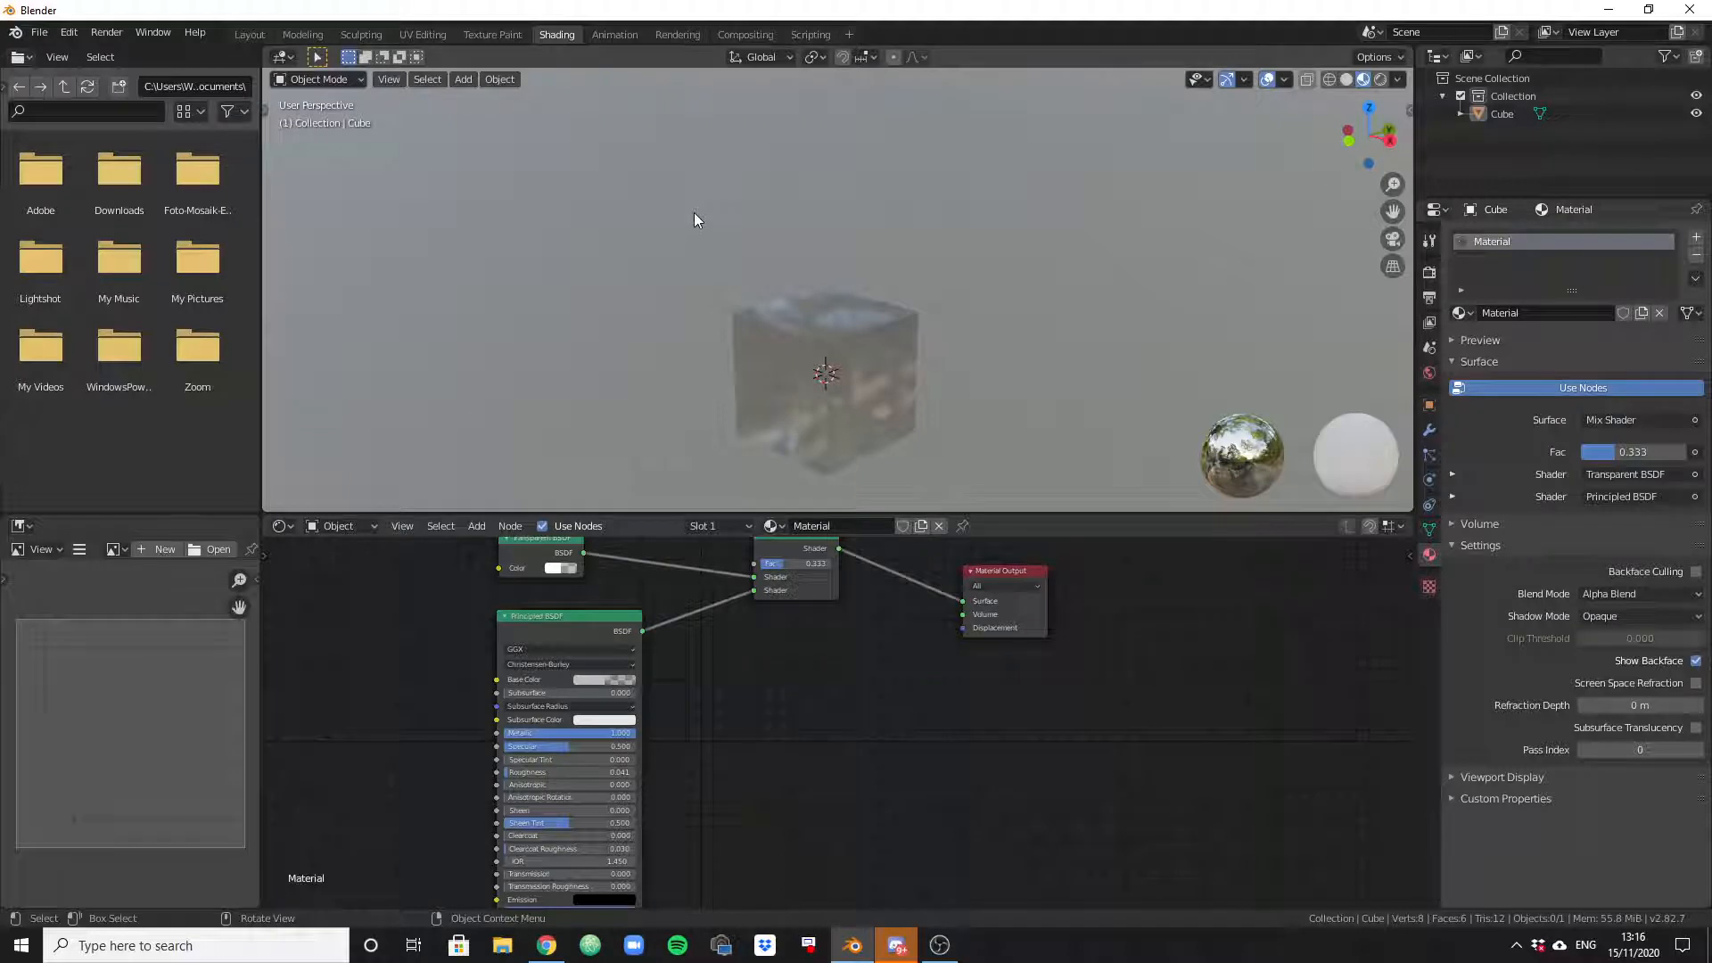
mouse_move(892, 418)
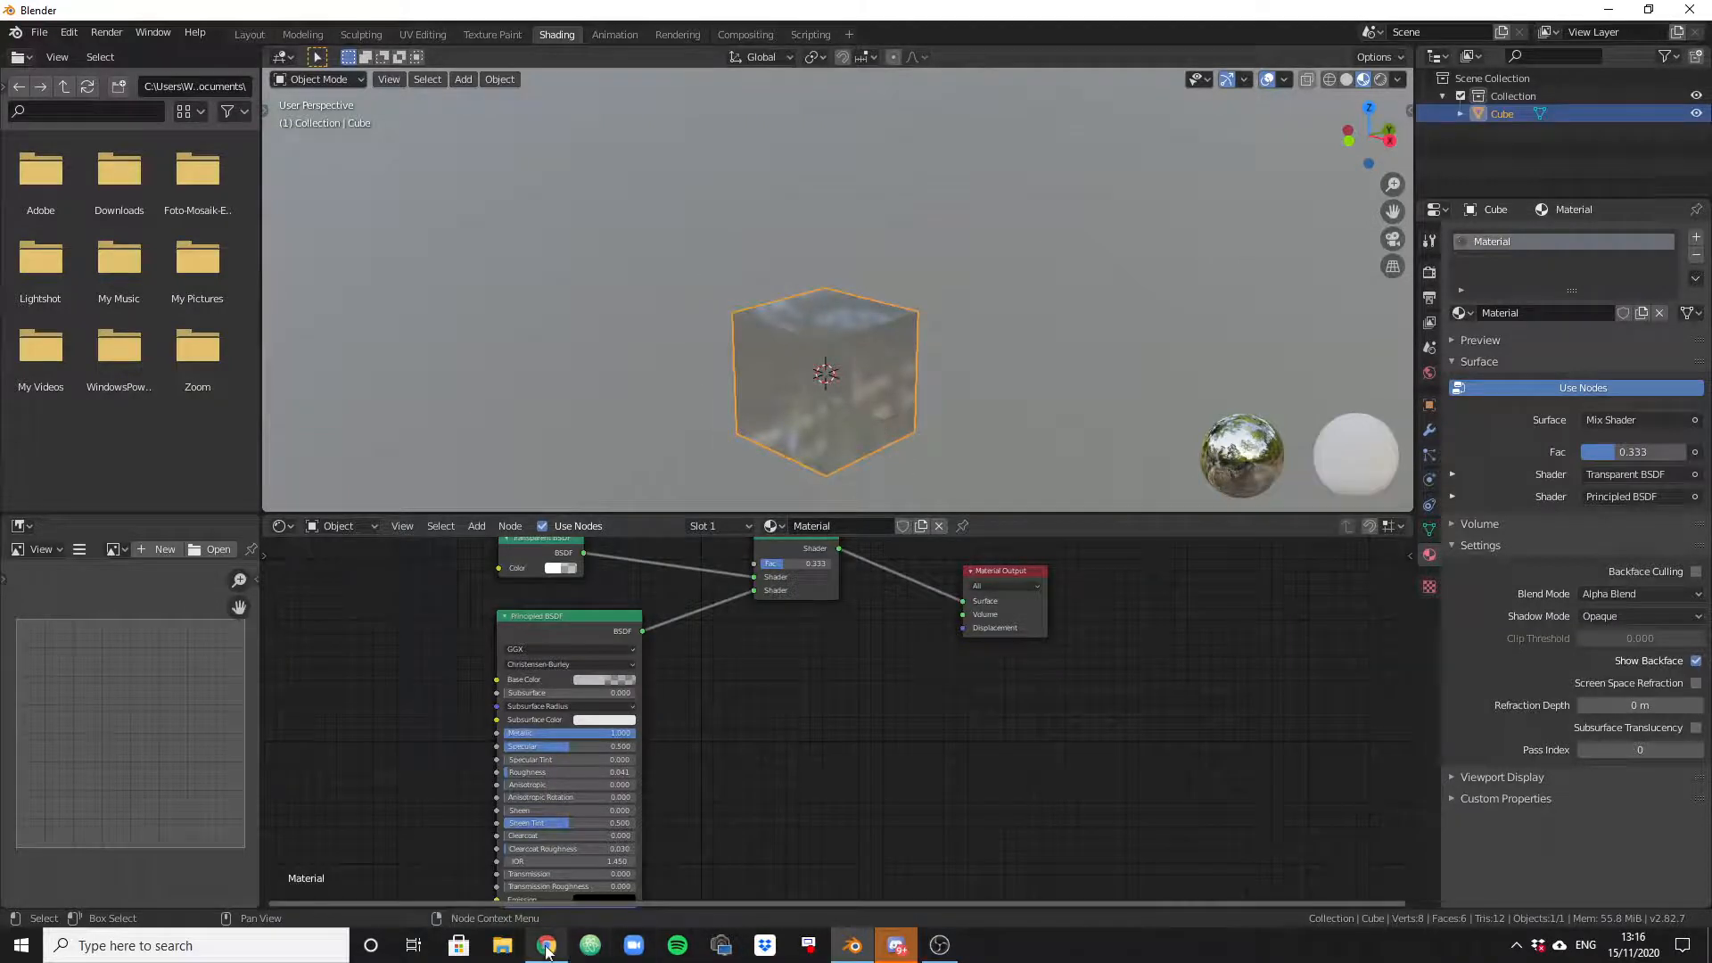
left_click(546, 945)
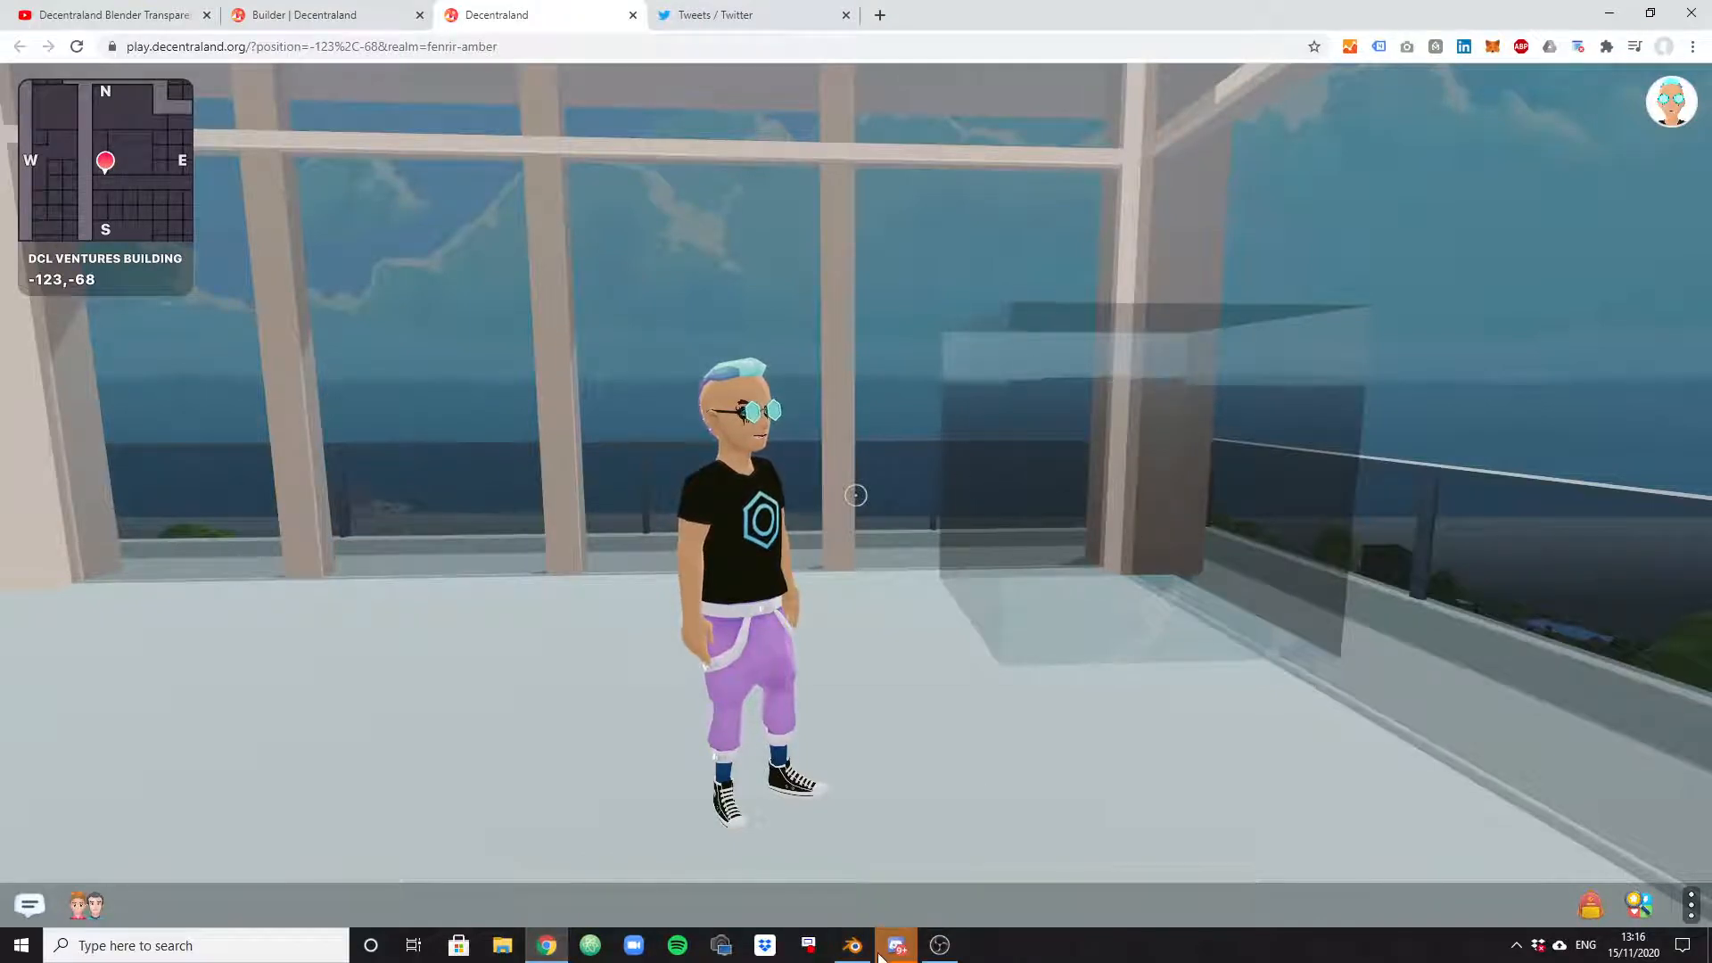
left_click(851, 945)
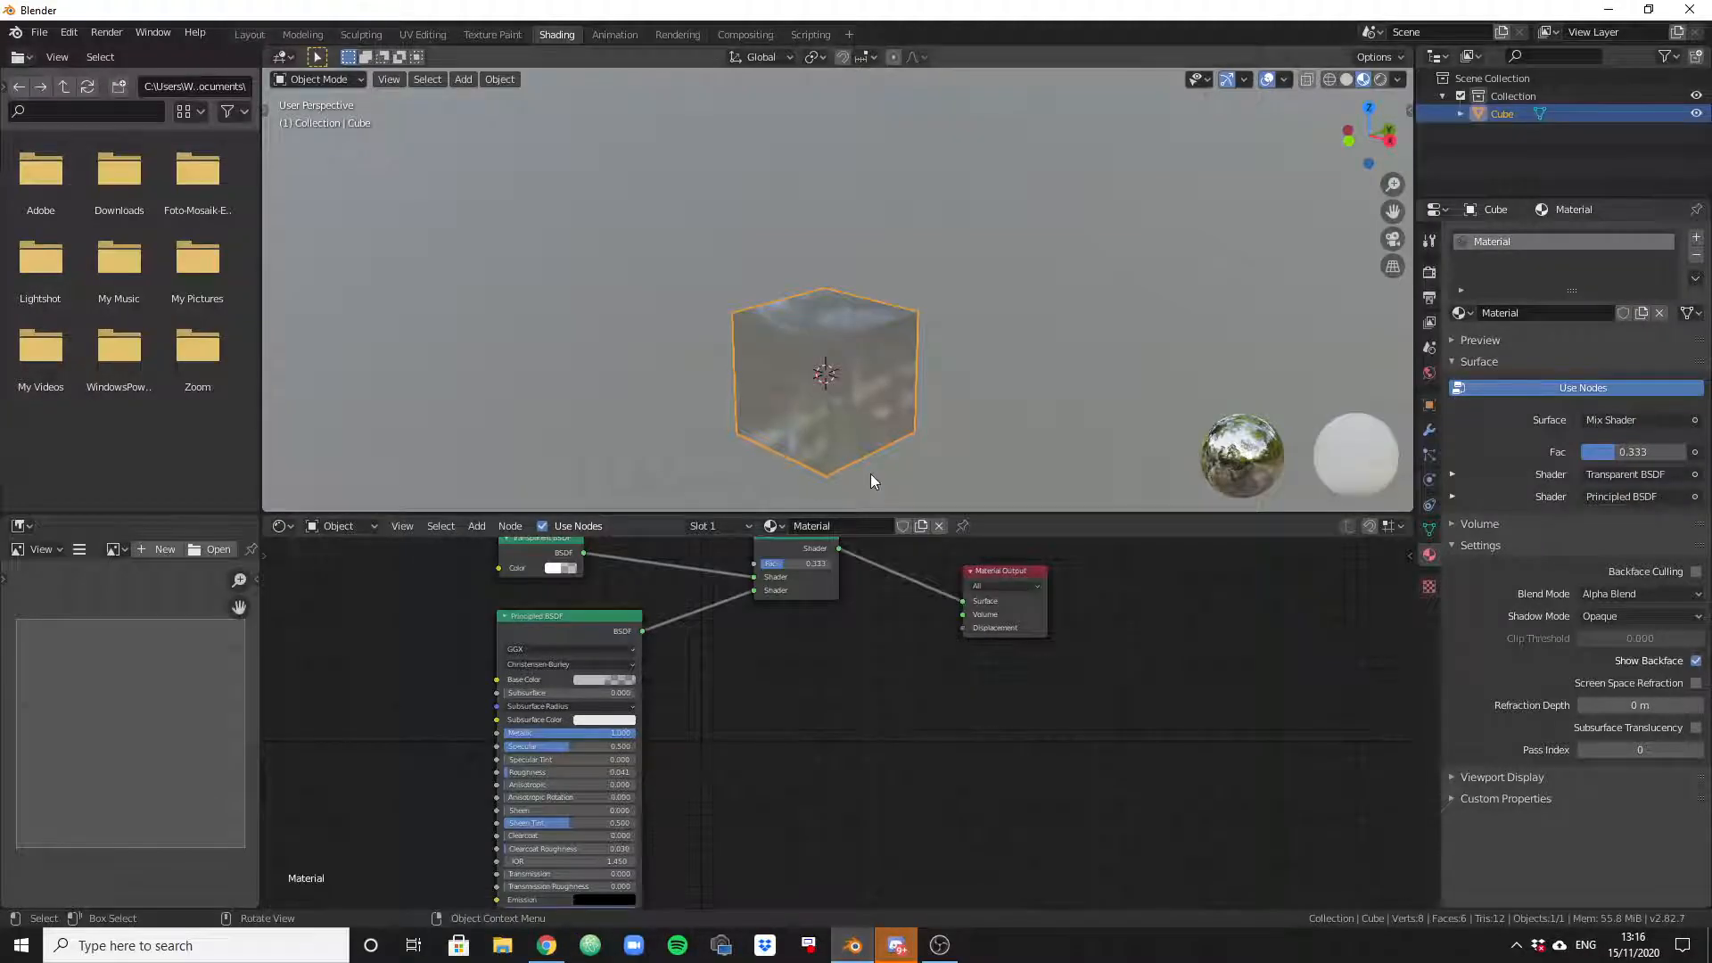
mouse_move(711, 389)
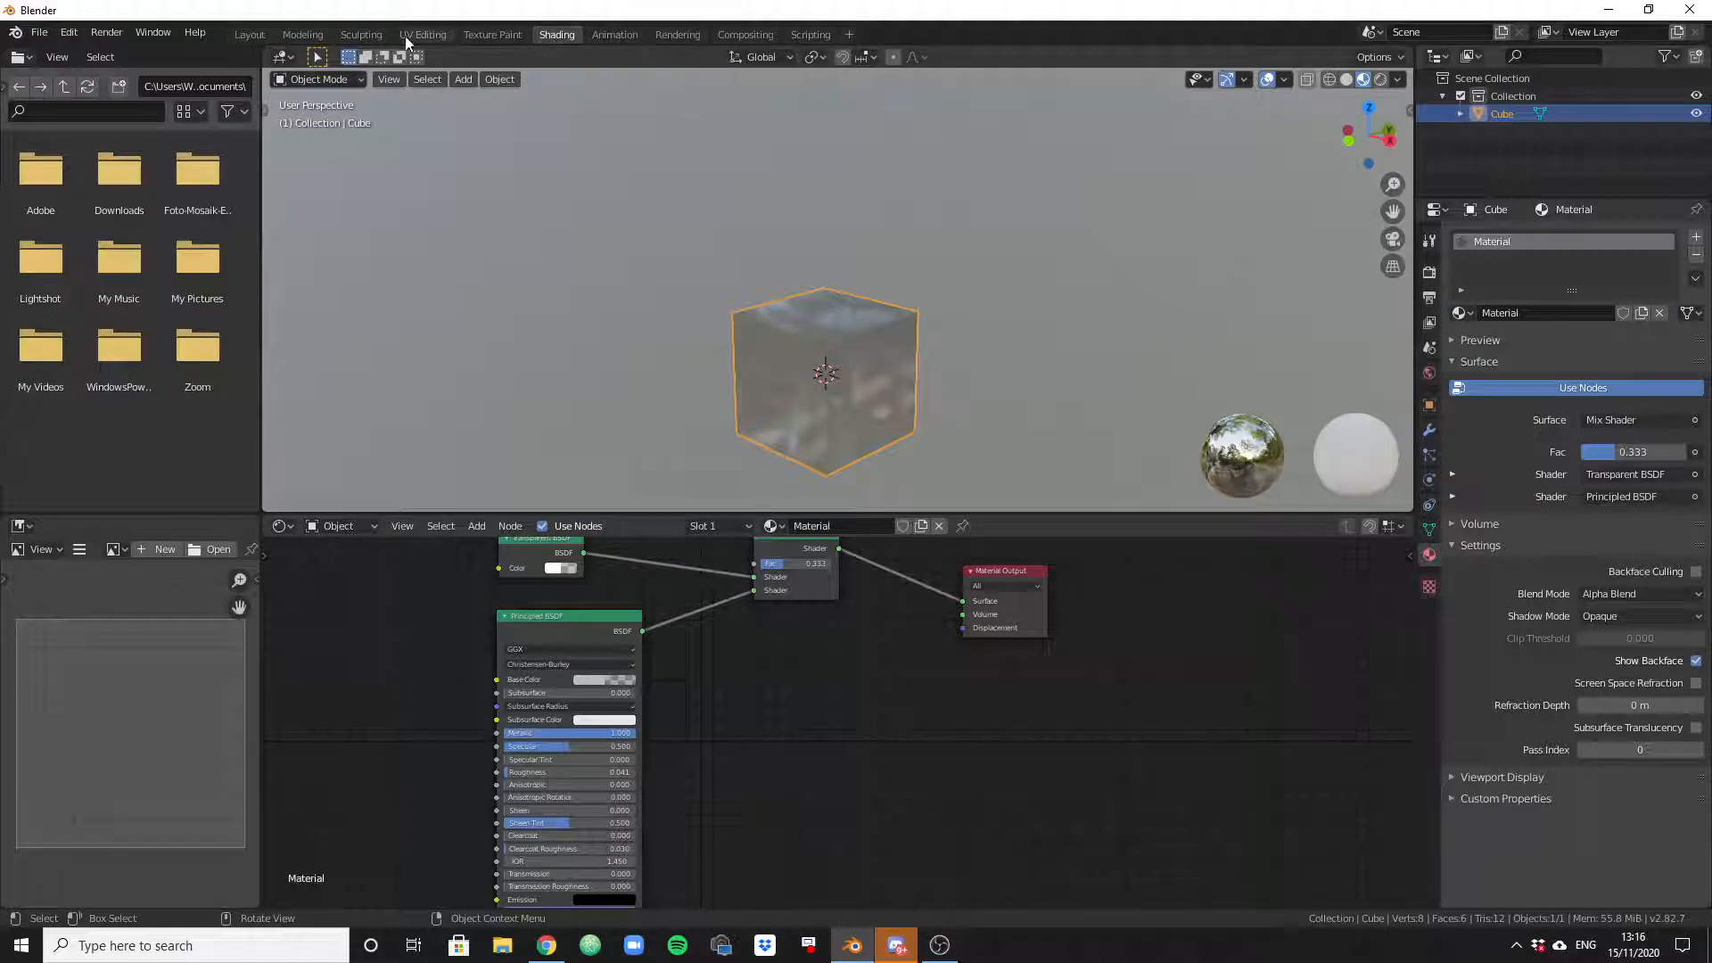
Visit Layout, orbit the cube, check File and Shading, then settle on Modeling
left_click(249, 34)
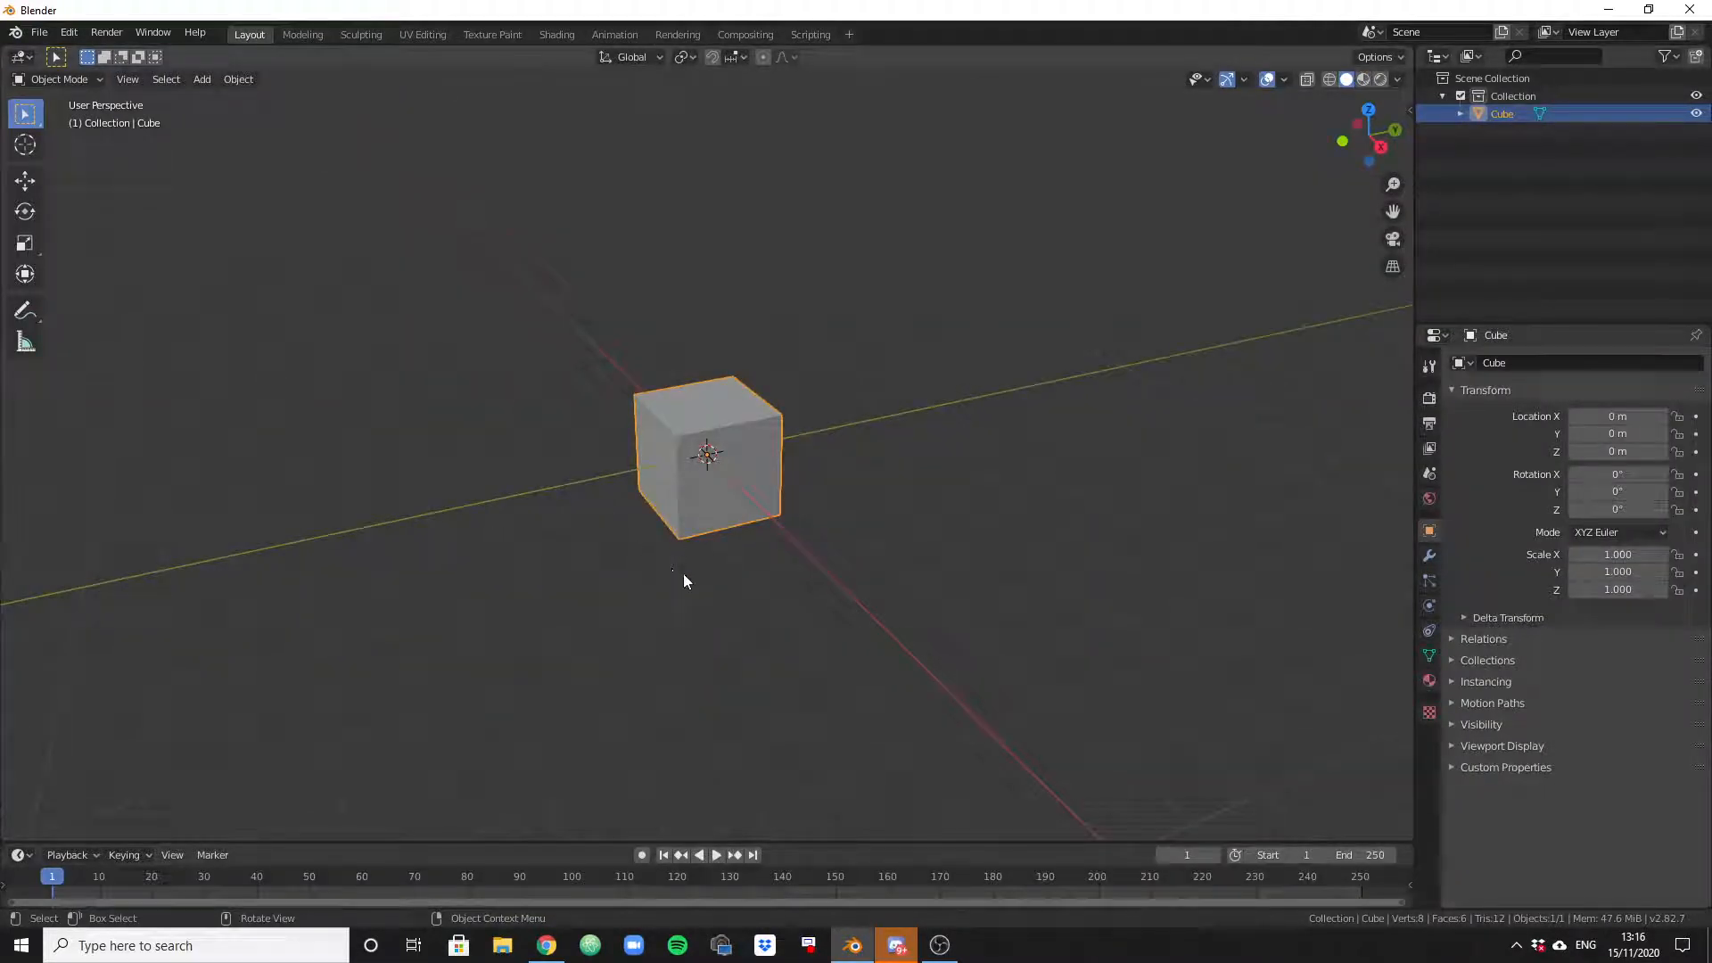
left_click_drag(685, 583, 699, 554)
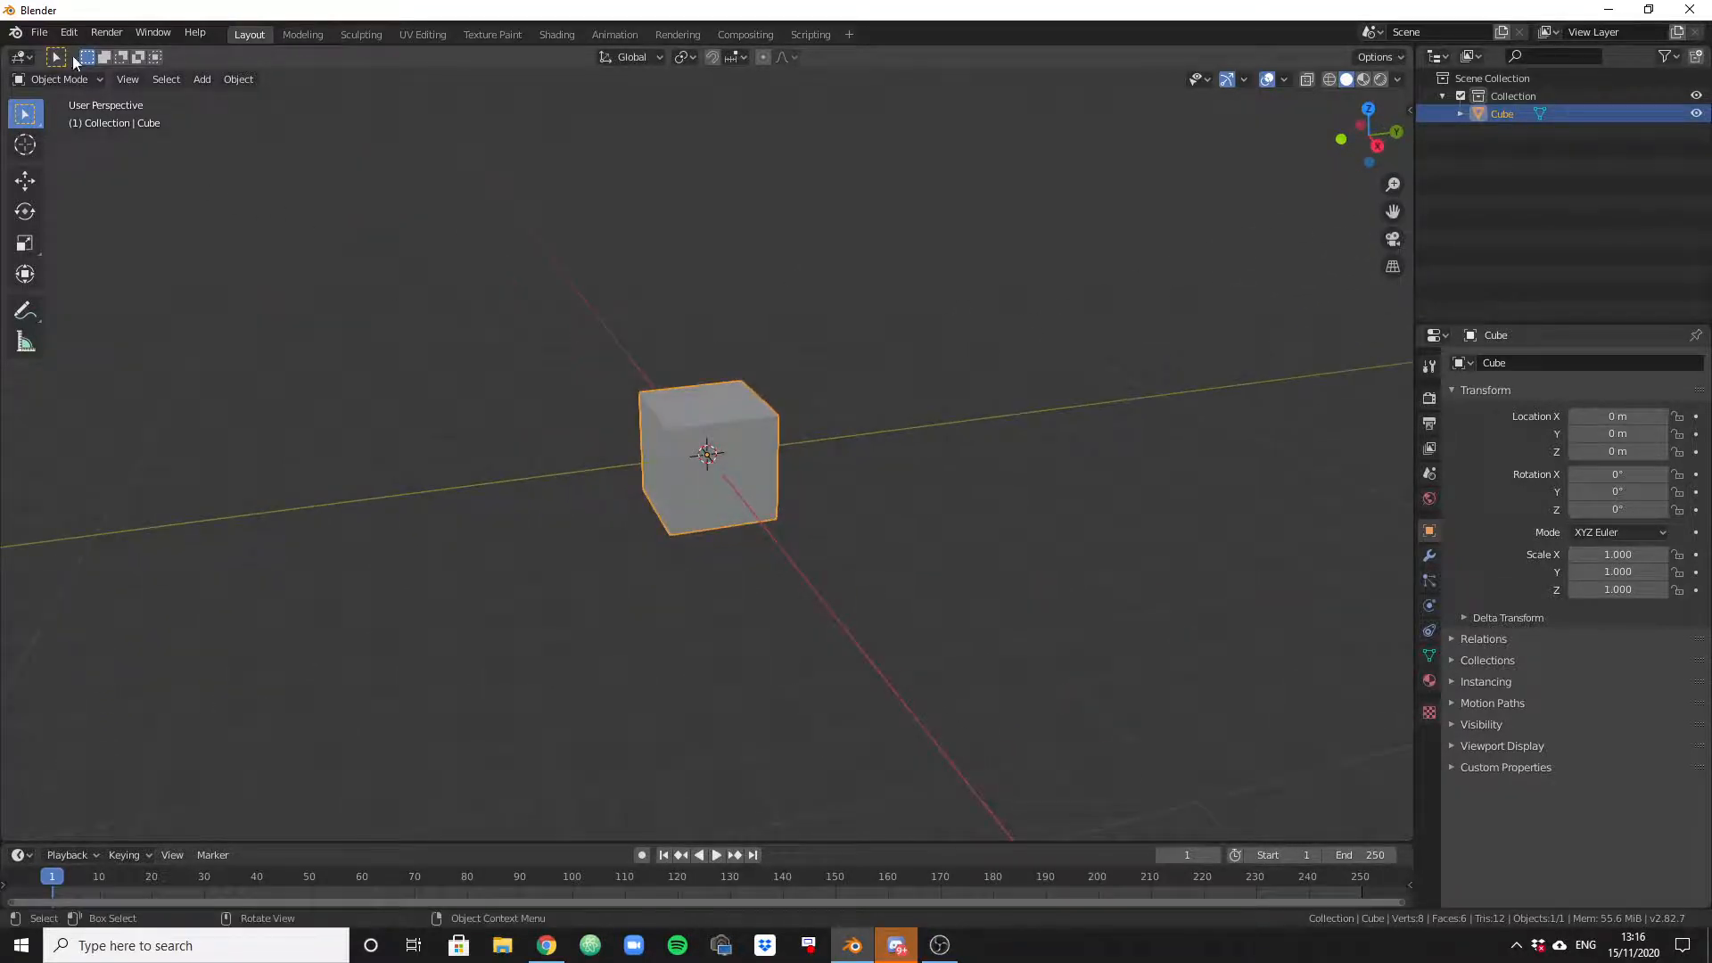
left_click(38, 33)
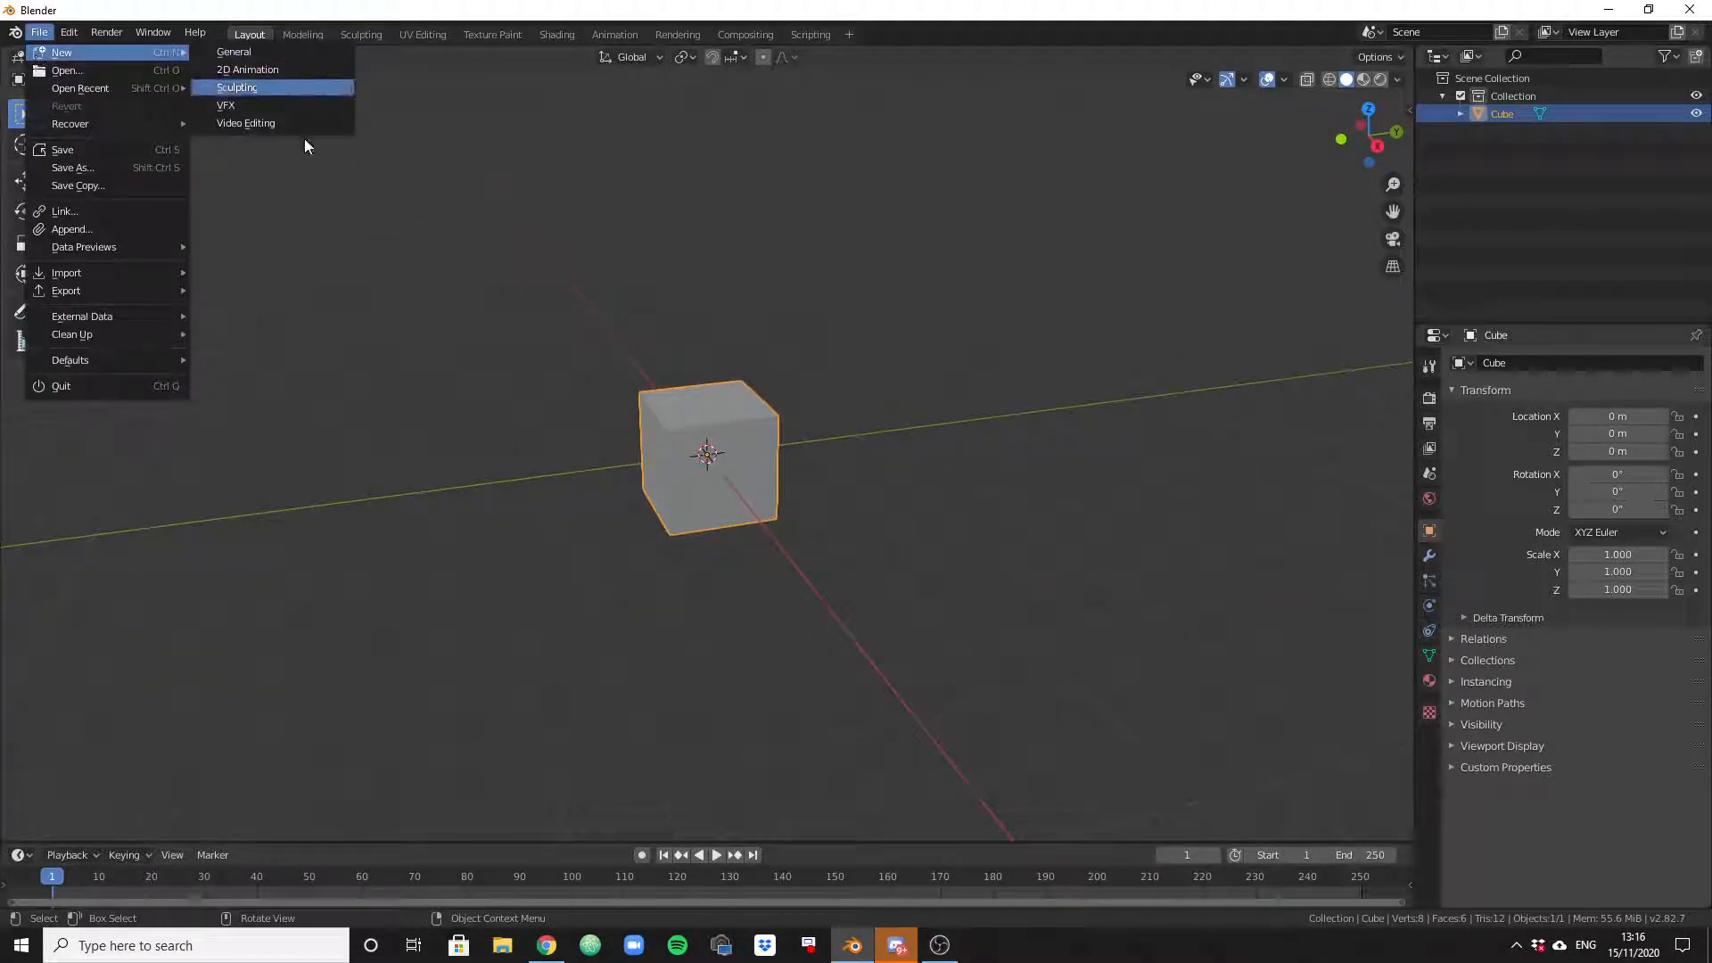
left_click(556, 35)
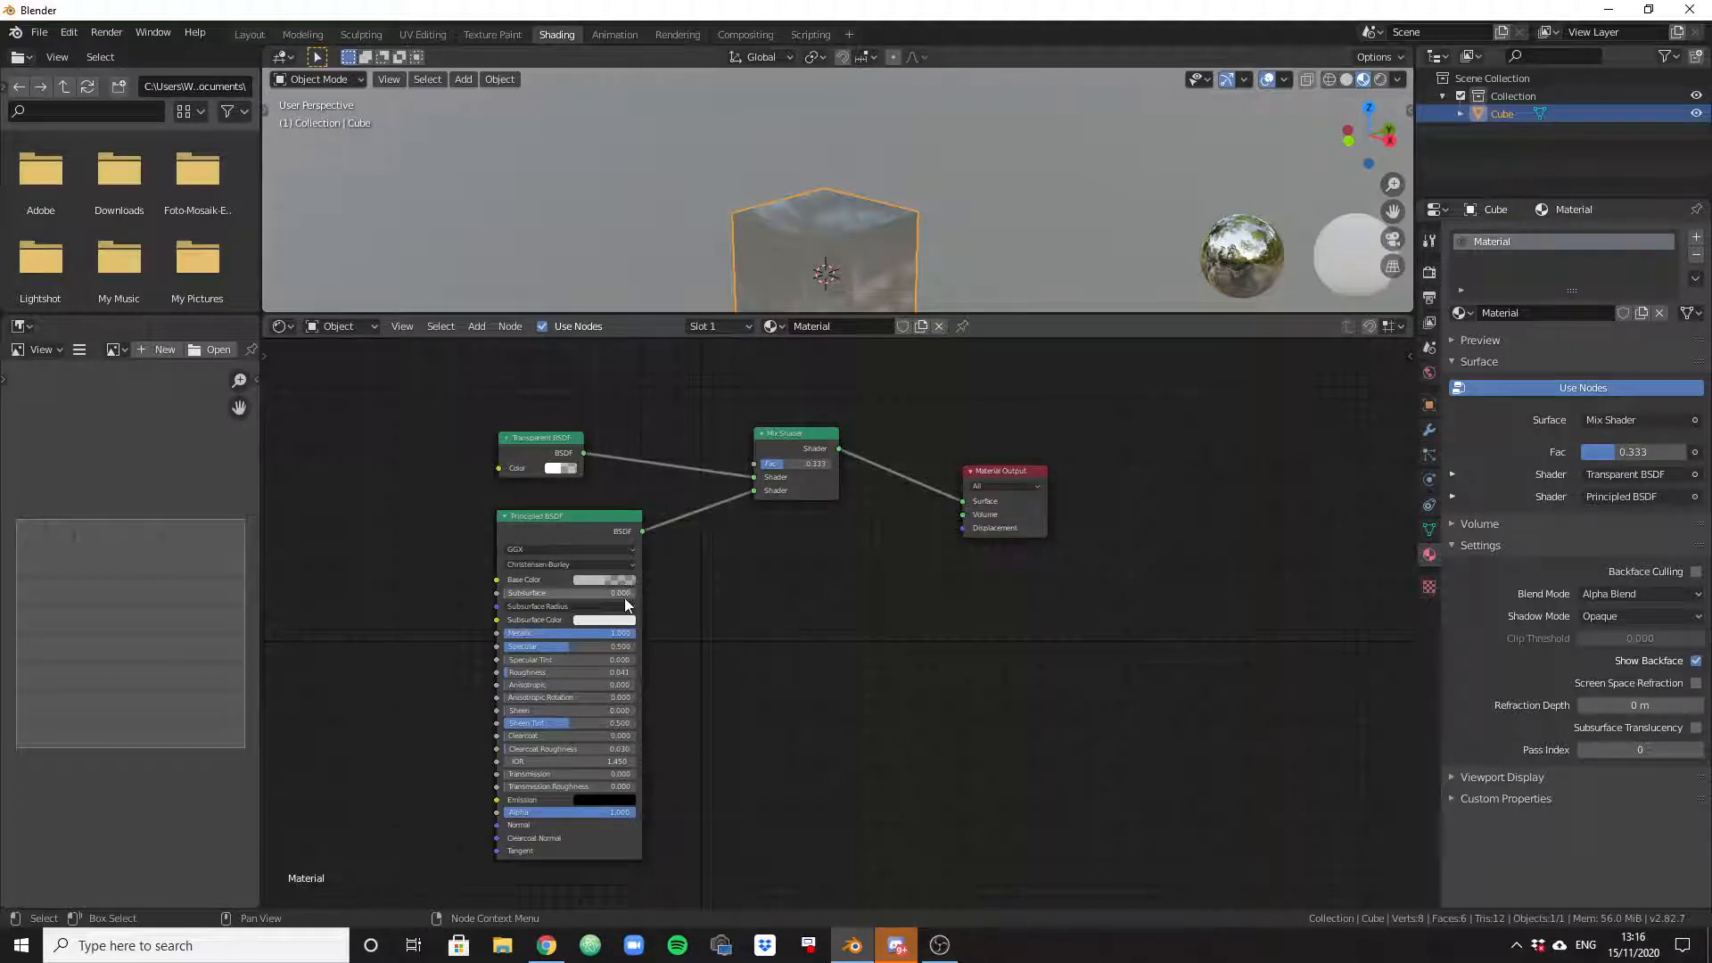
mouse_move(628, 606)
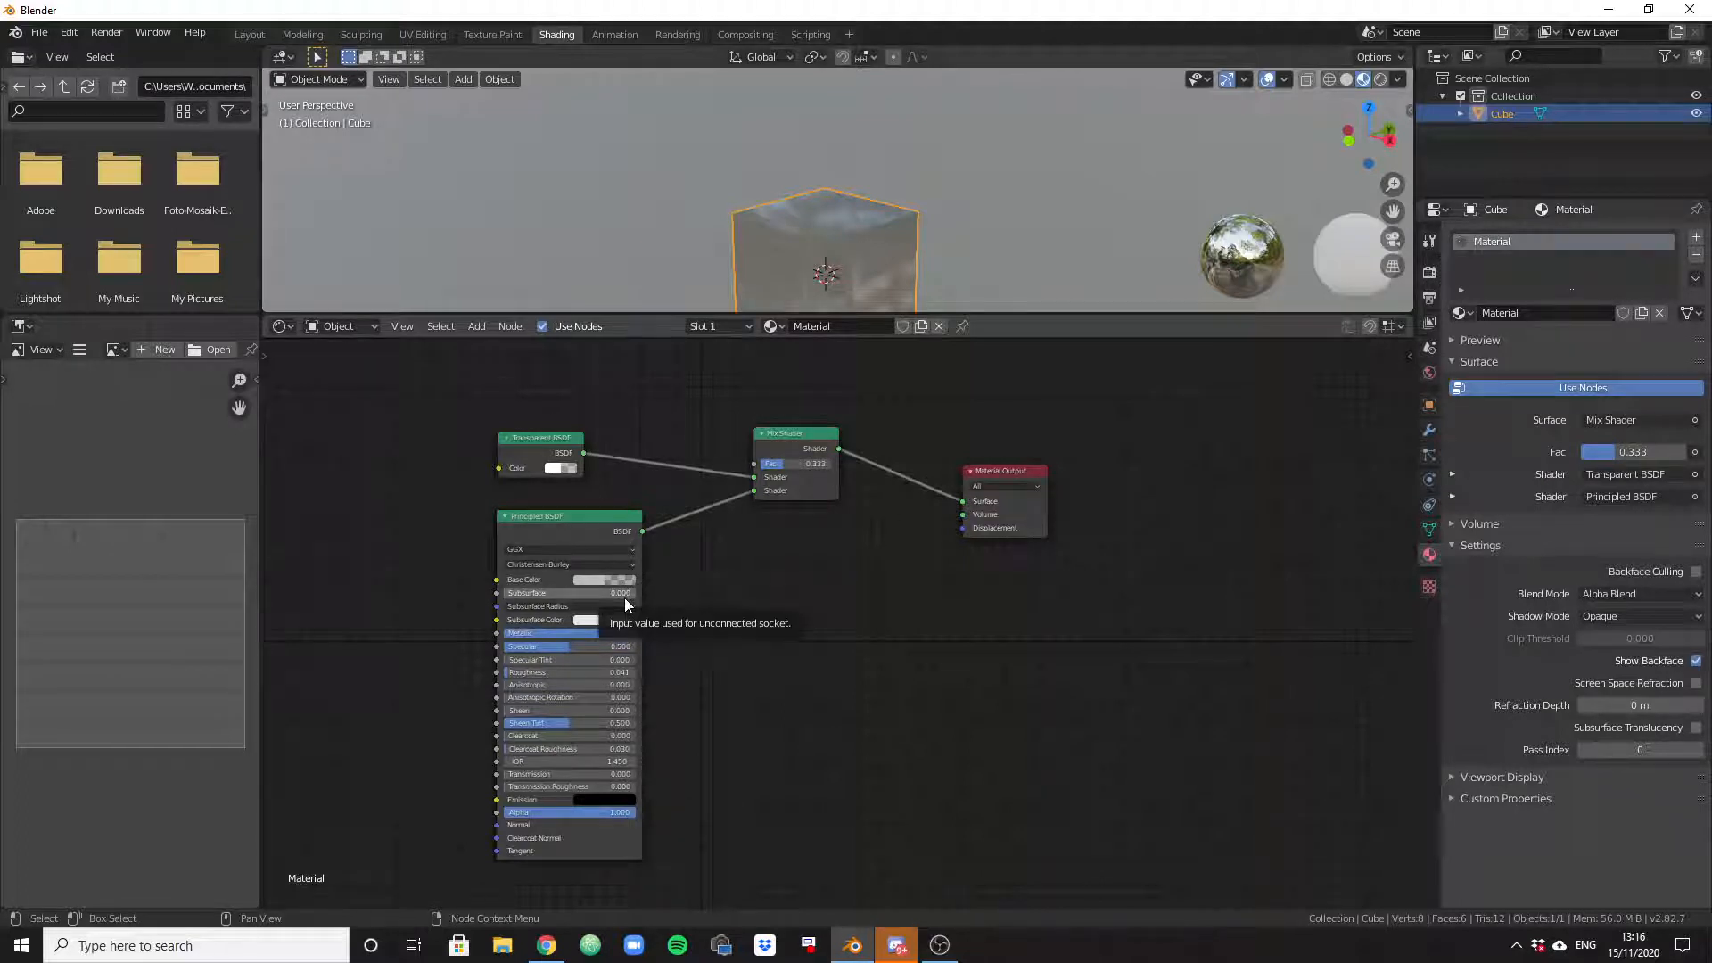
mouse_move(679, 607)
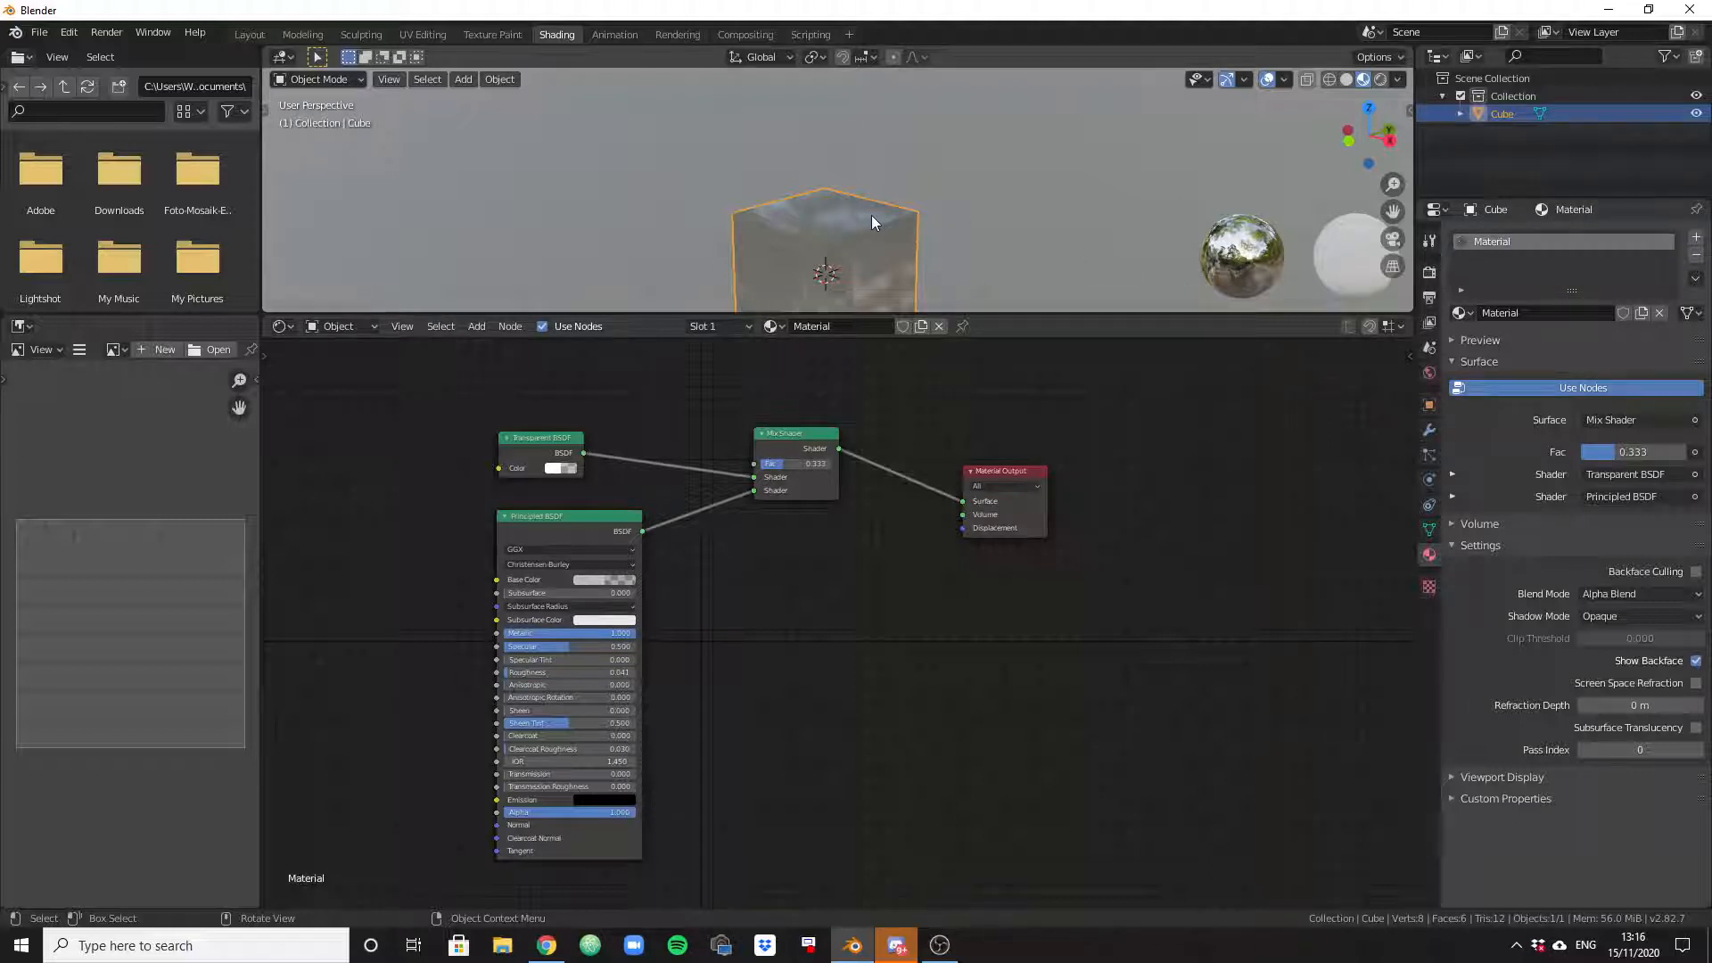
mouse_move(749, 275)
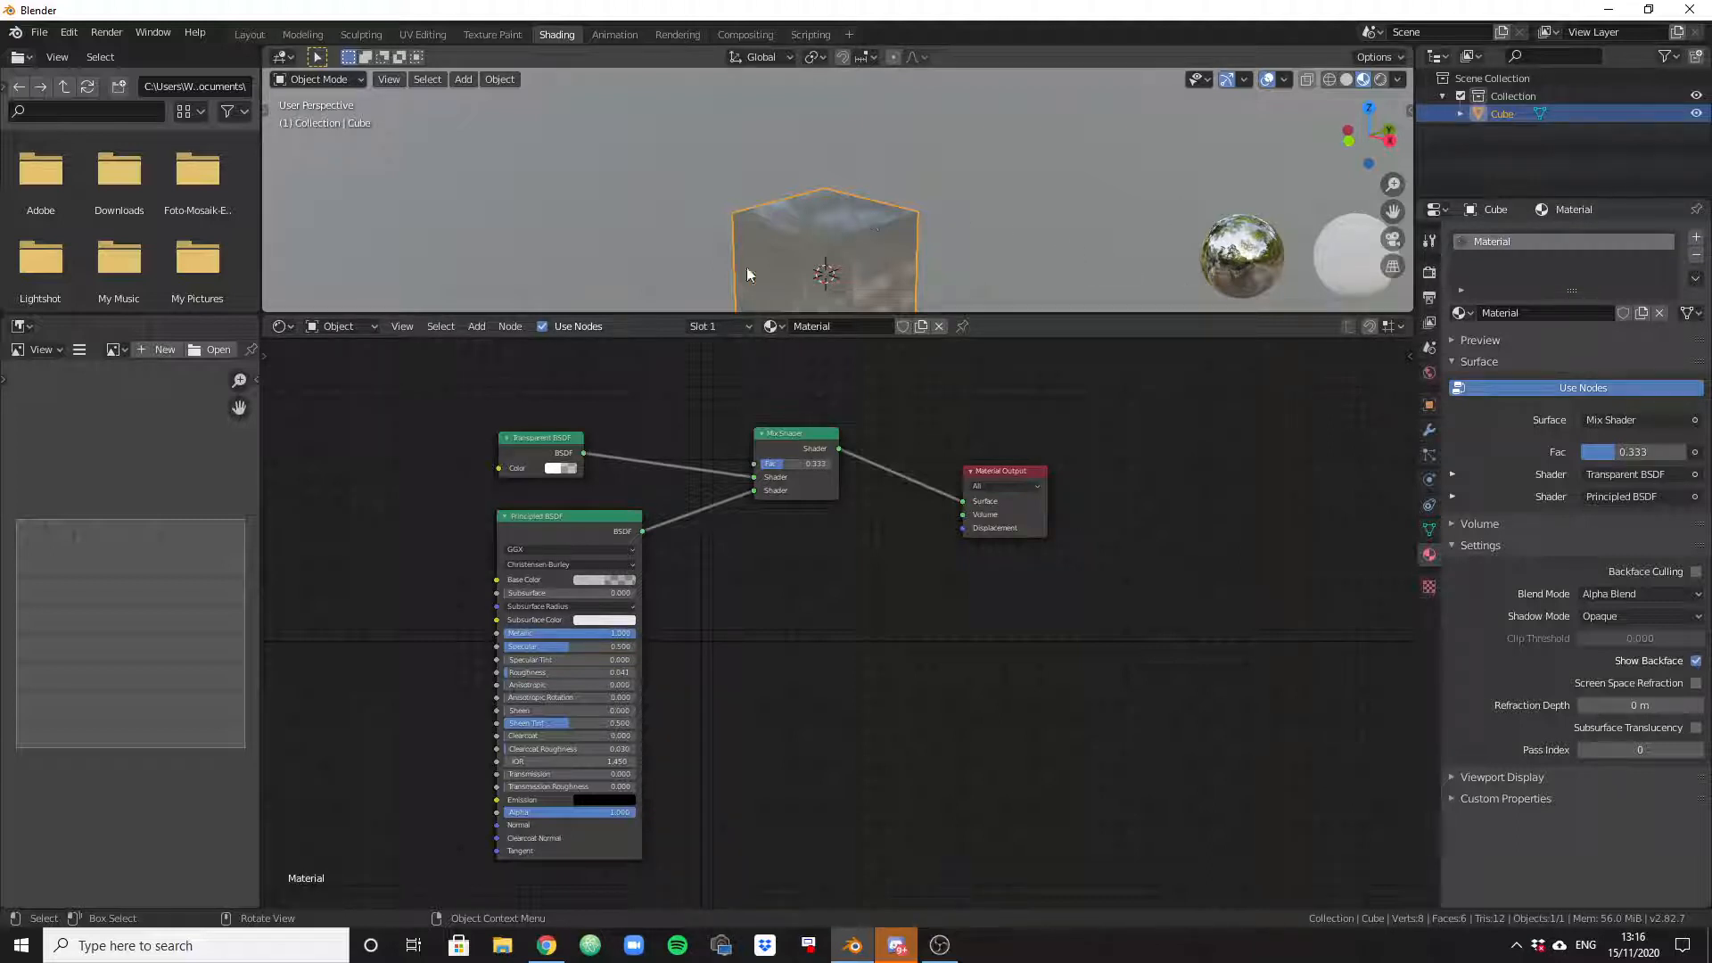
left_click(249, 33)
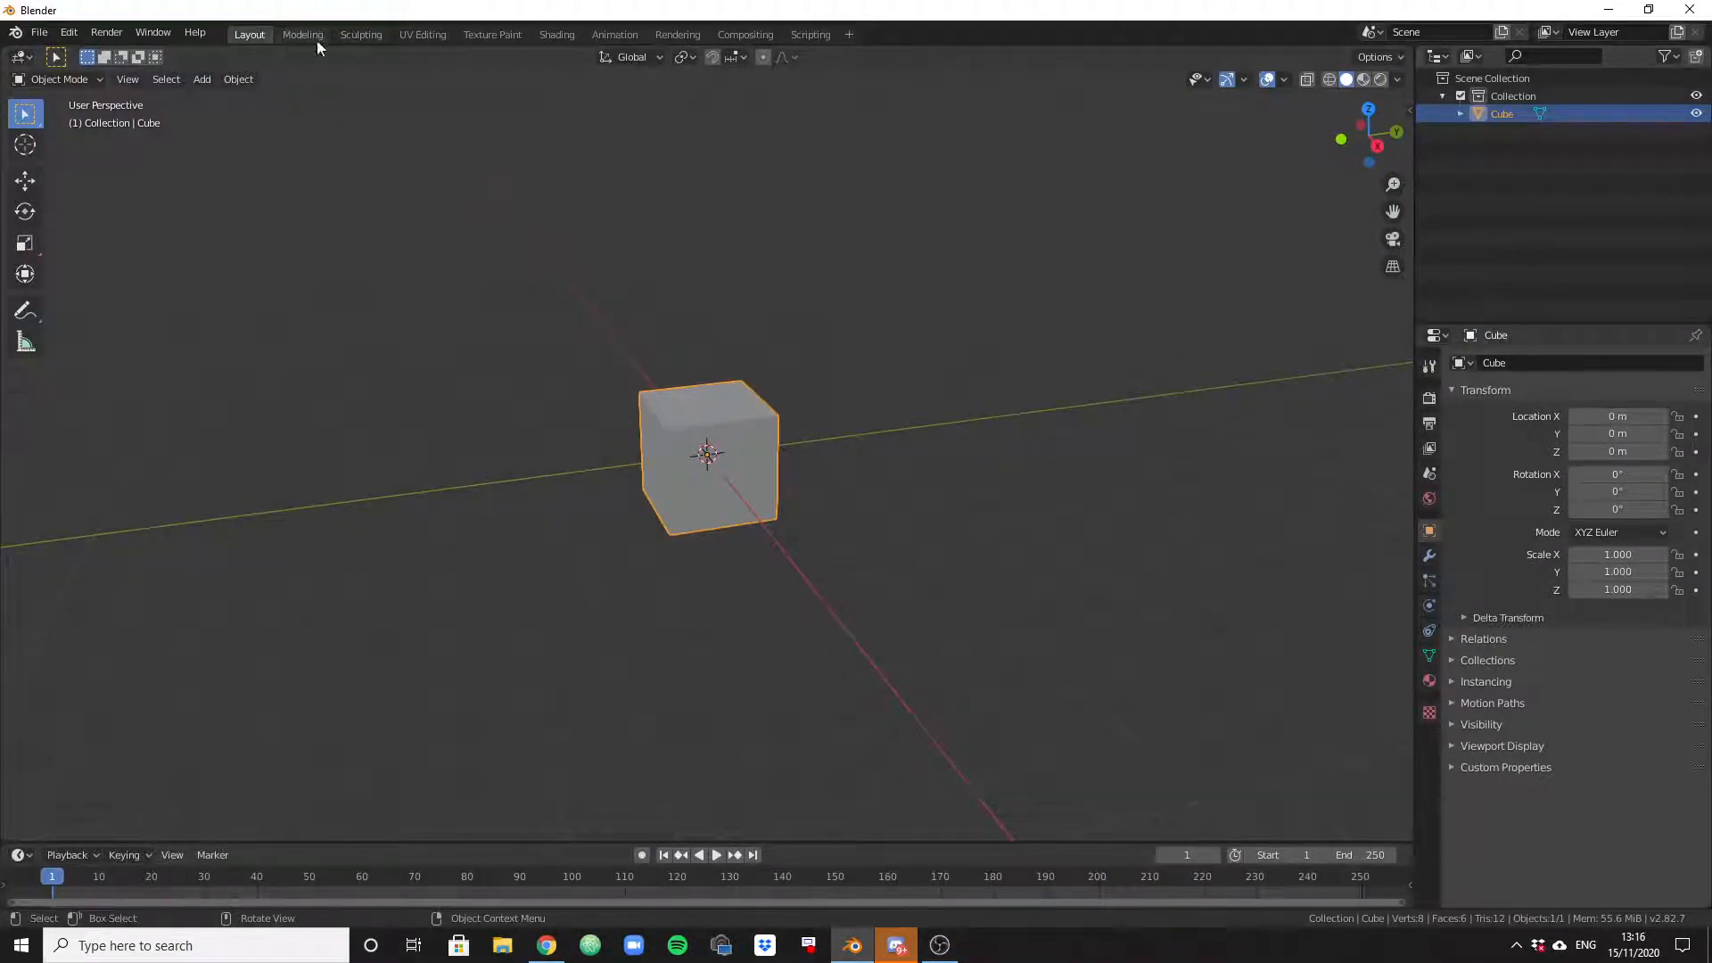
left_click(301, 34)
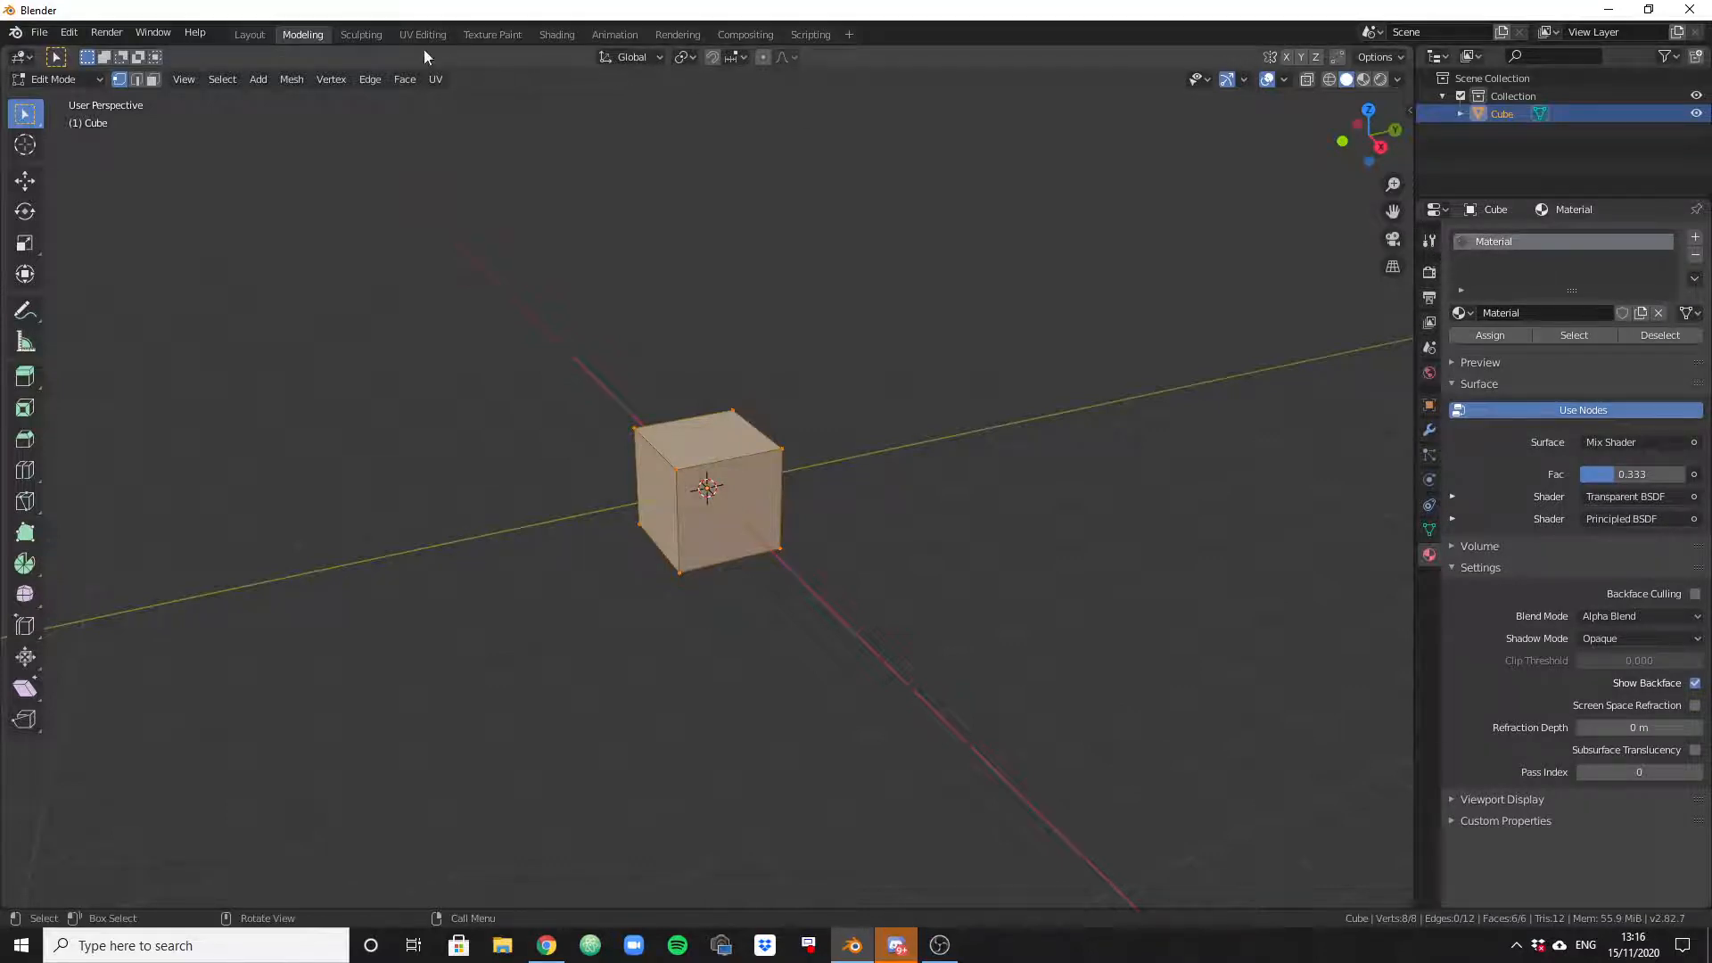
Switch to the Shading workspace showing the cube's material node editor
left_click(556, 34)
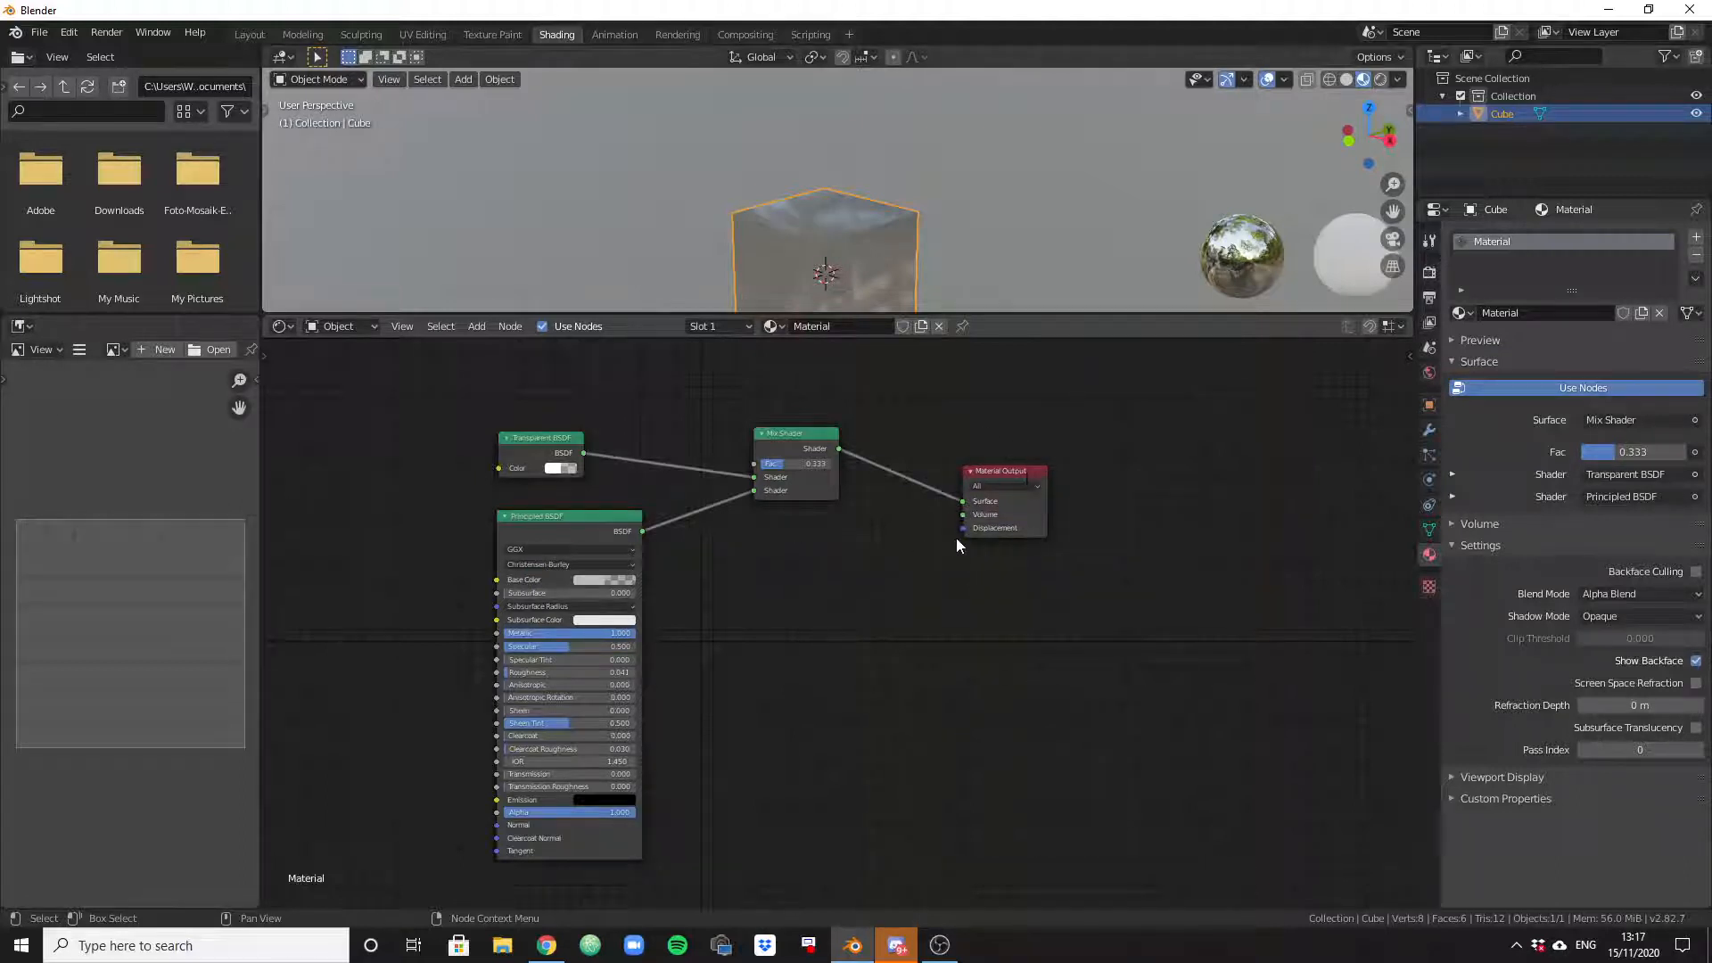
mouse_move(873, 534)
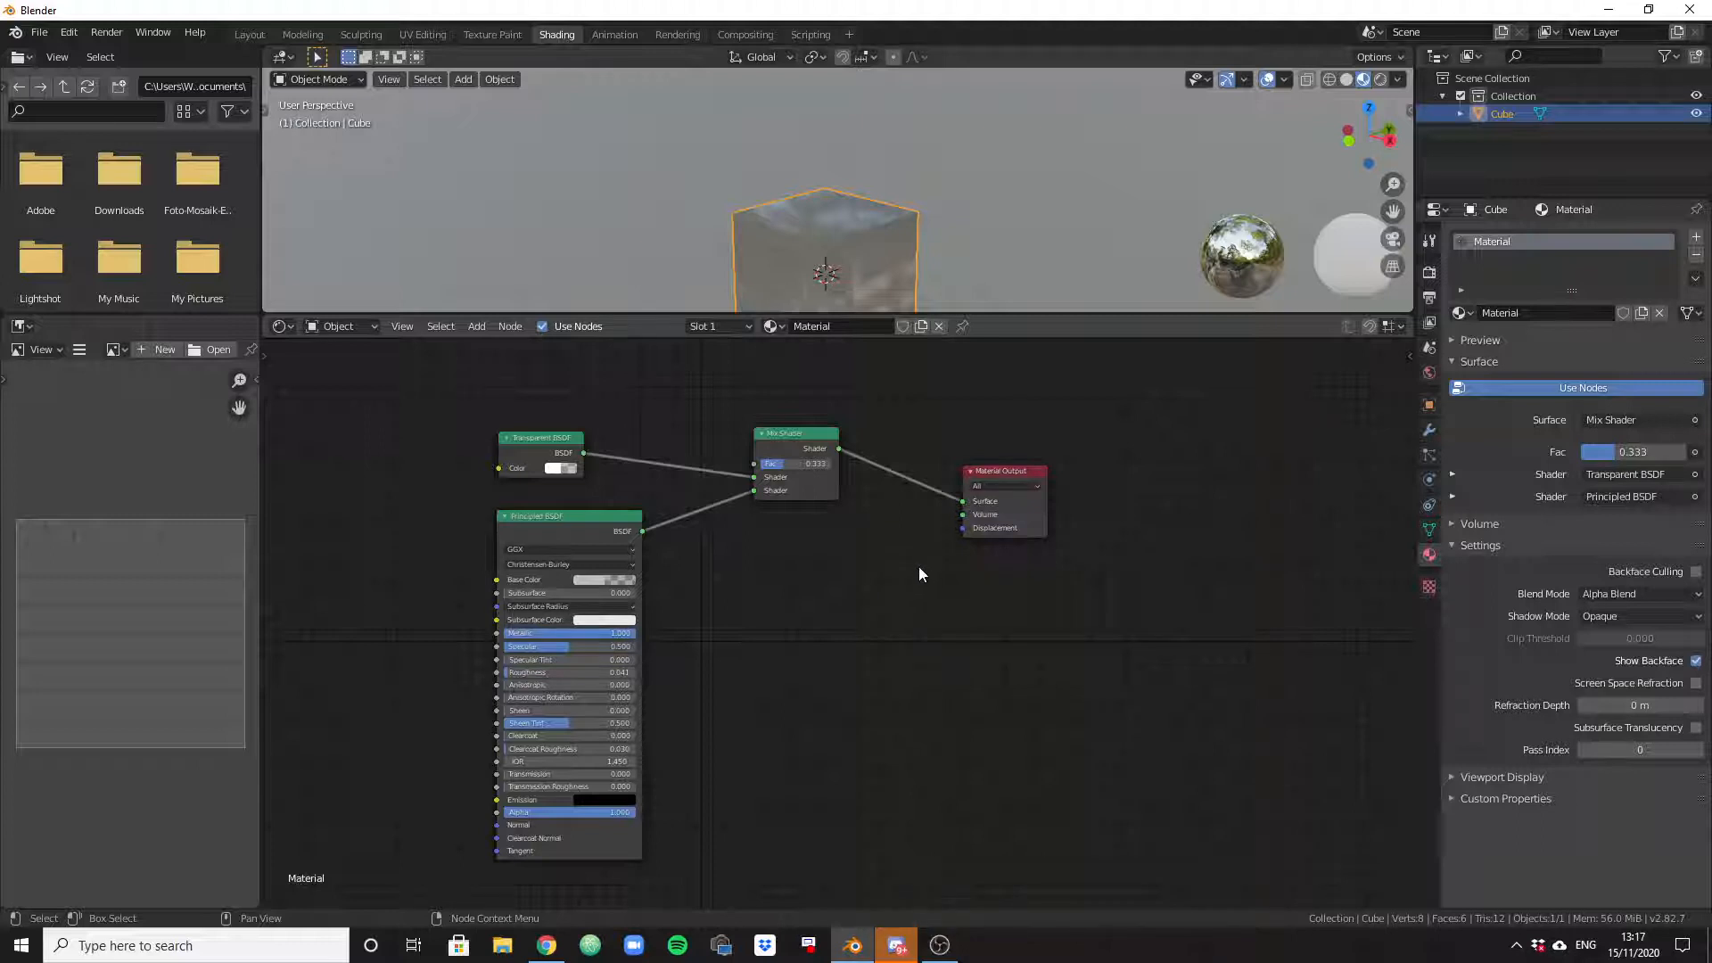
mouse_move(773, 447)
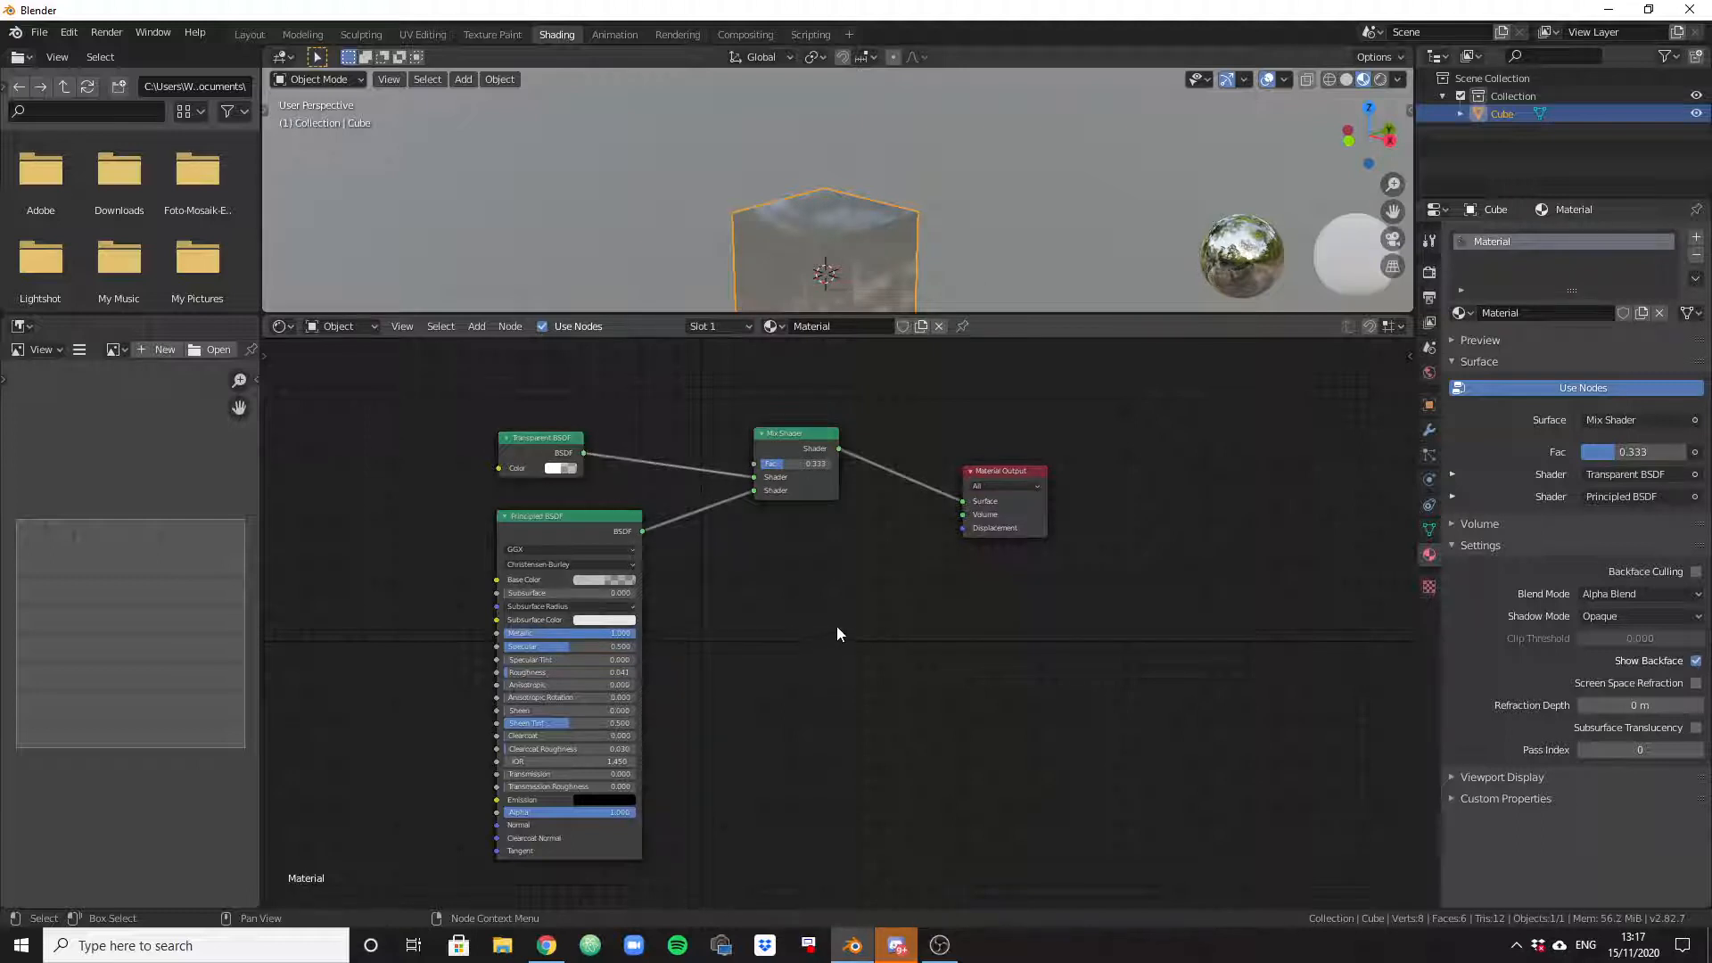
mouse_move(875, 343)
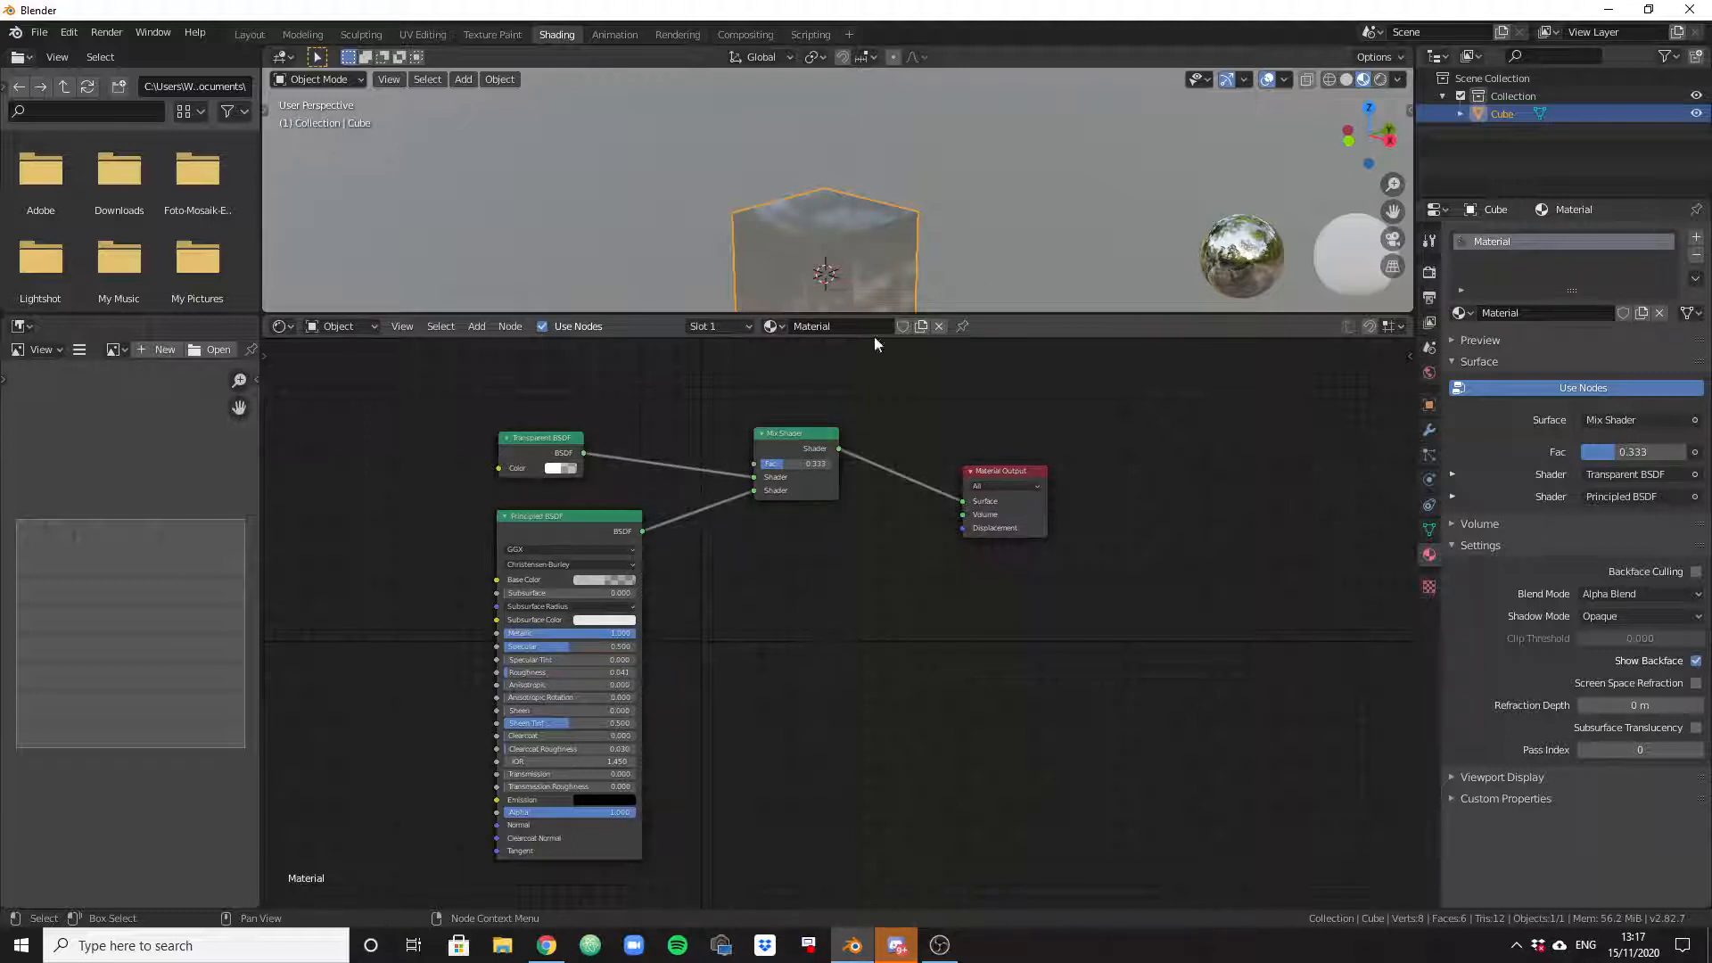
mouse_move(742, 586)
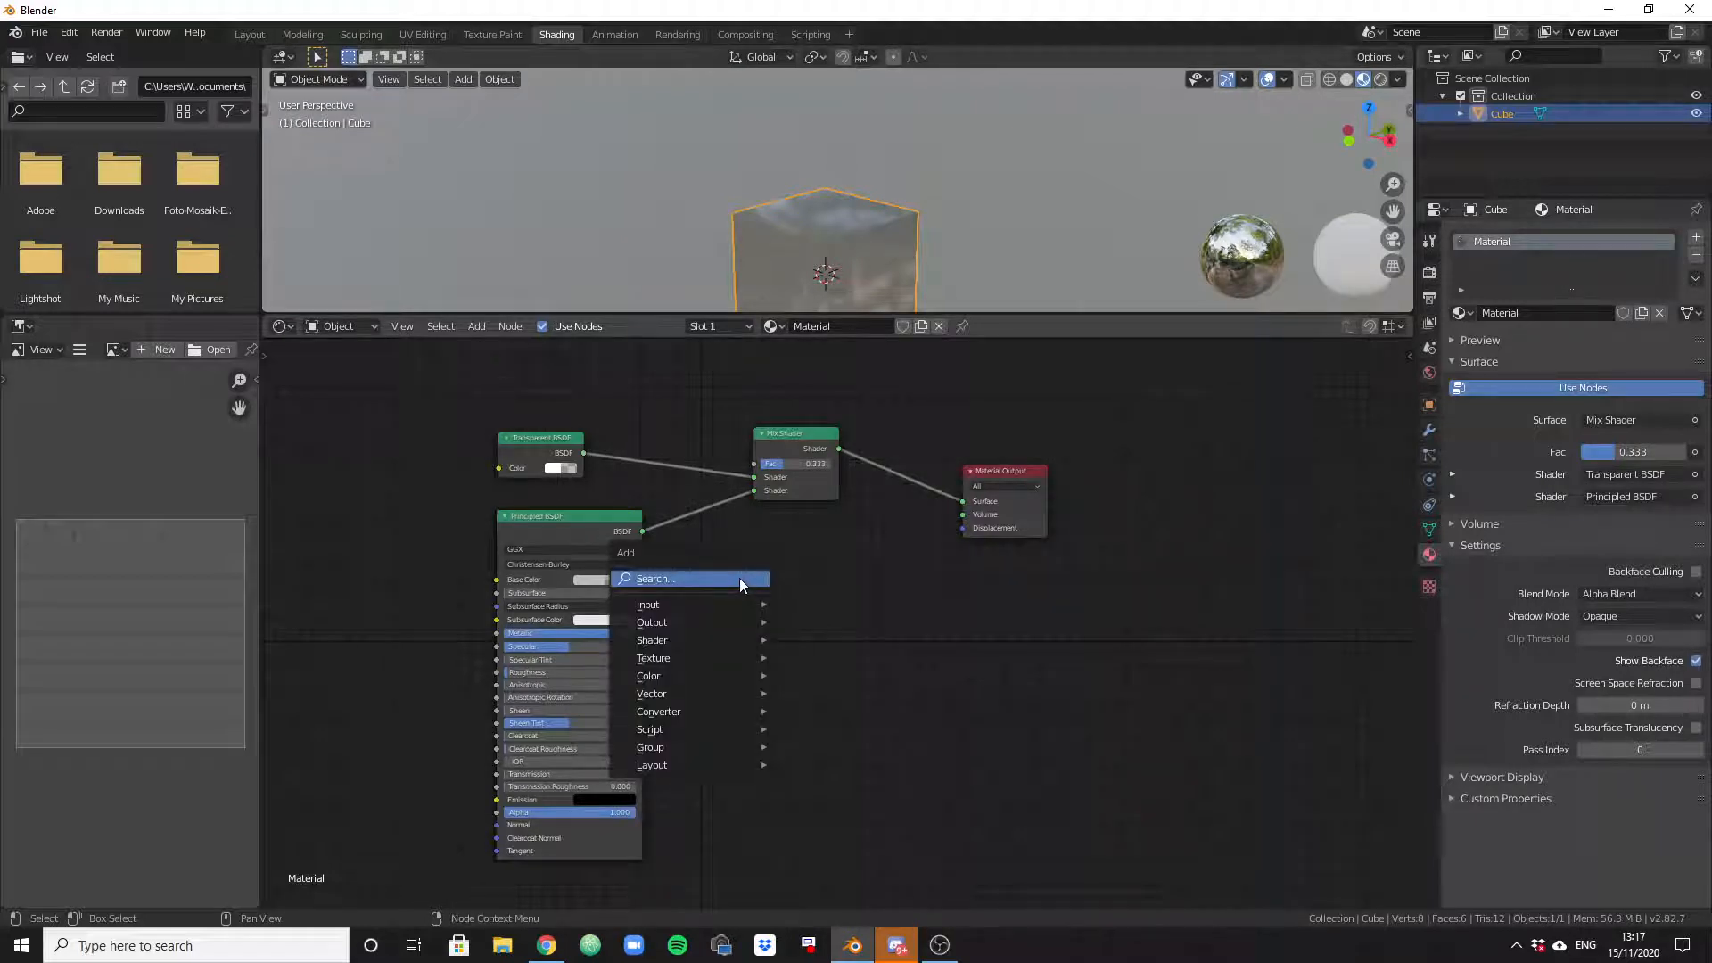
Search 'trans' to add a Transparent BSDF node, then add a Mix Shader node
left_click(648, 604)
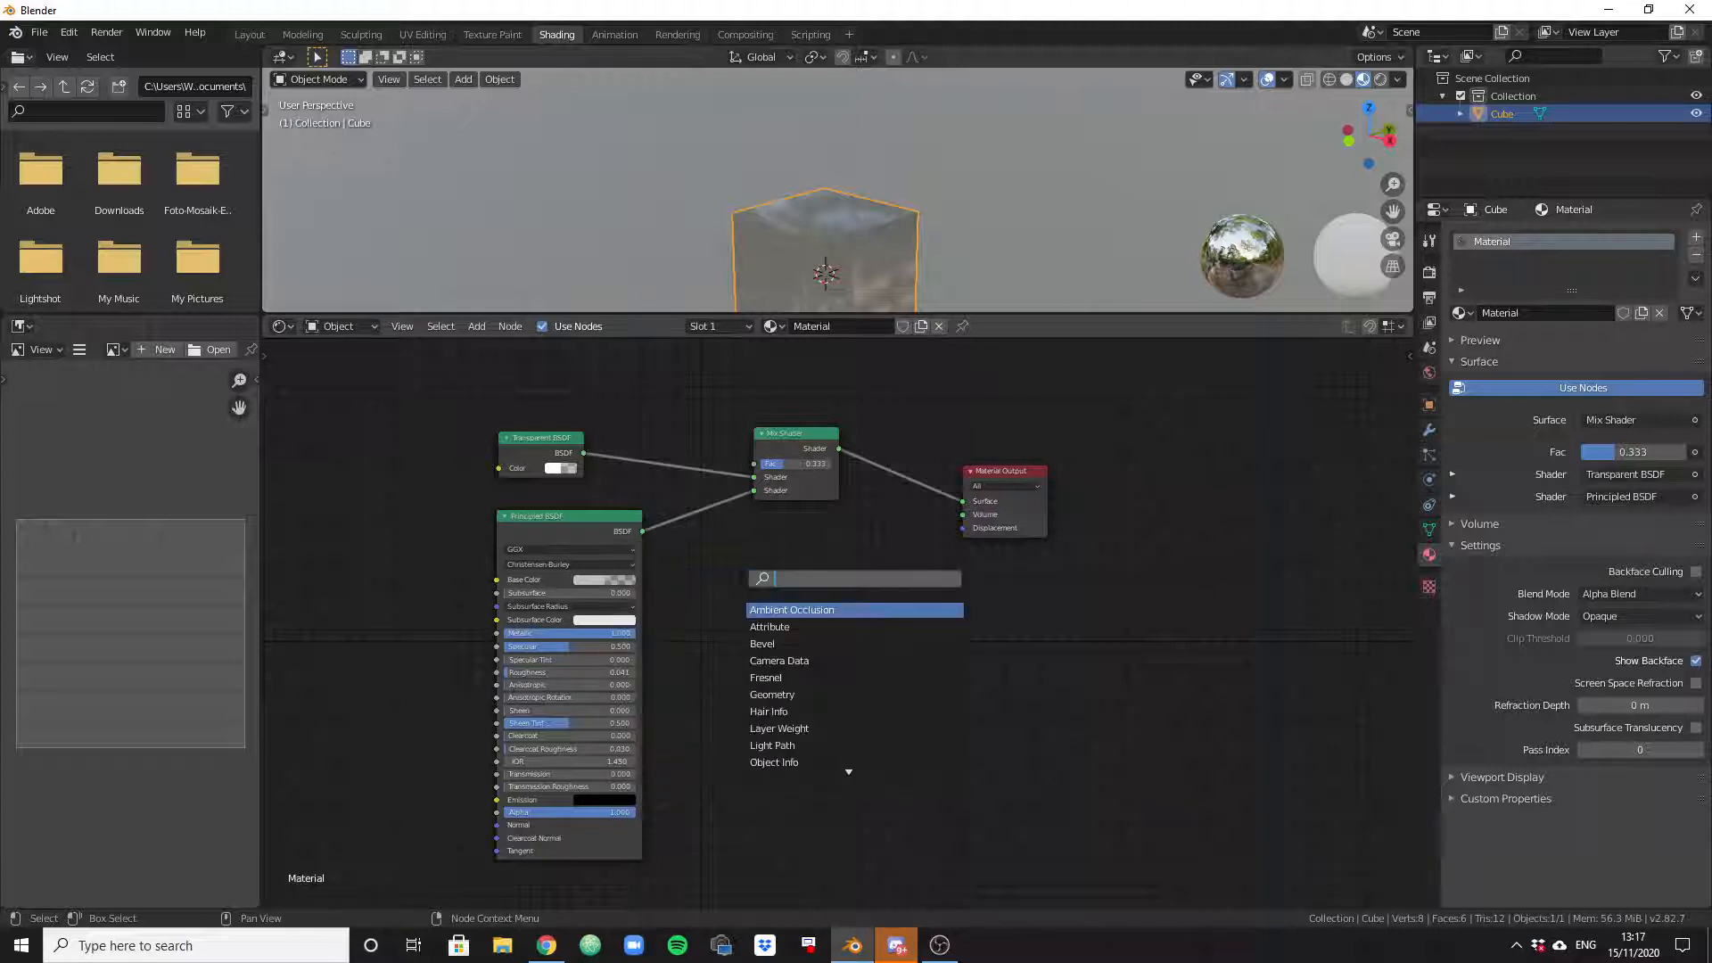
type("TRANS")
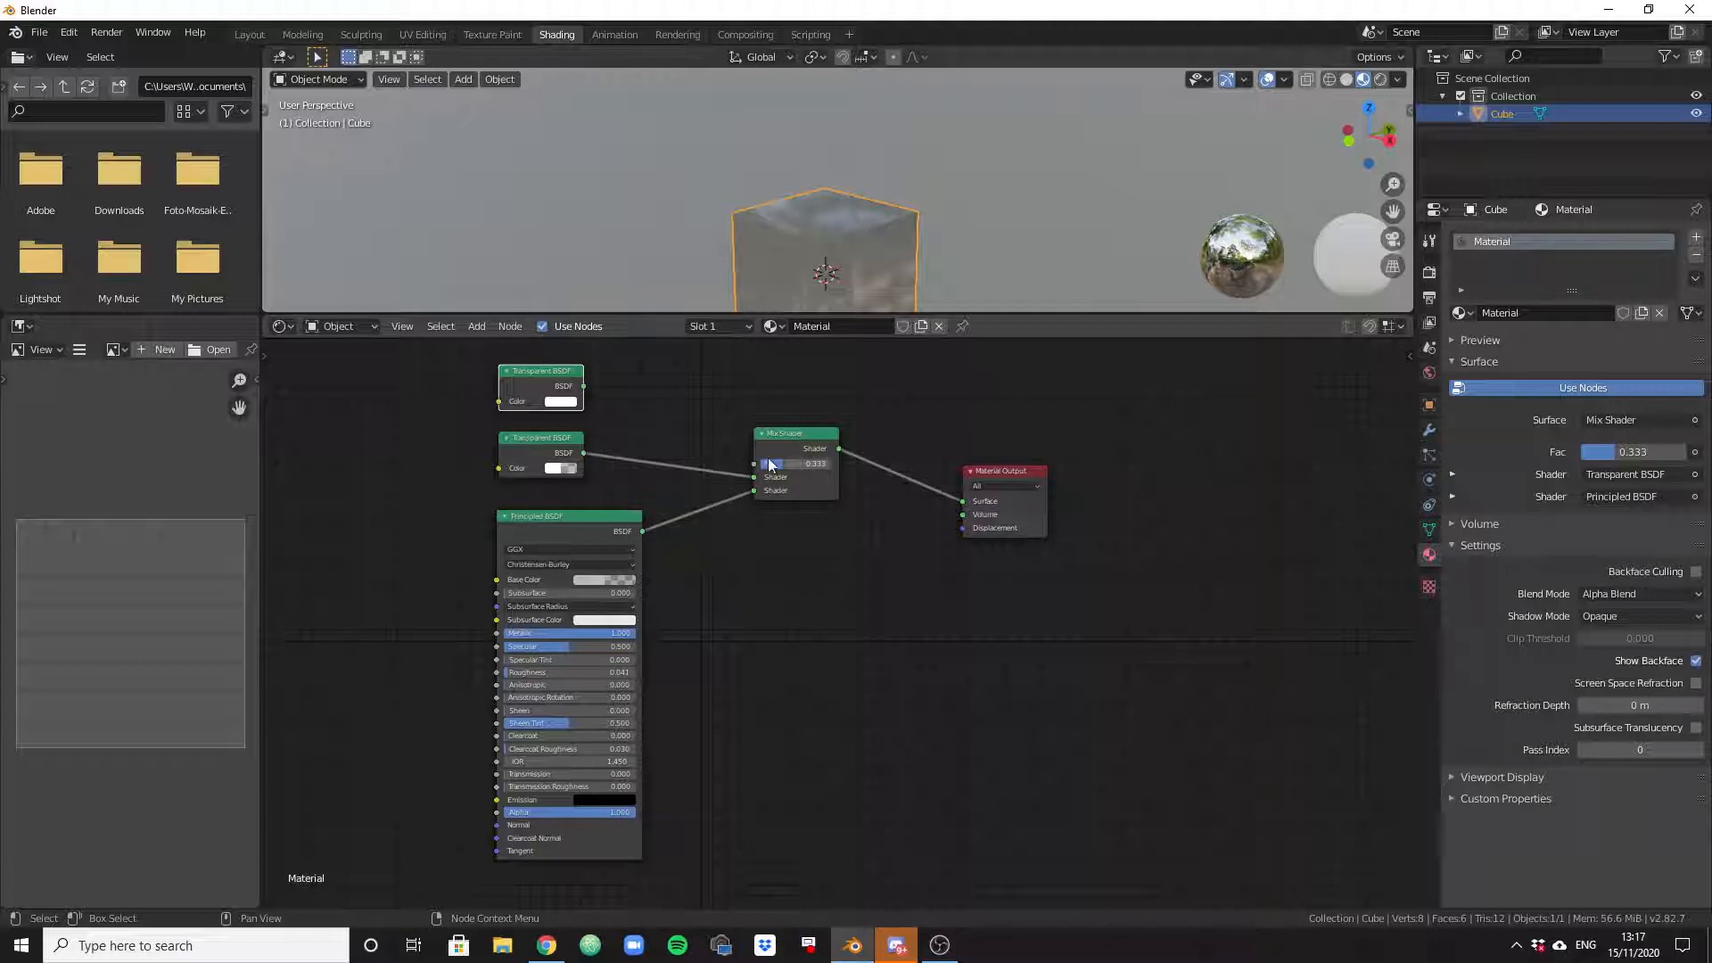
left_click(795, 432)
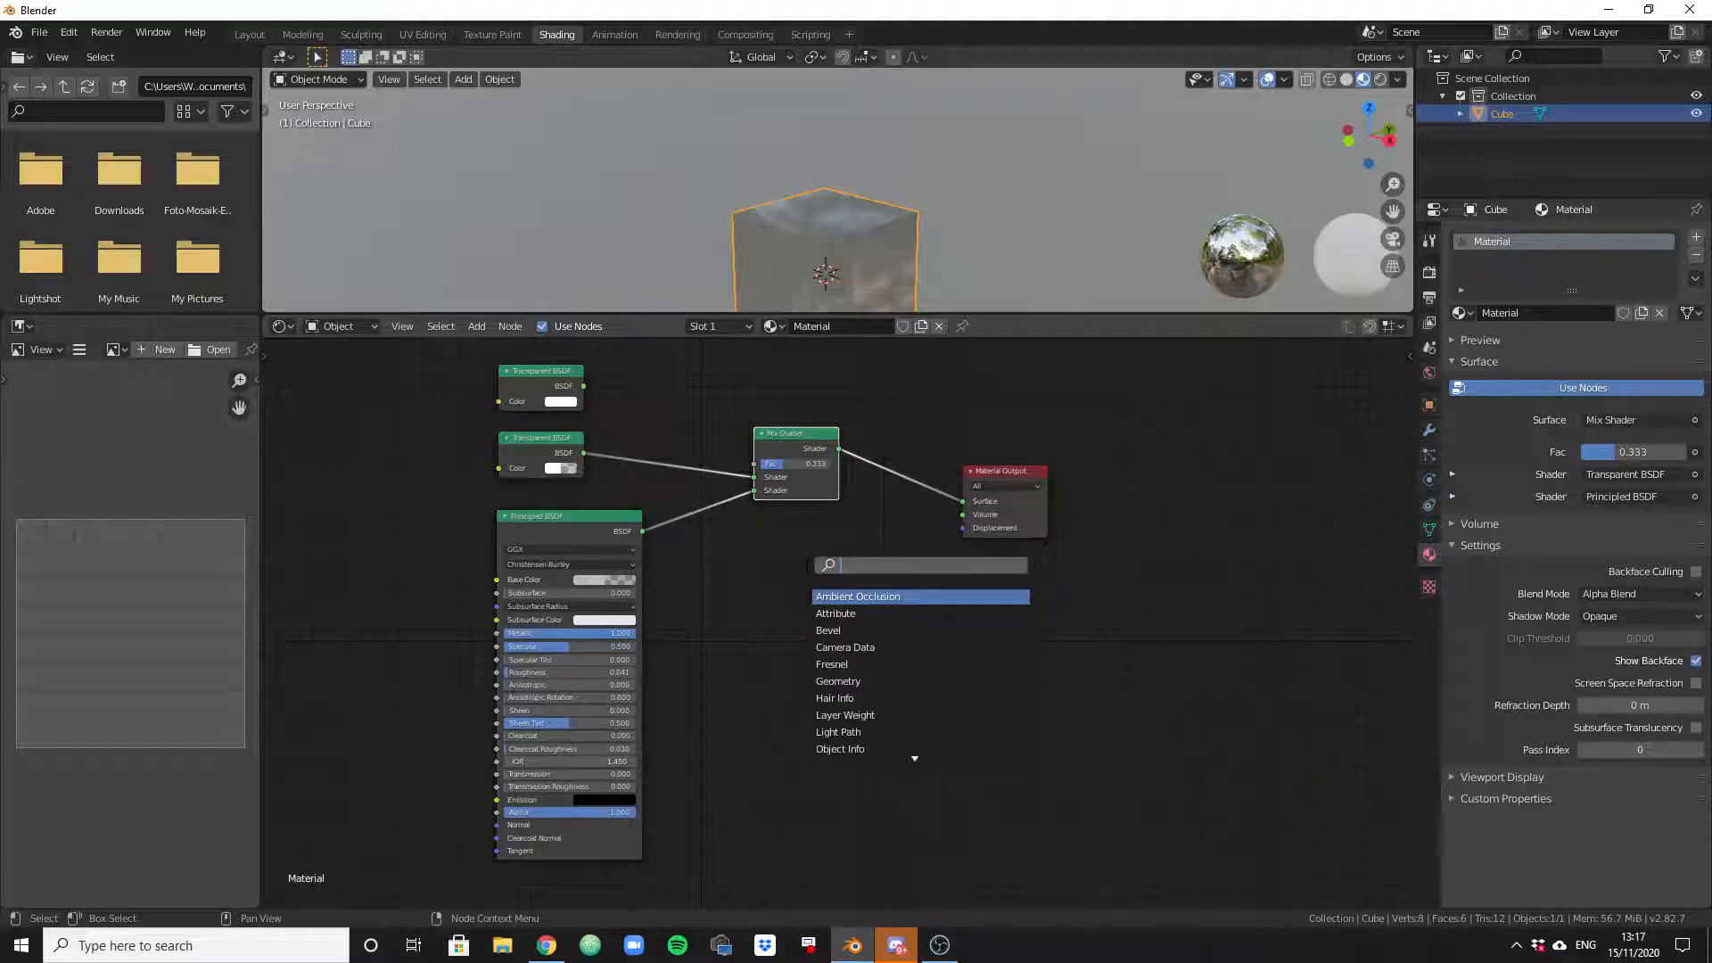
left_click(858, 597)
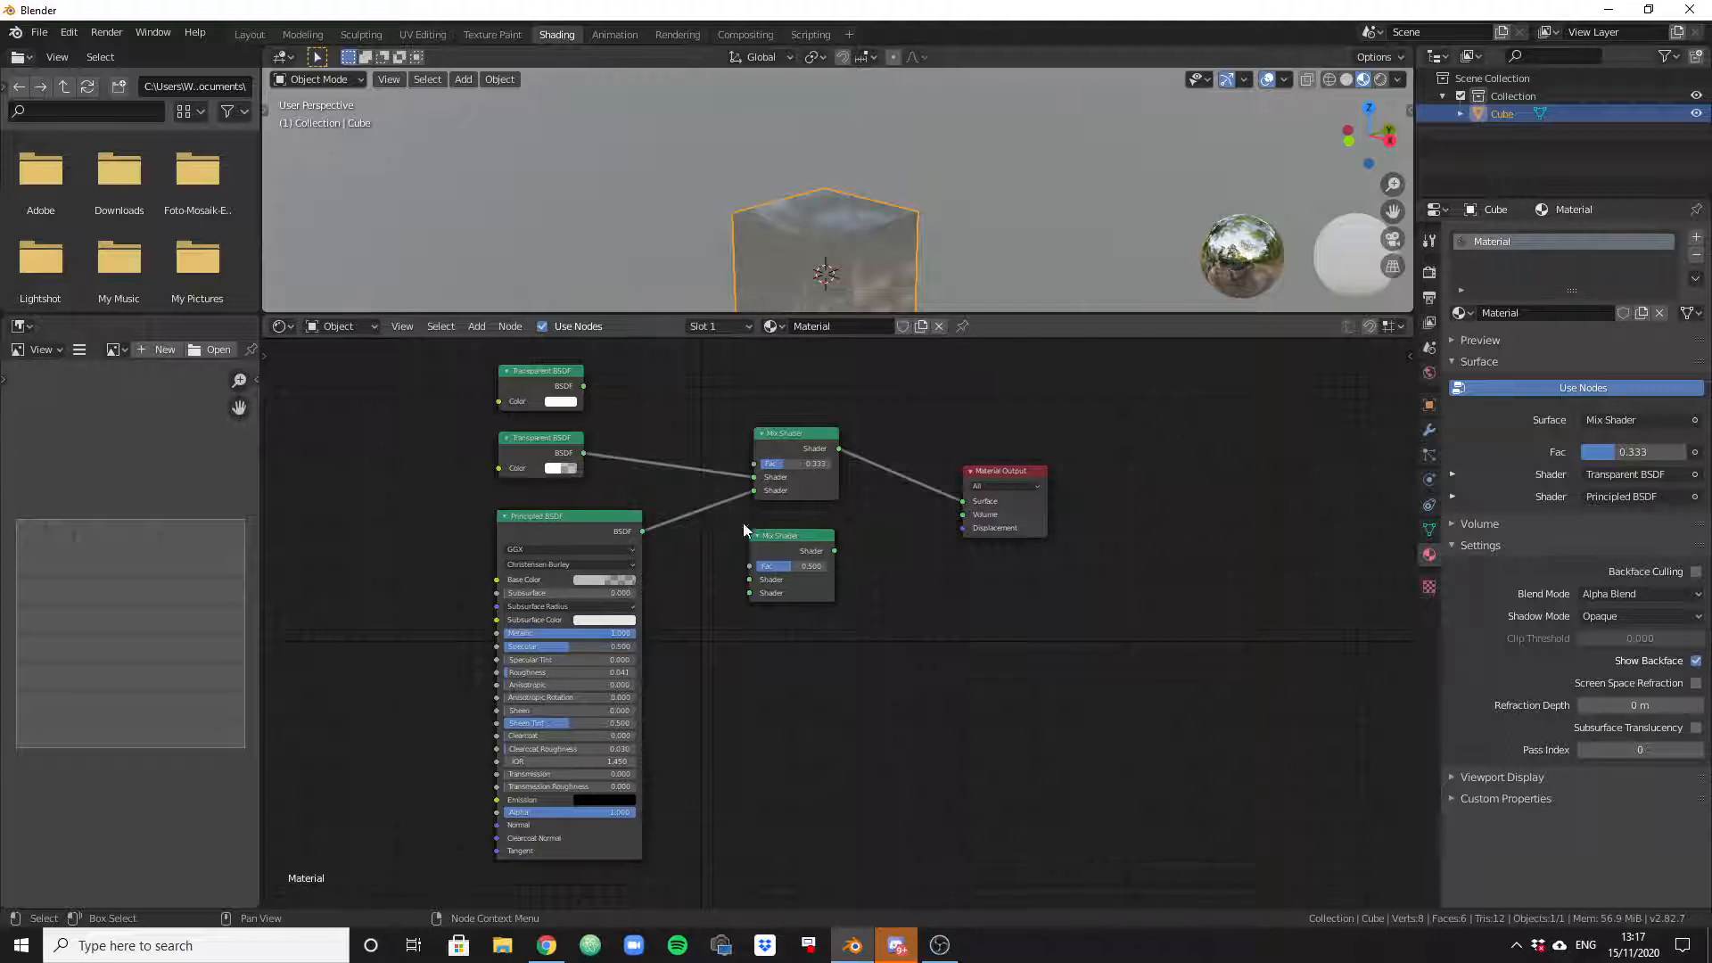
mouse_move(812, 550)
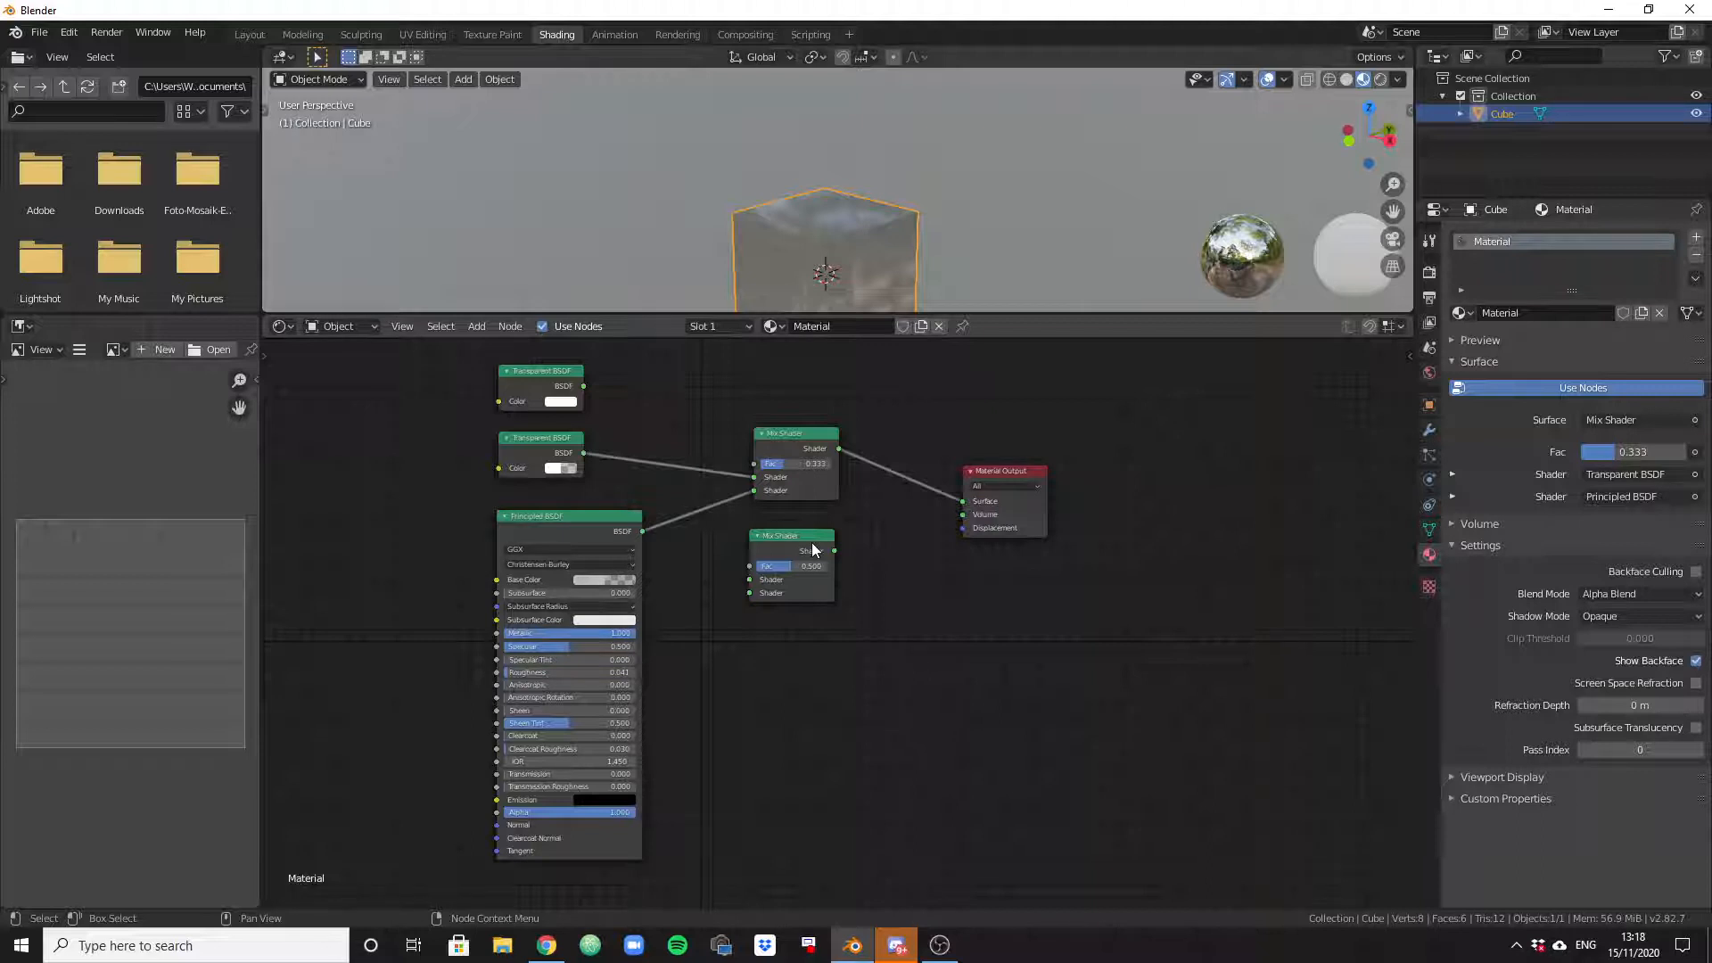
mouse_move(807, 544)
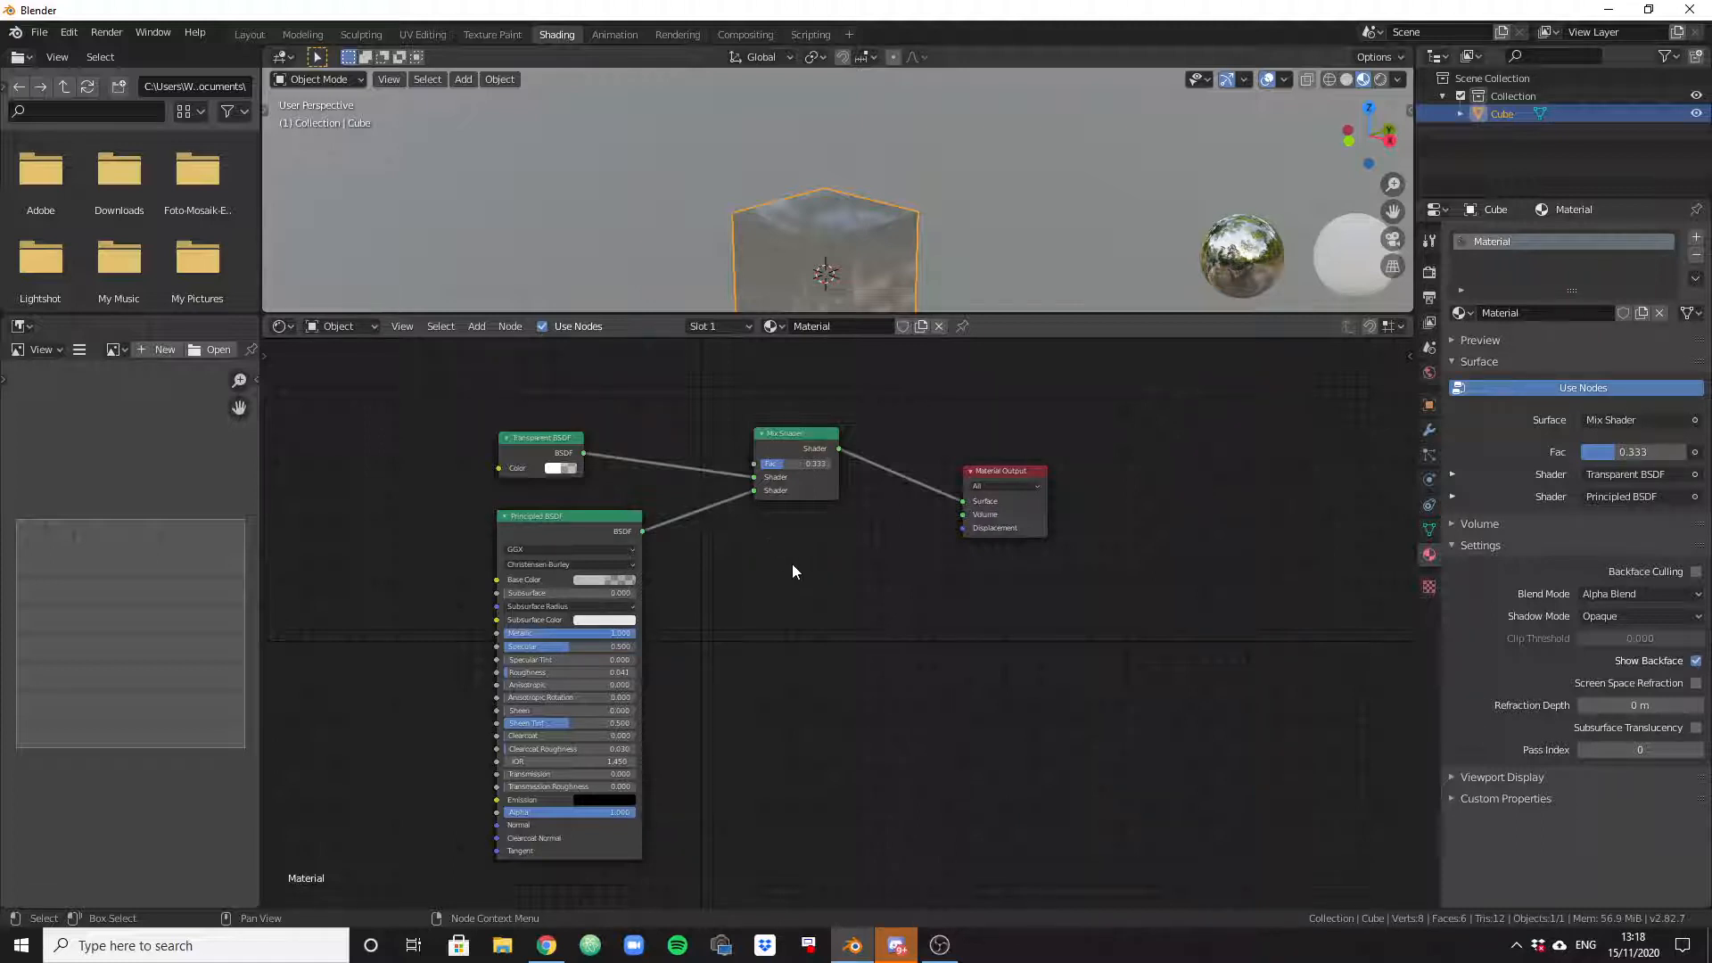
mouse_move(804, 567)
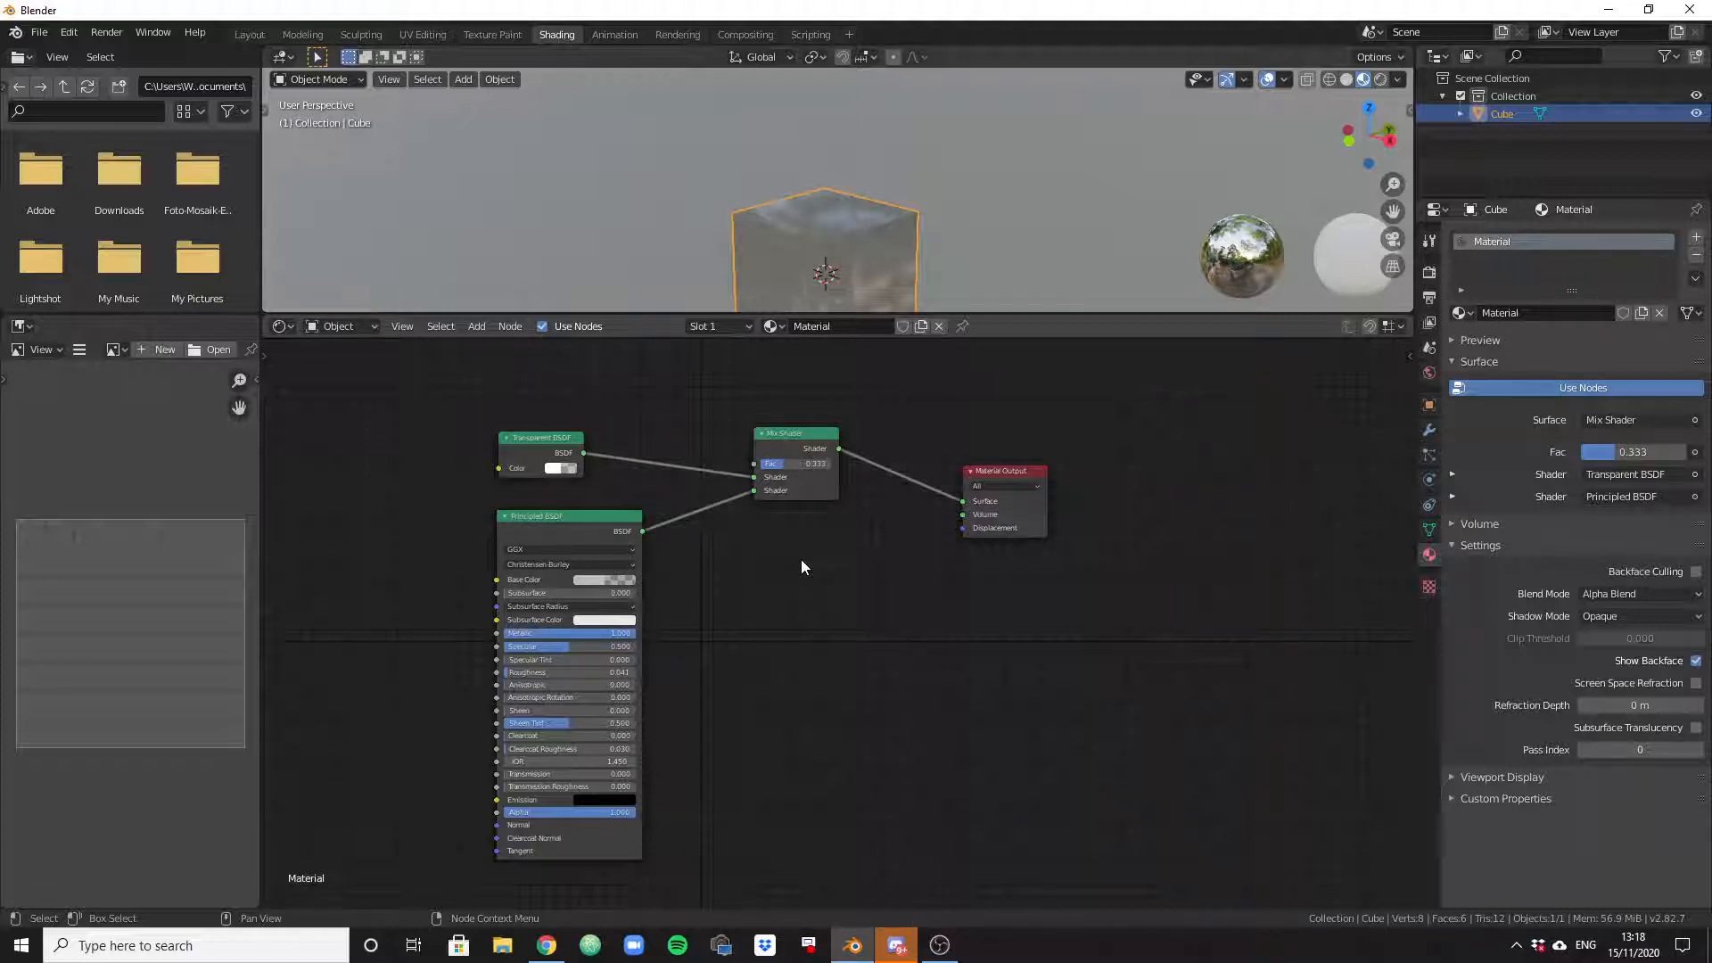
mouse_move(786, 565)
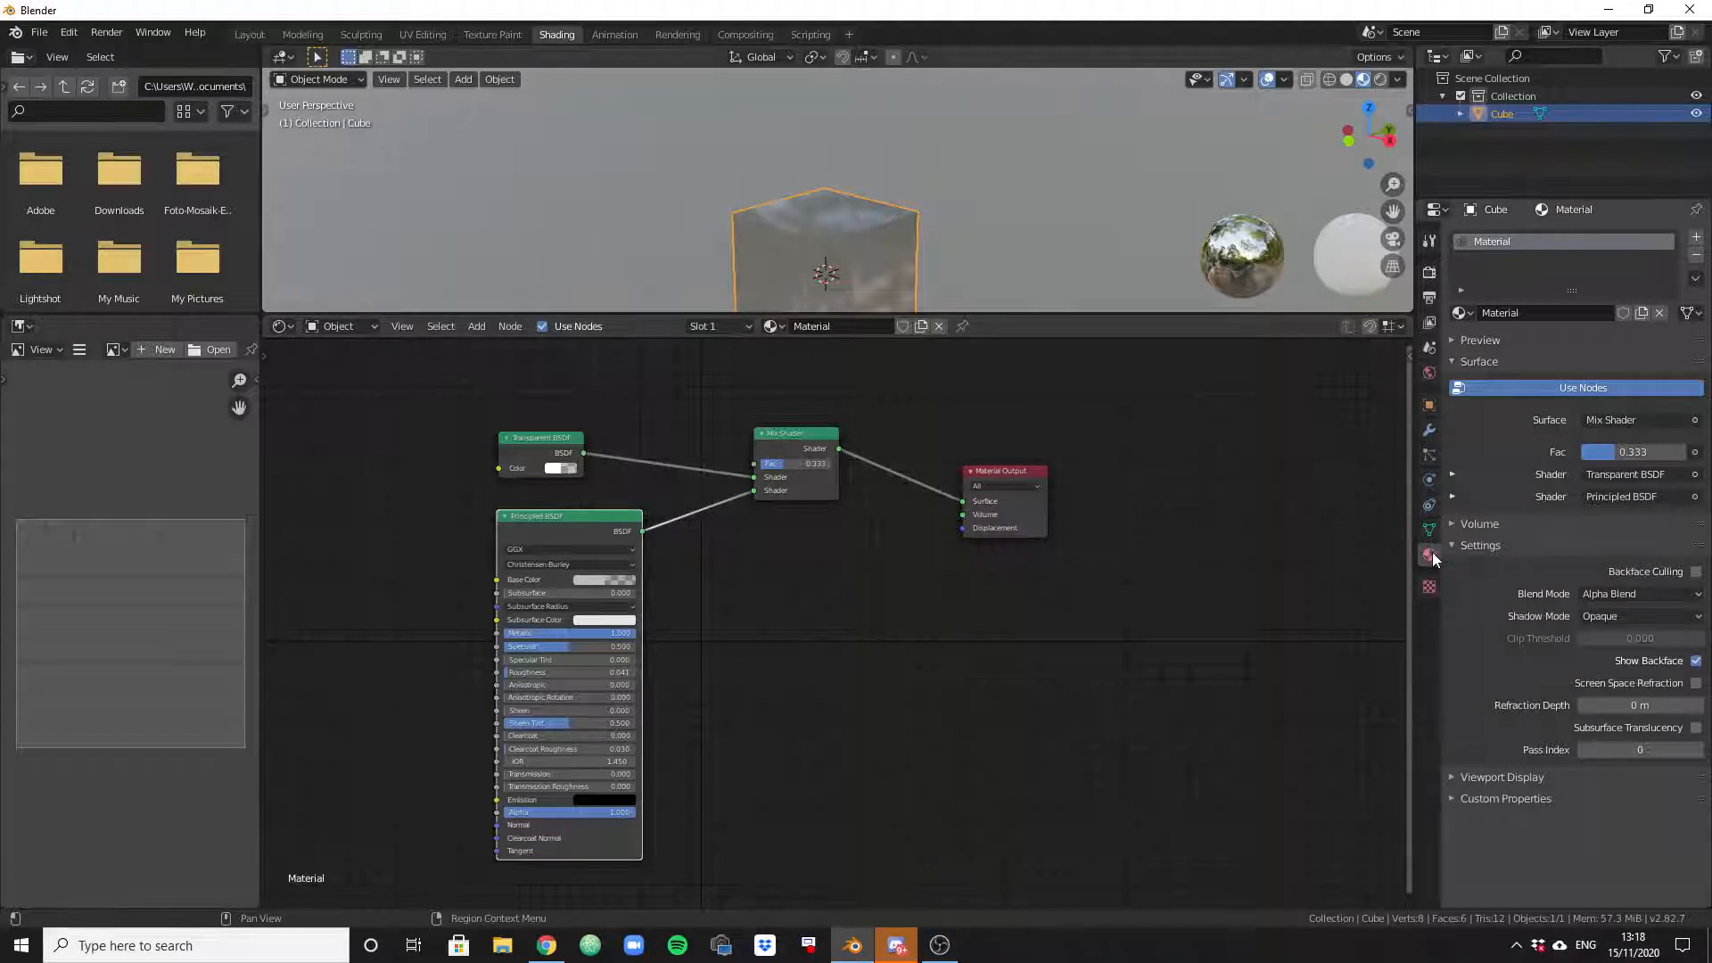
left_click(1640, 594)
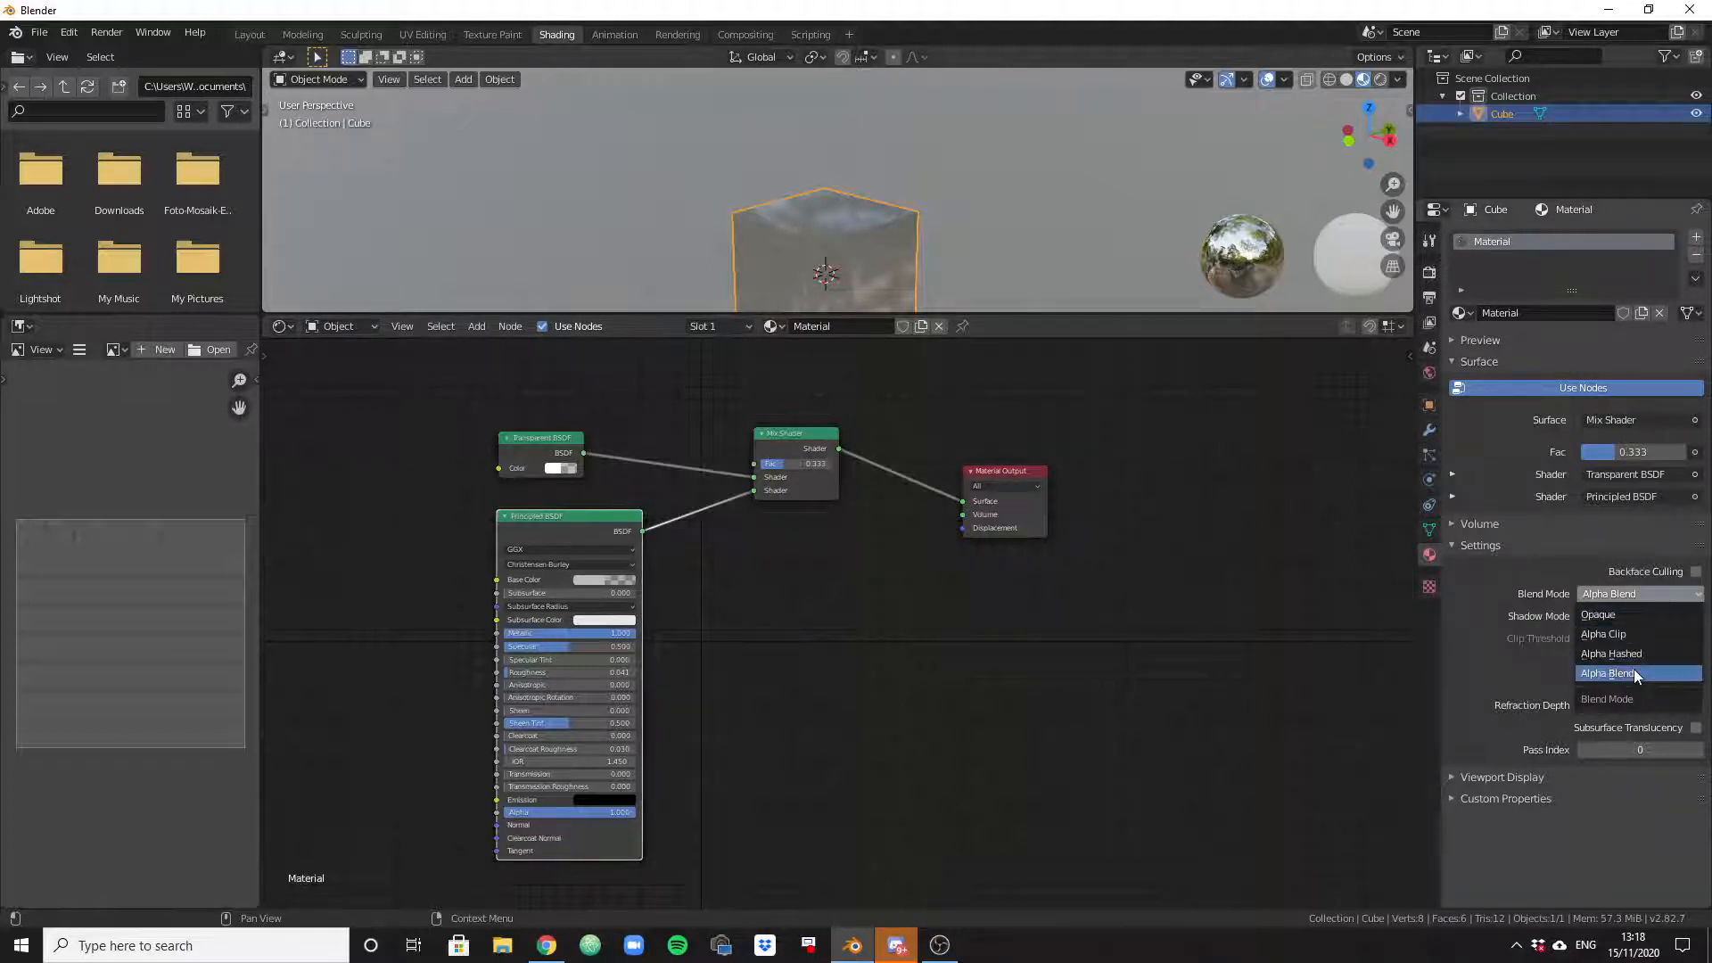
mouse_move(1626, 634)
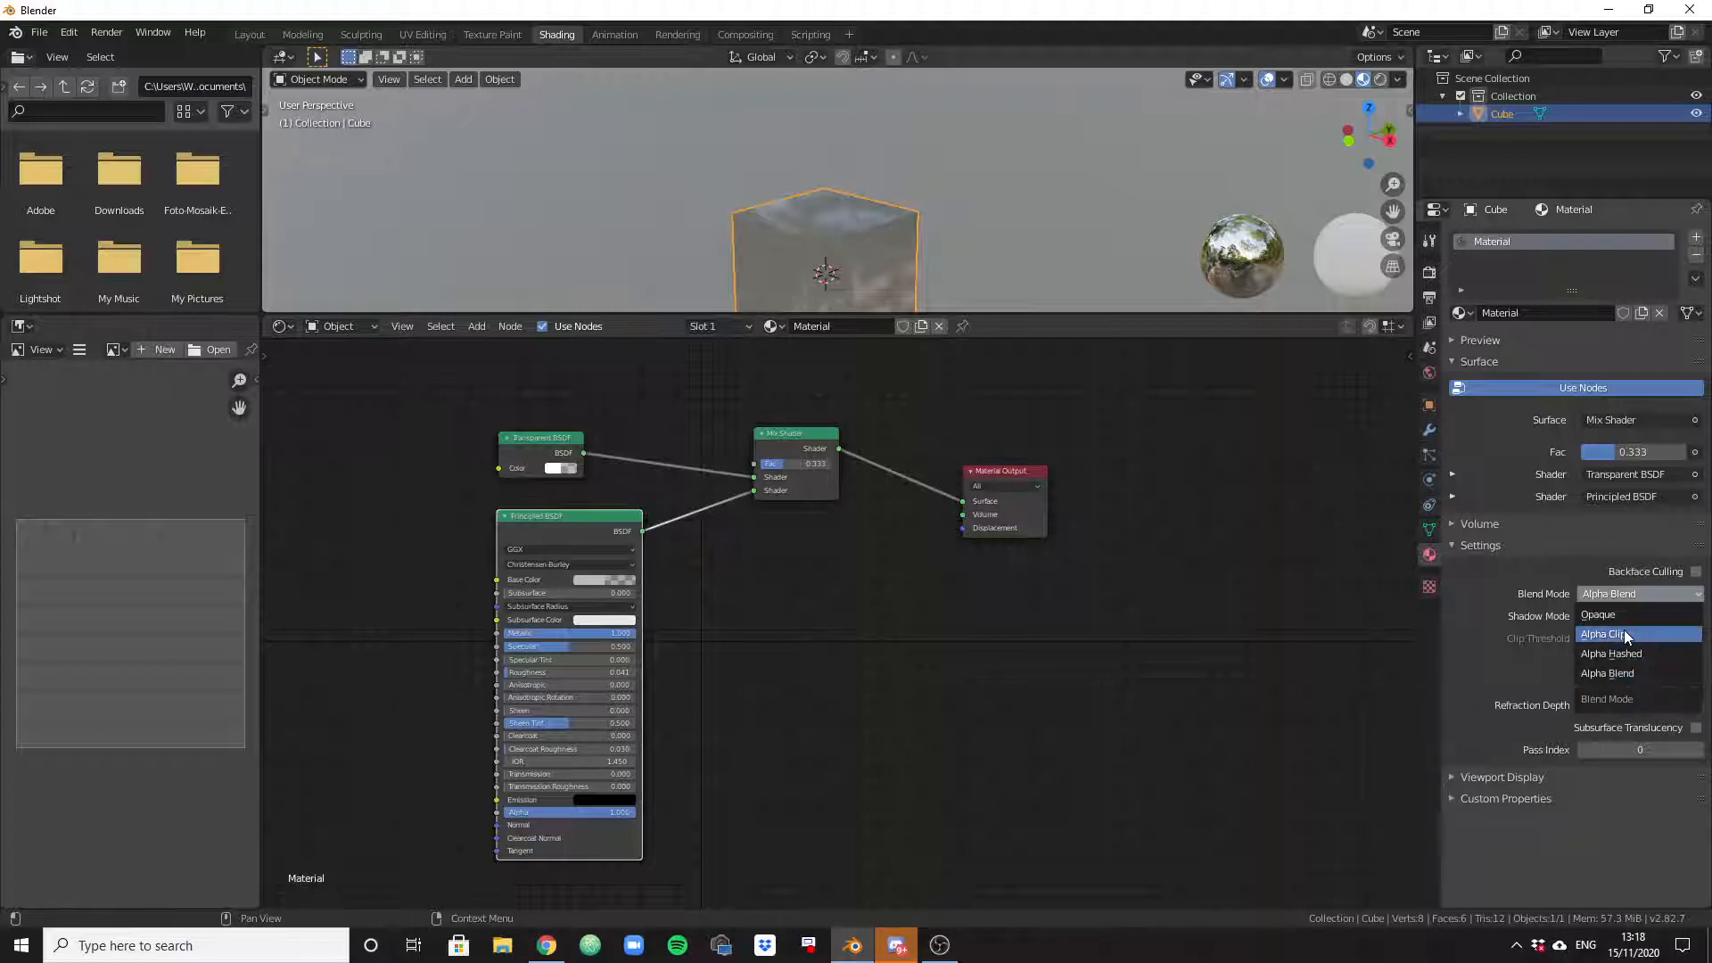
mouse_move(1623, 673)
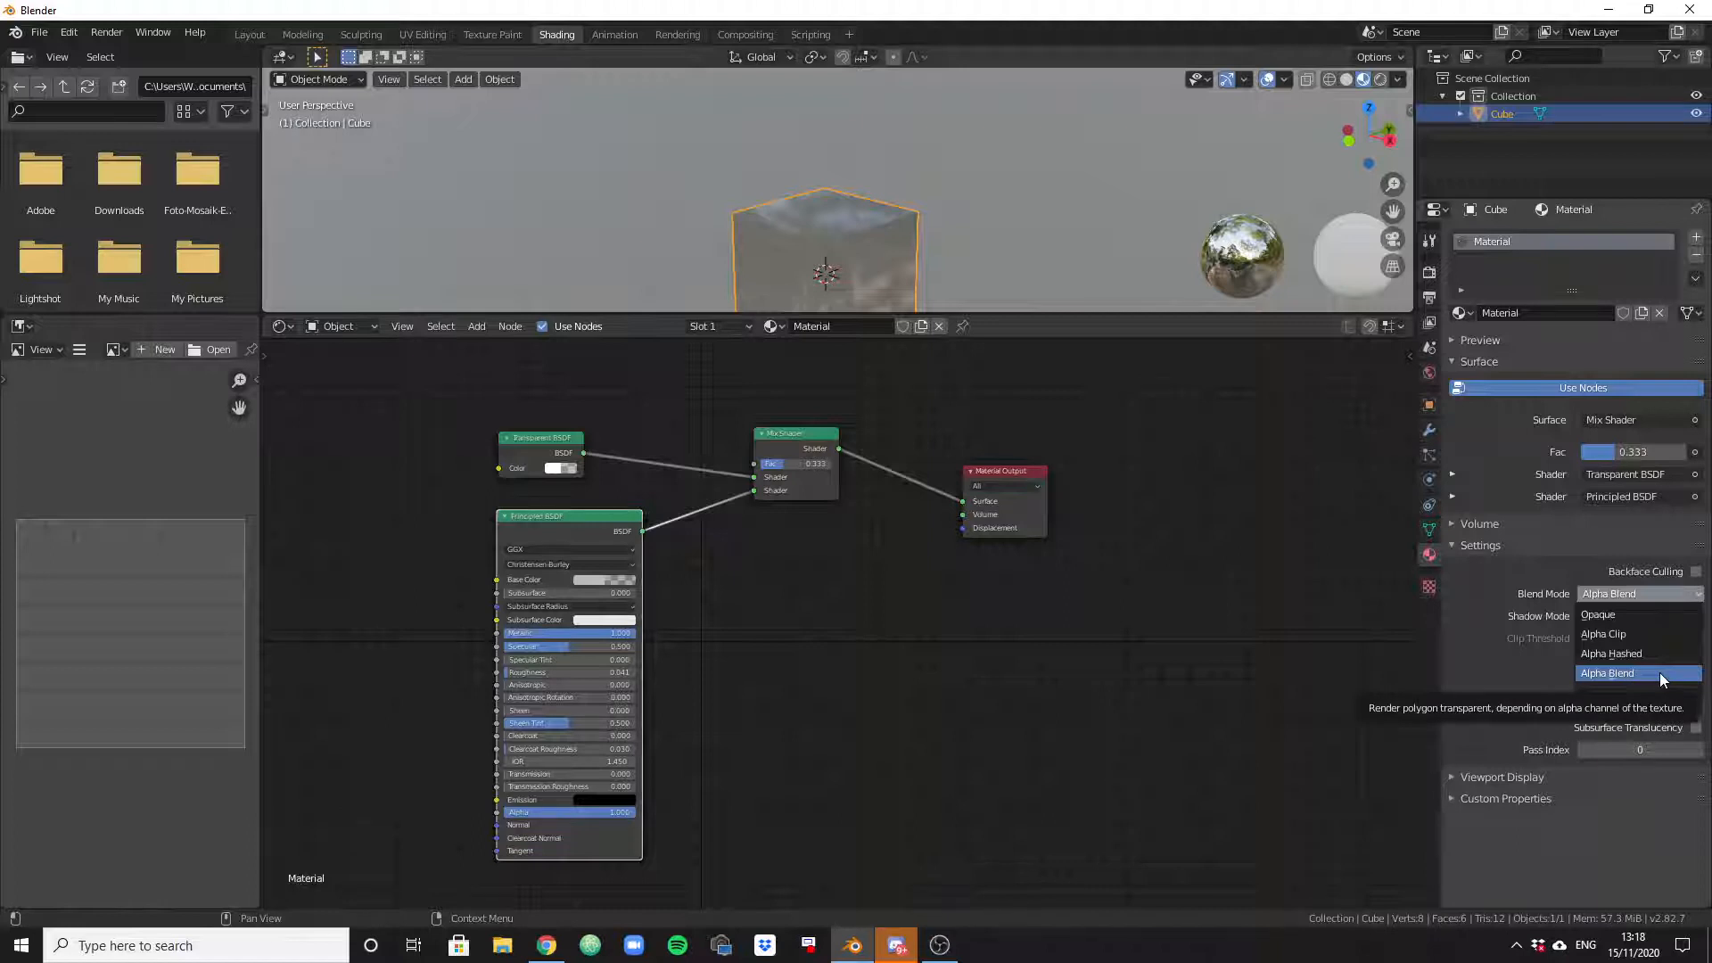
left_click(1639, 674)
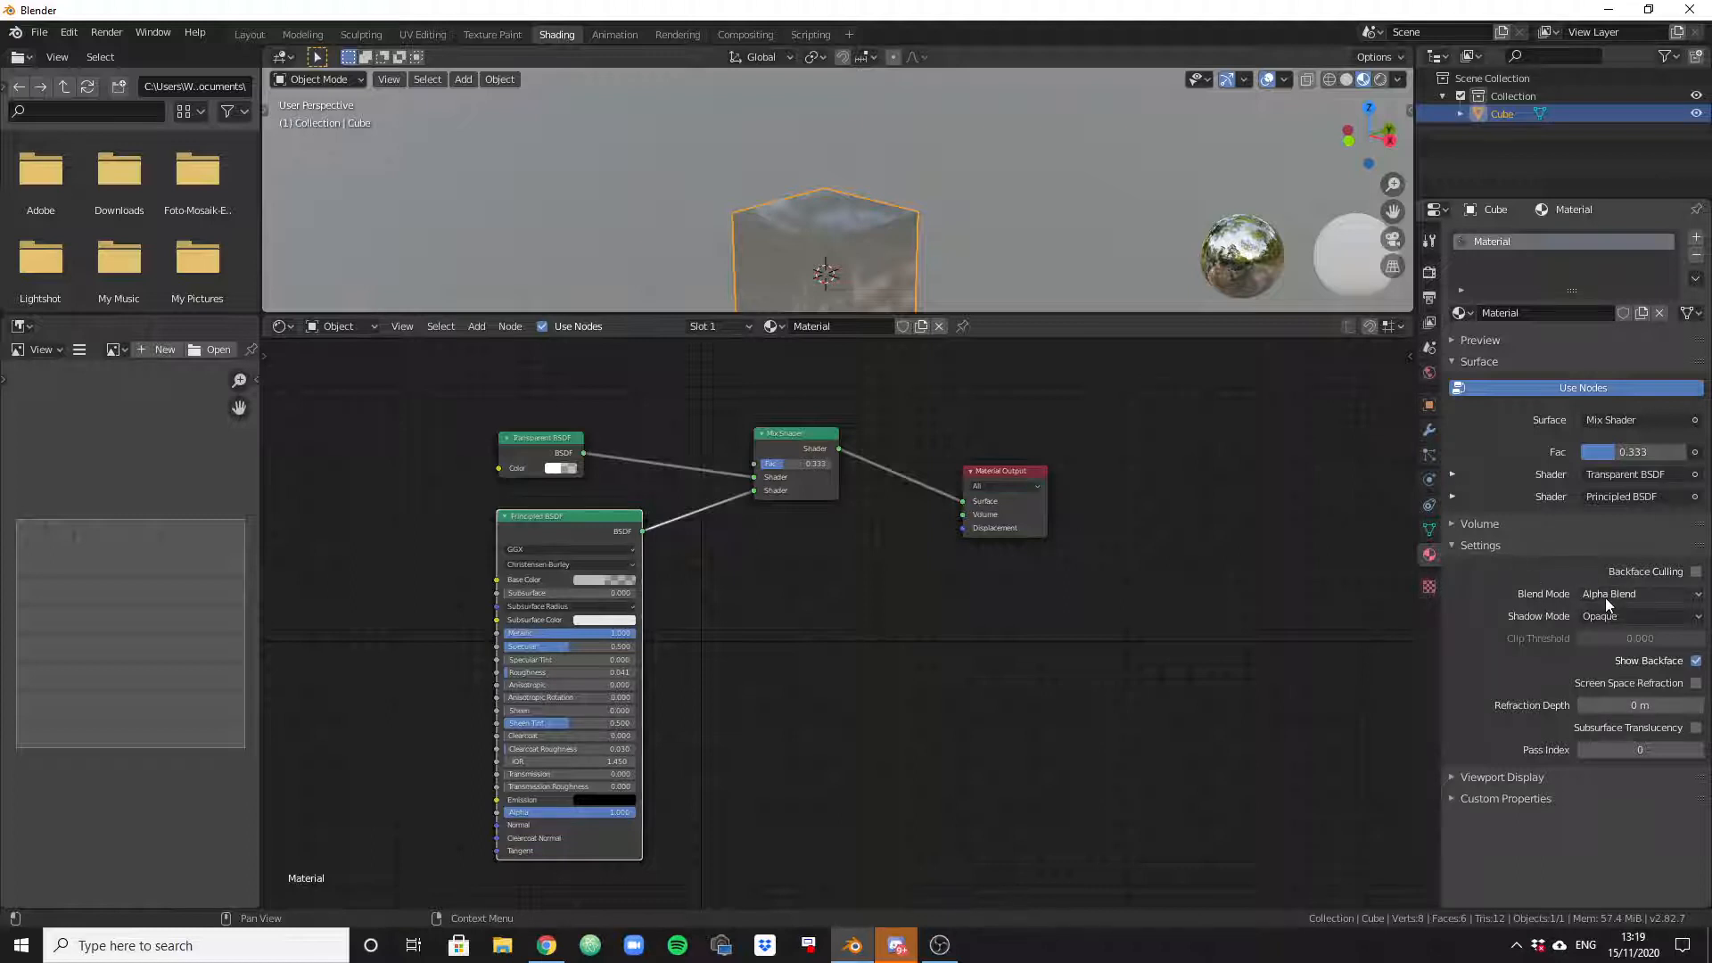
left_click(1639, 593)
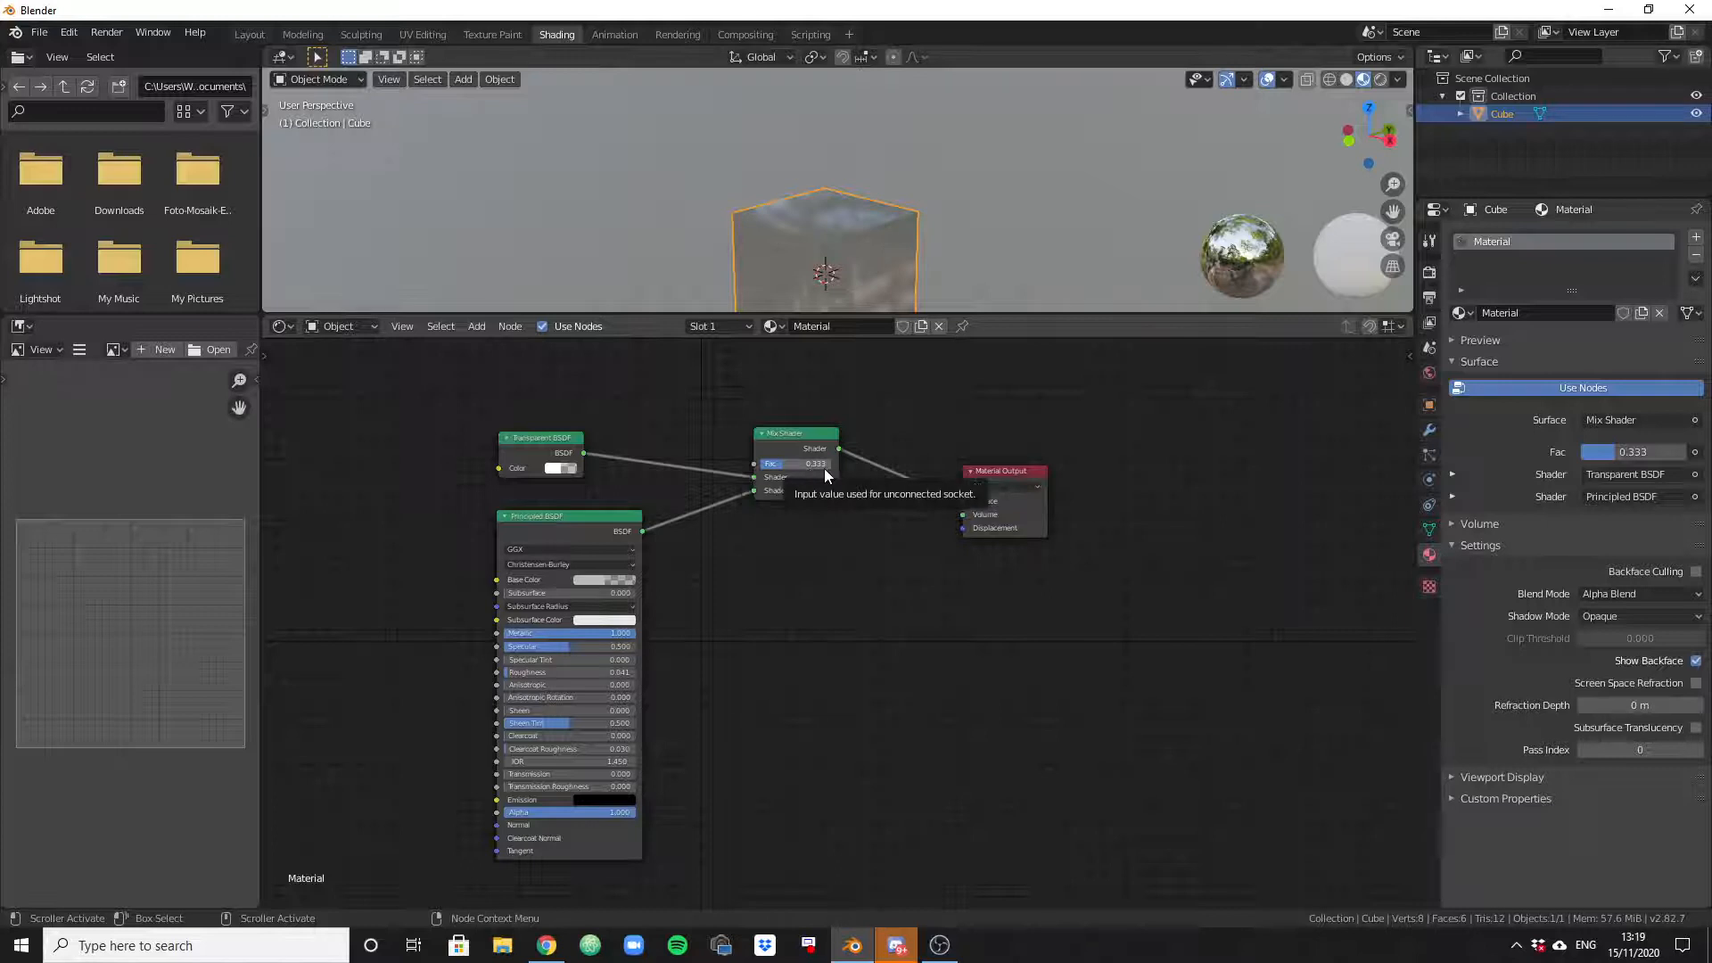
mouse_move(832, 619)
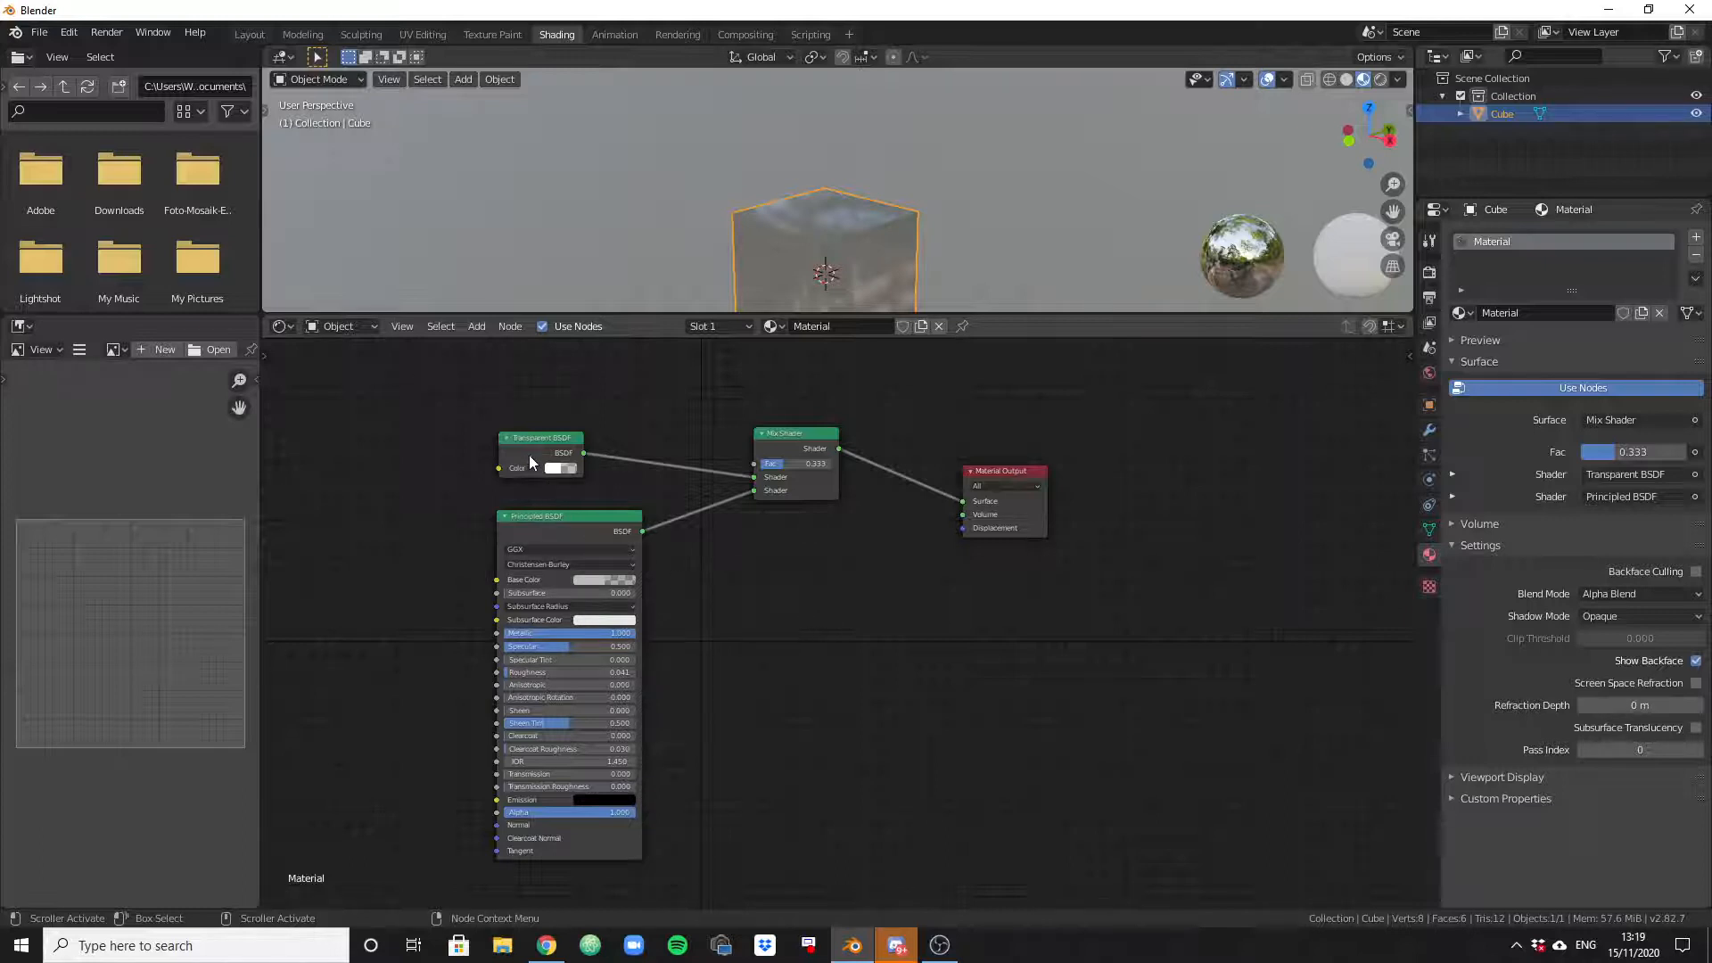
mouse_move(556, 471)
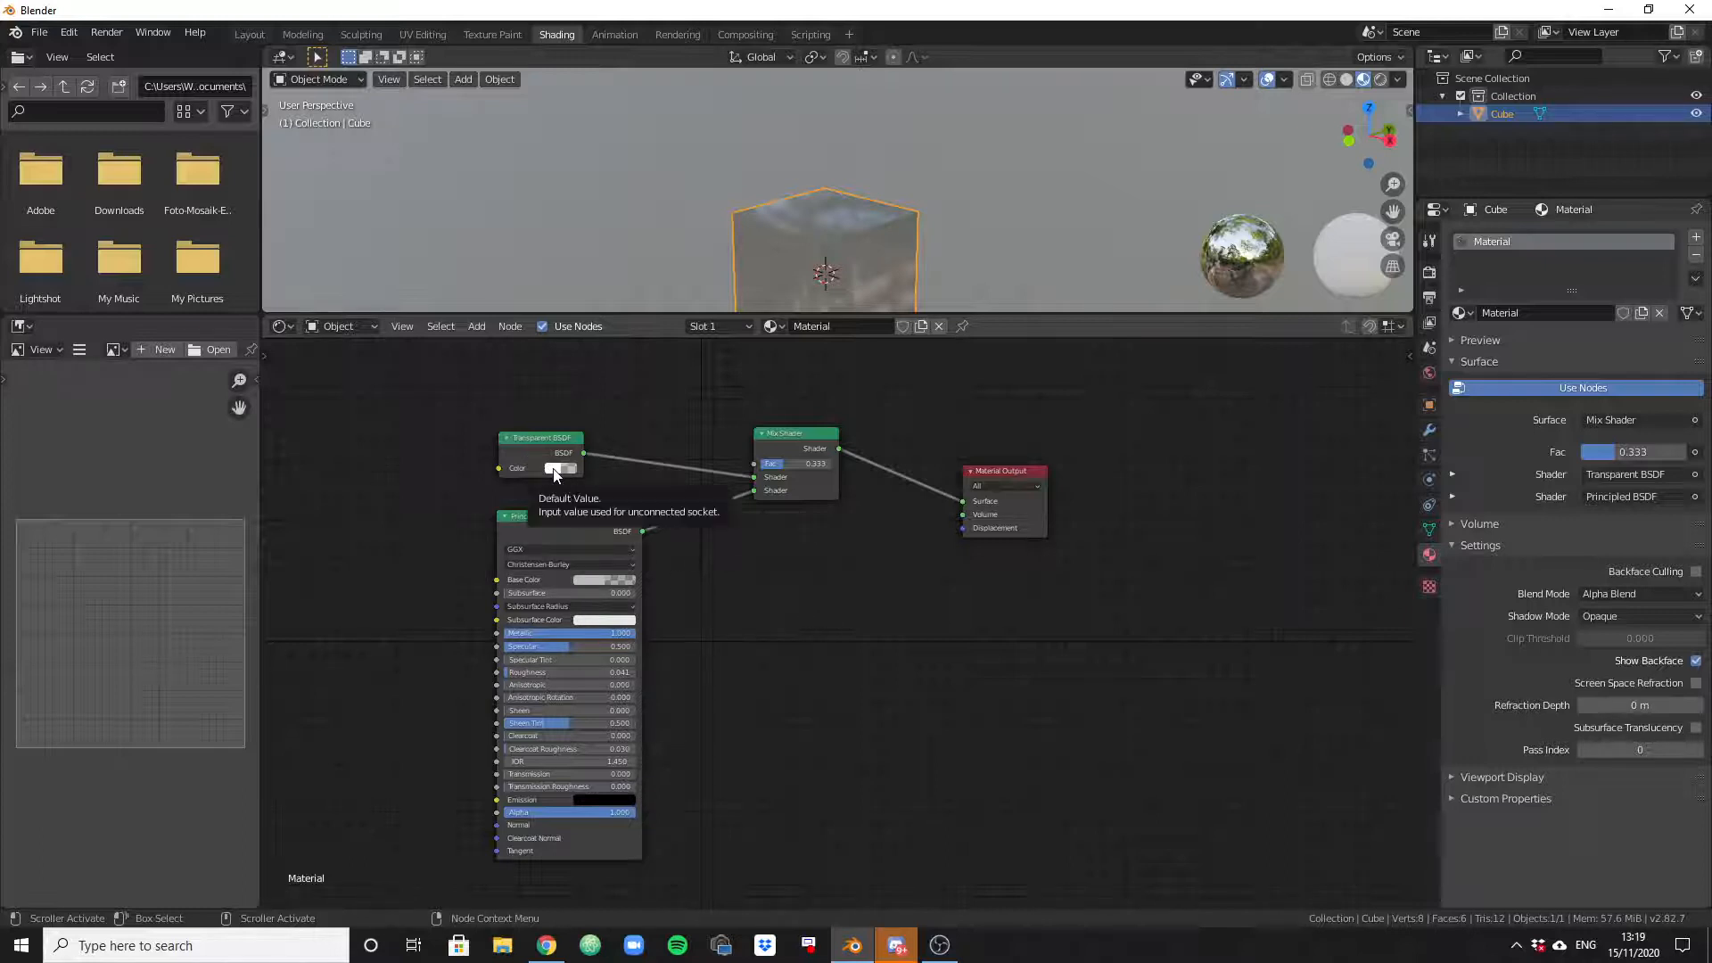
left_click(552, 468)
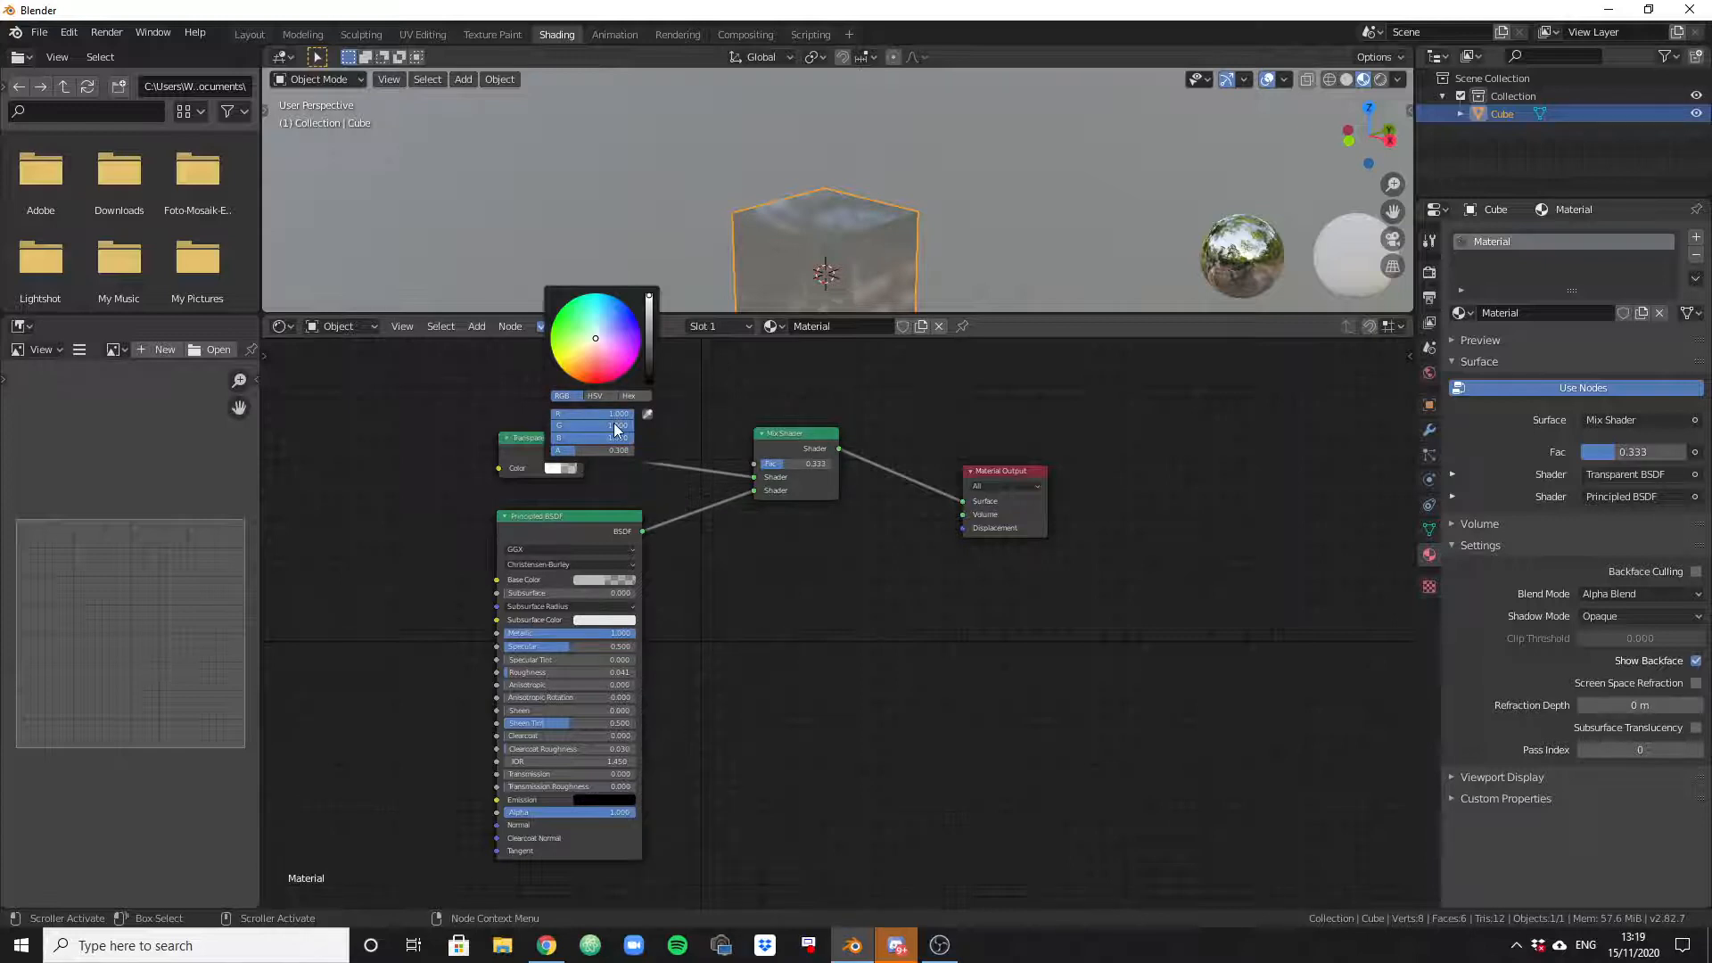
mouse_move(623, 463)
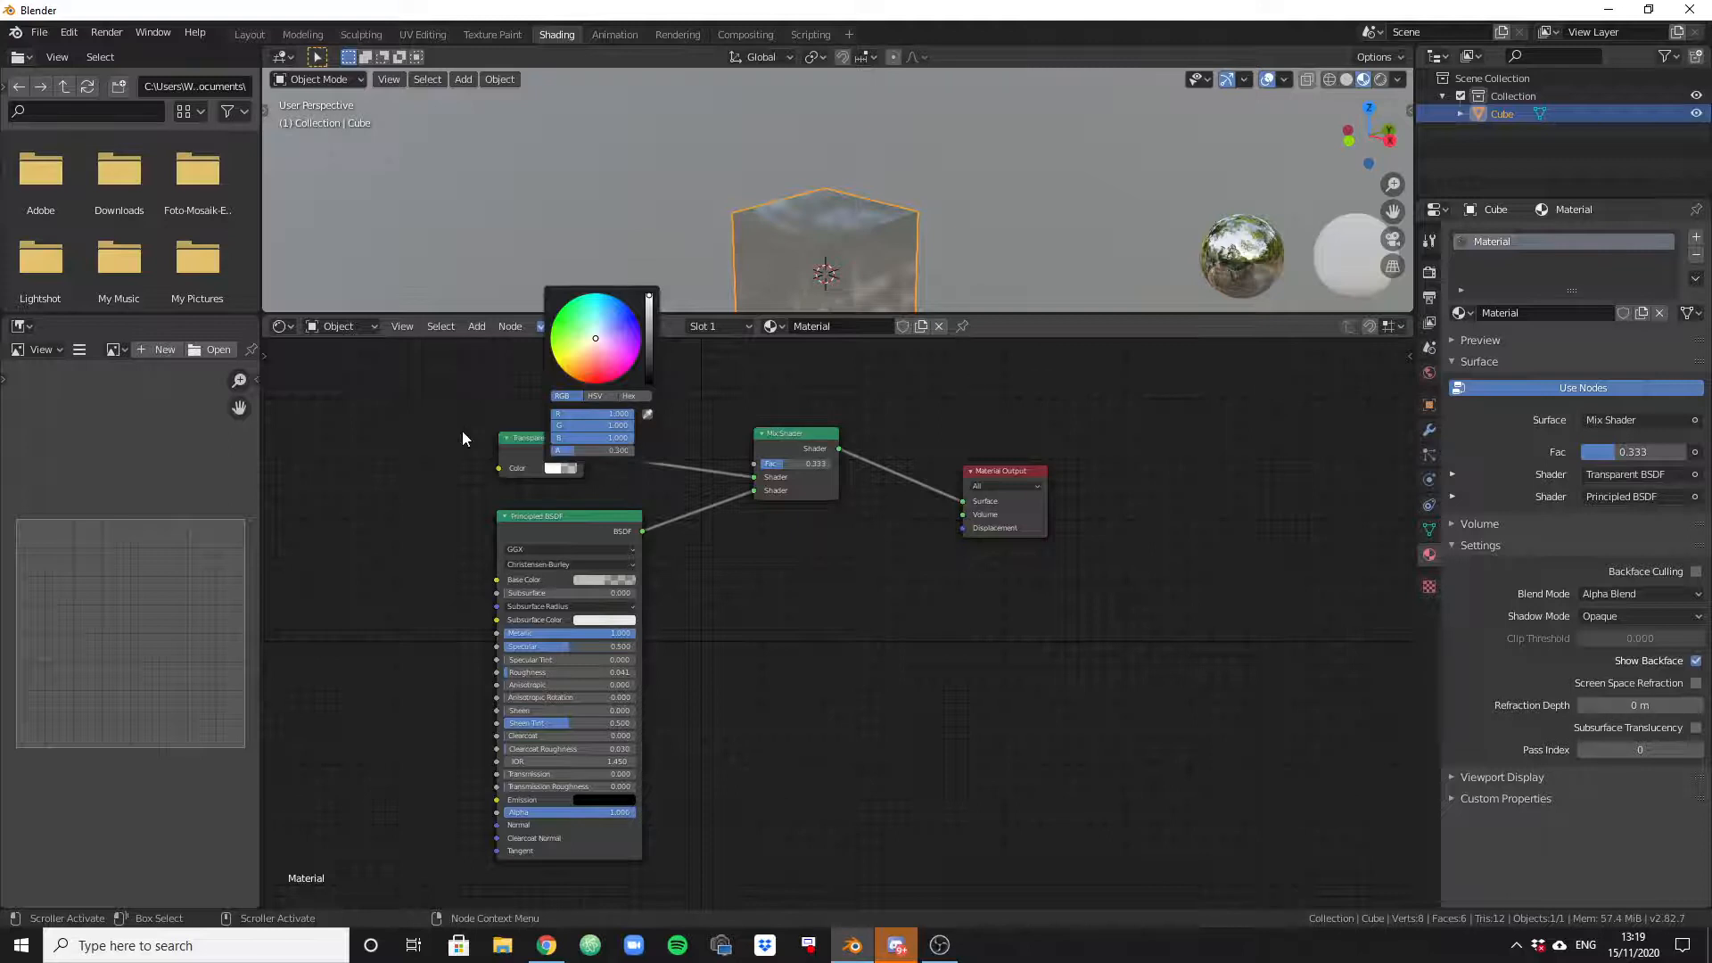
left_click(677, 608)
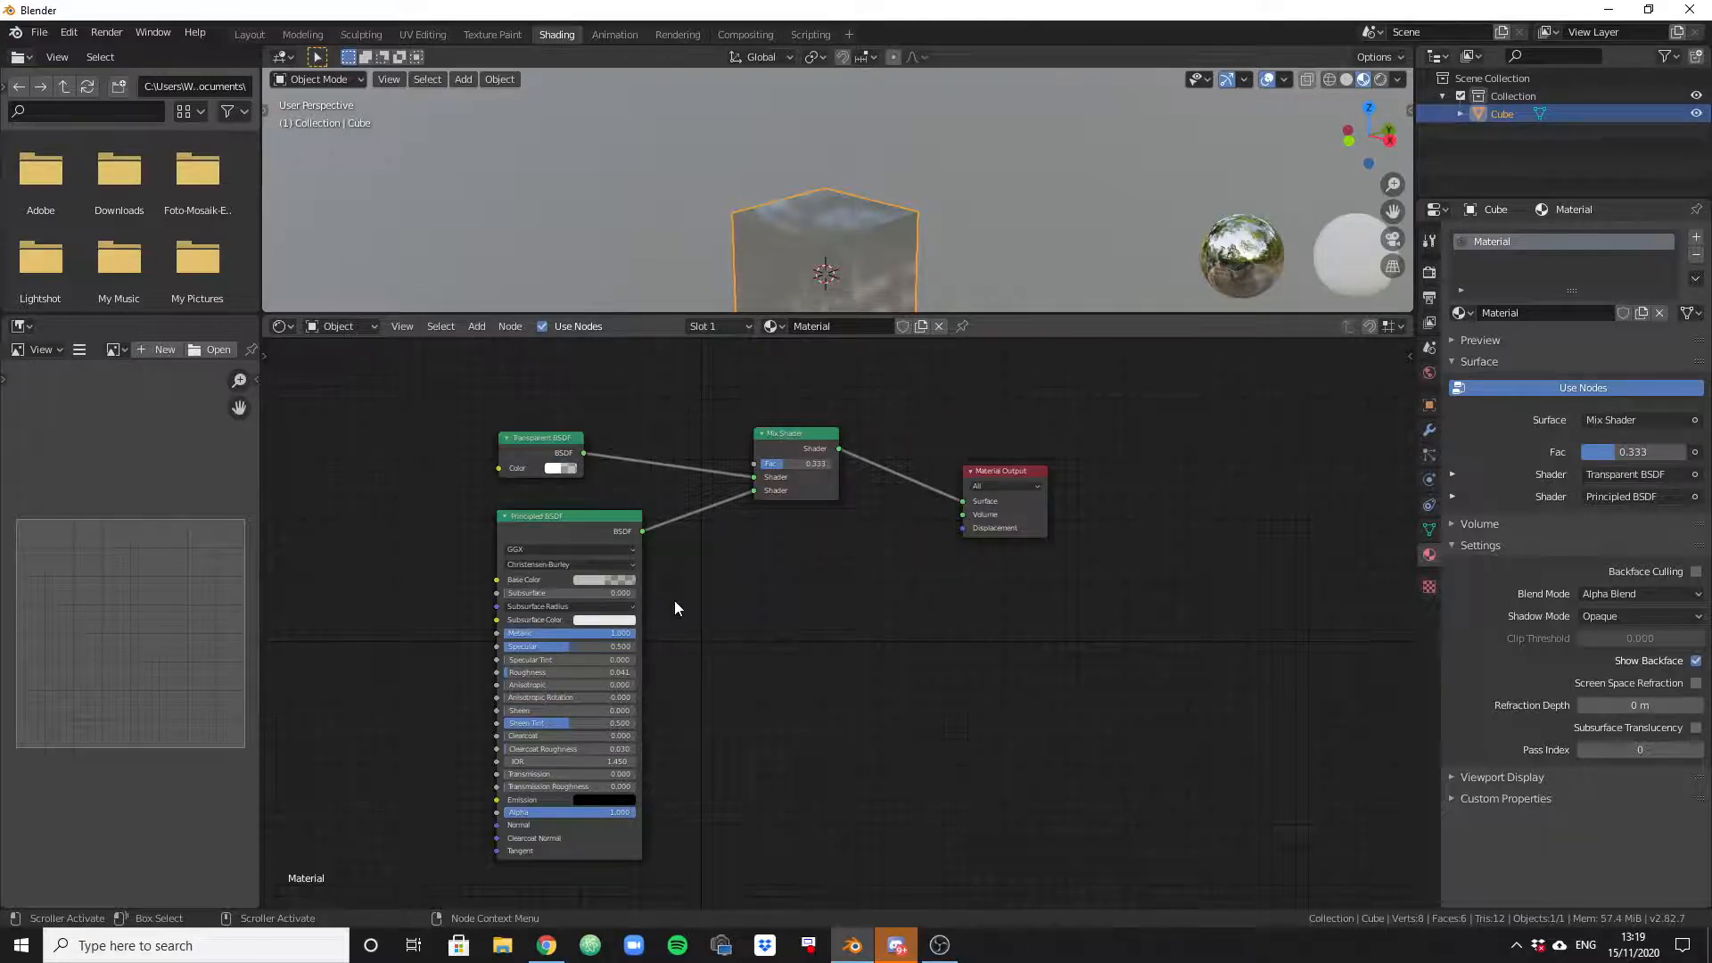
left_click(558, 468)
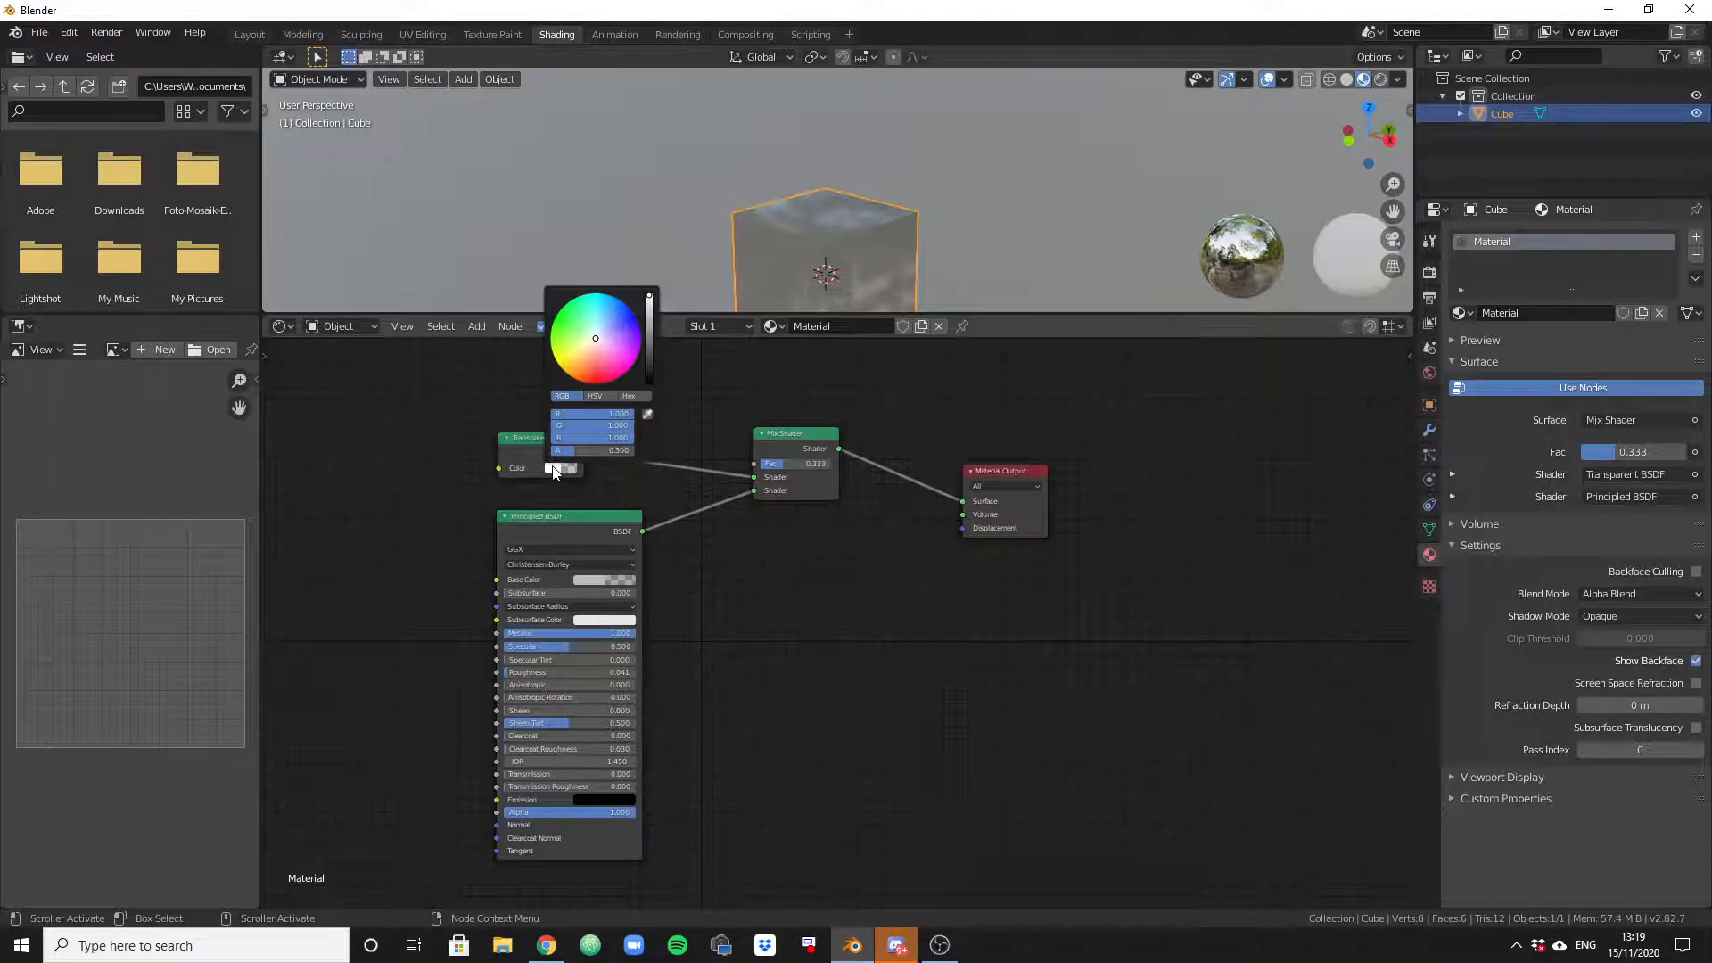
left_click(706, 643)
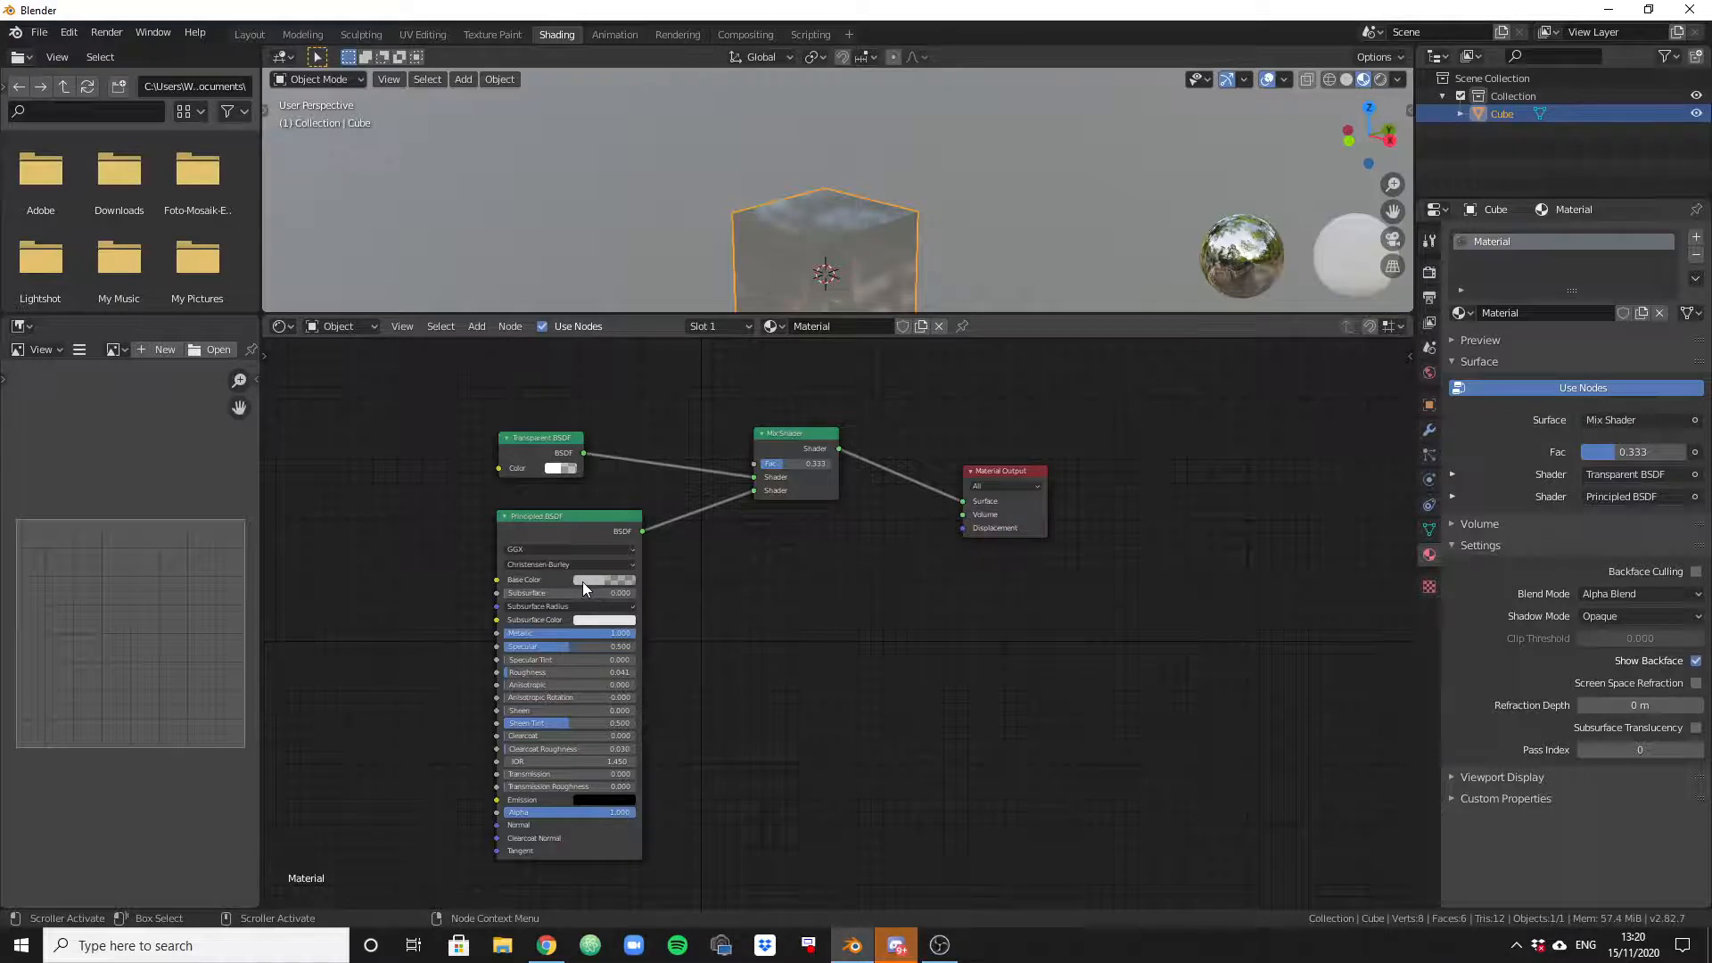
left_click(602, 578)
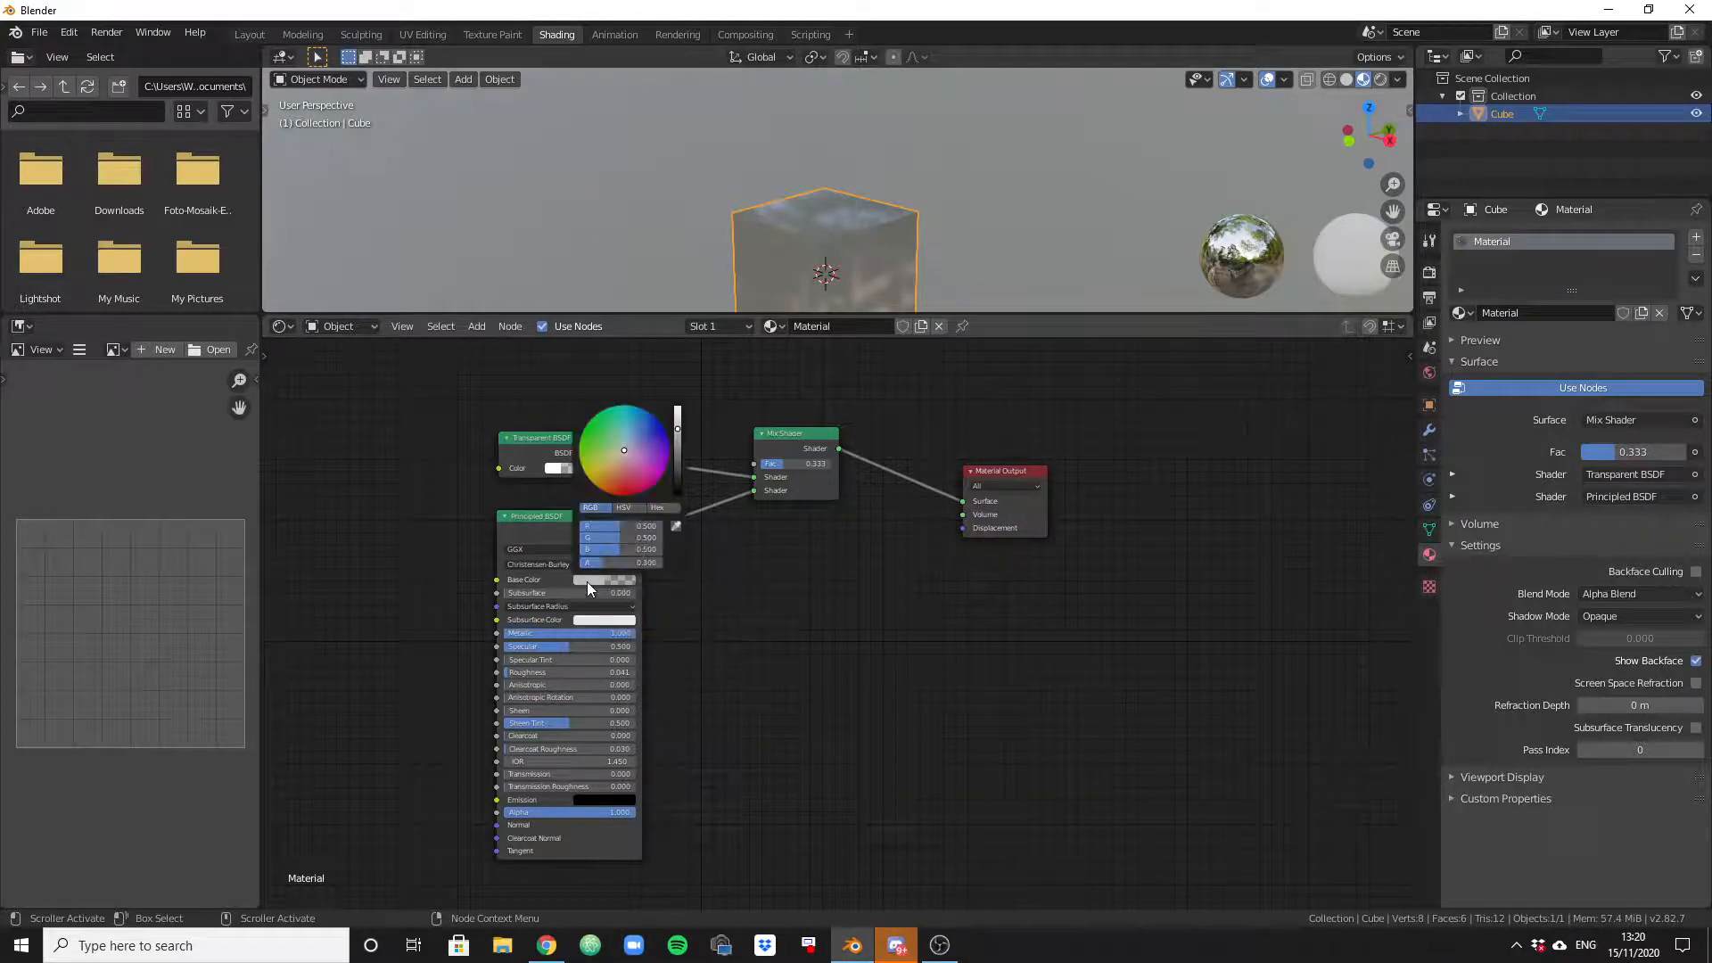
left_click(665, 593)
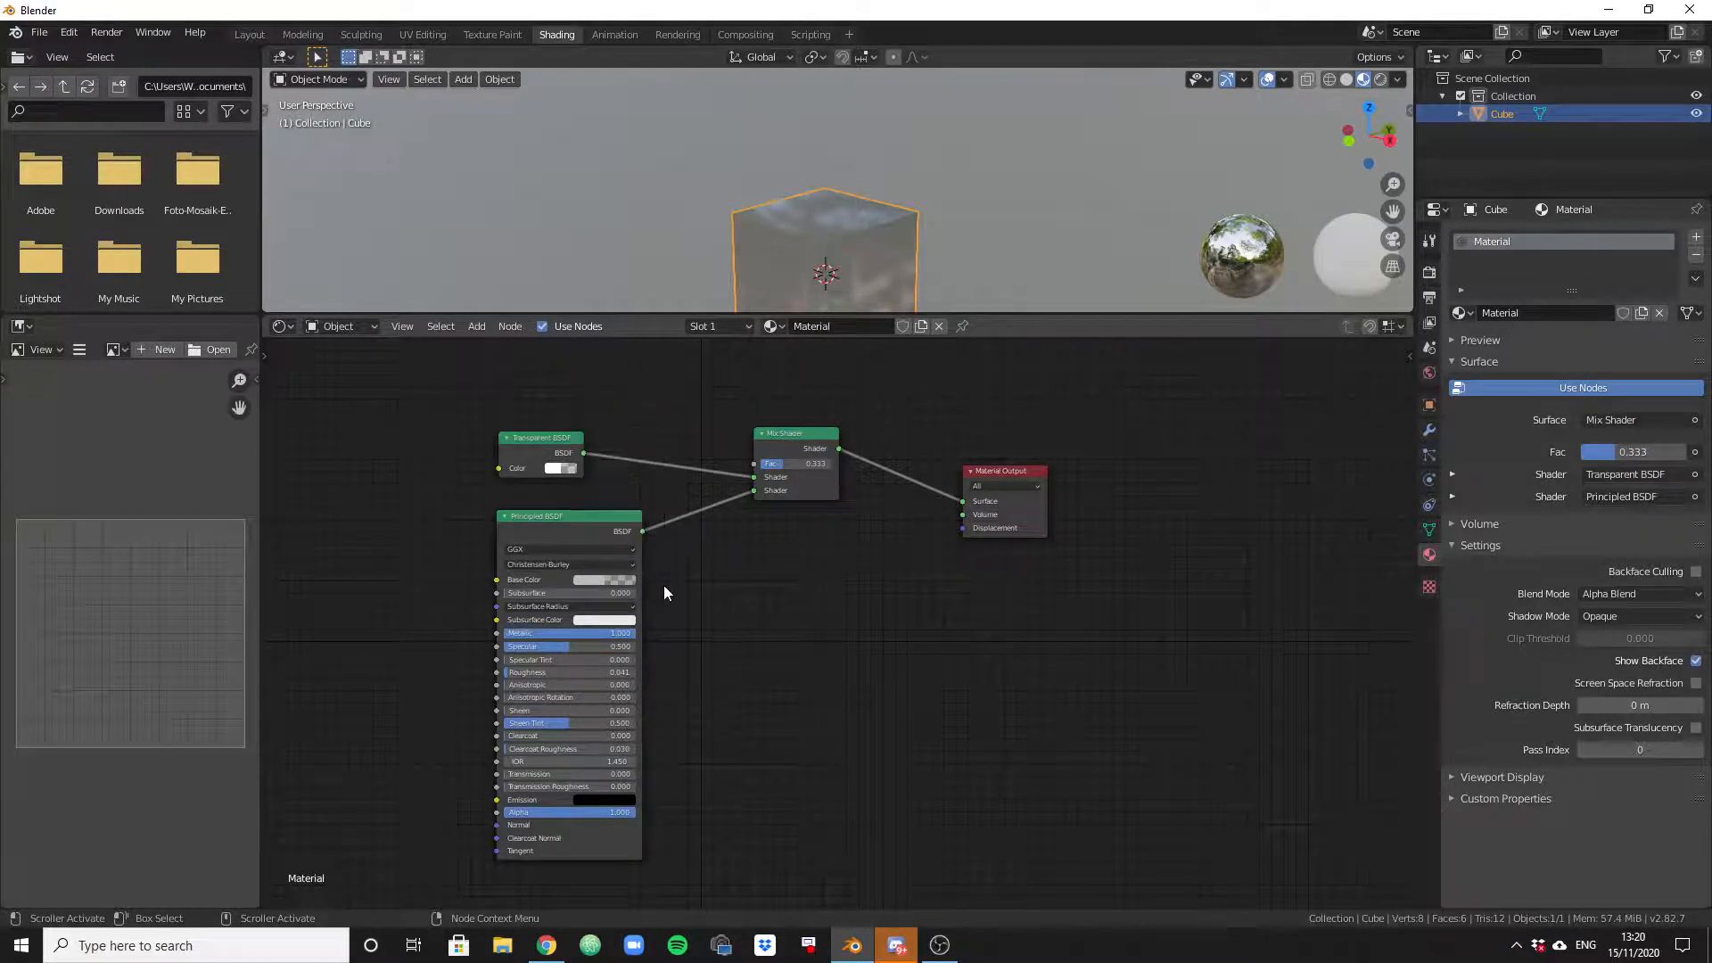
left_click(601, 580)
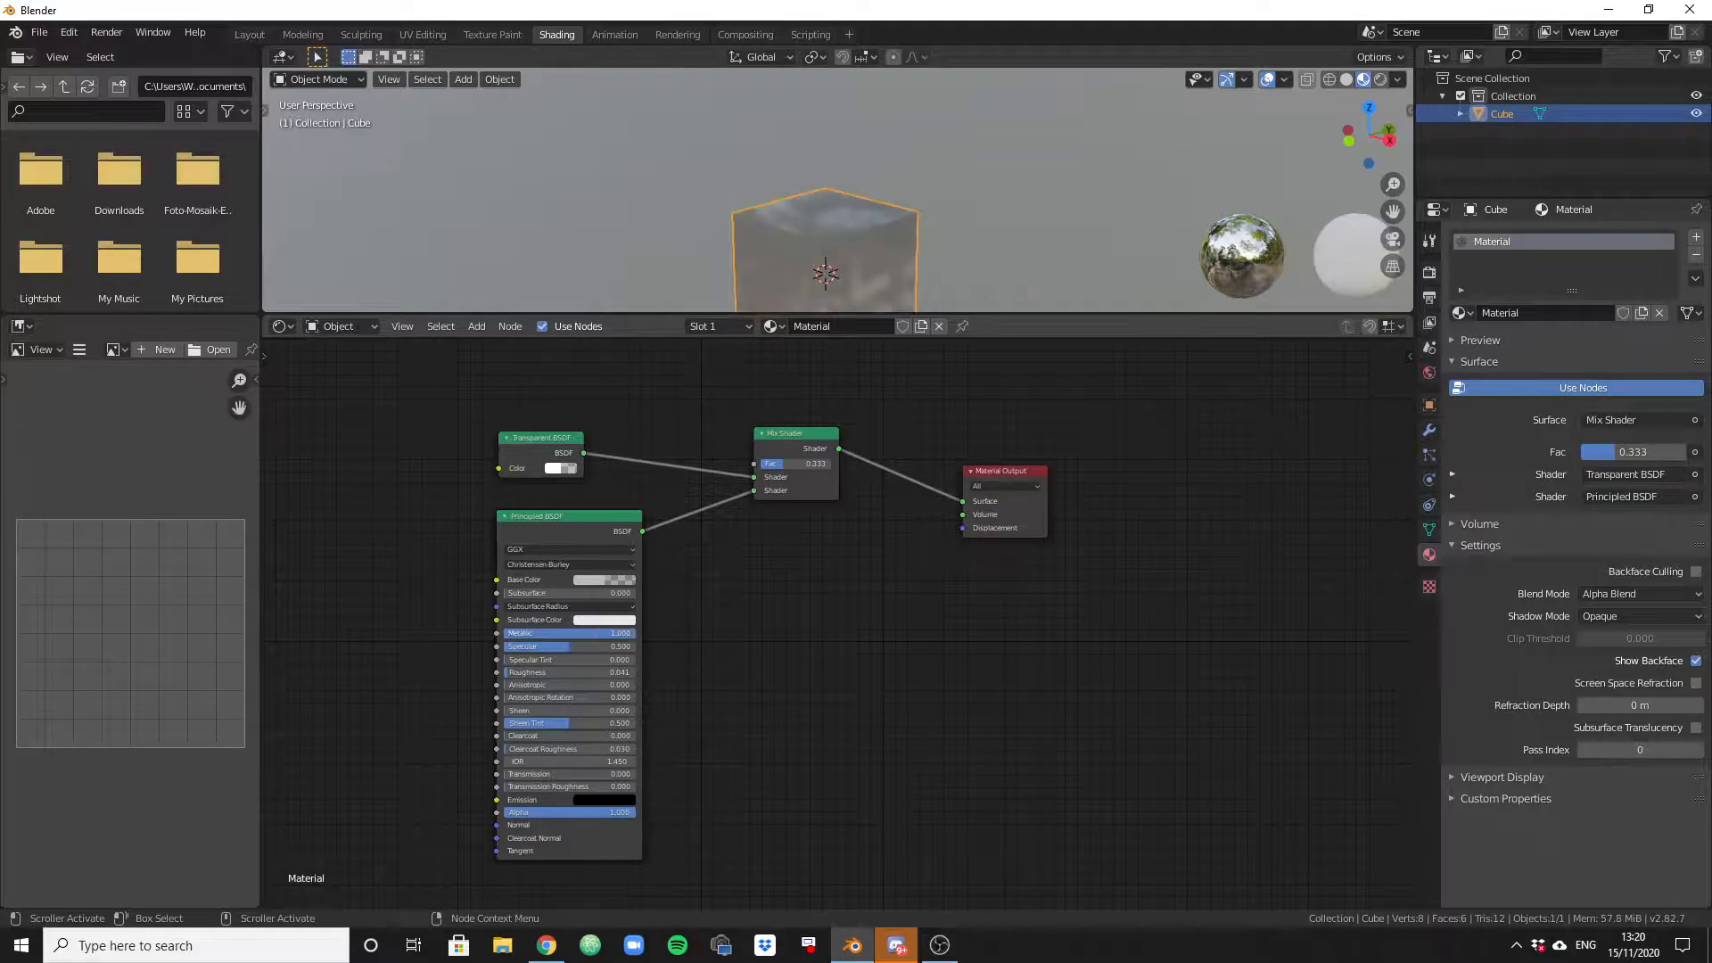
mouse_move(567, 653)
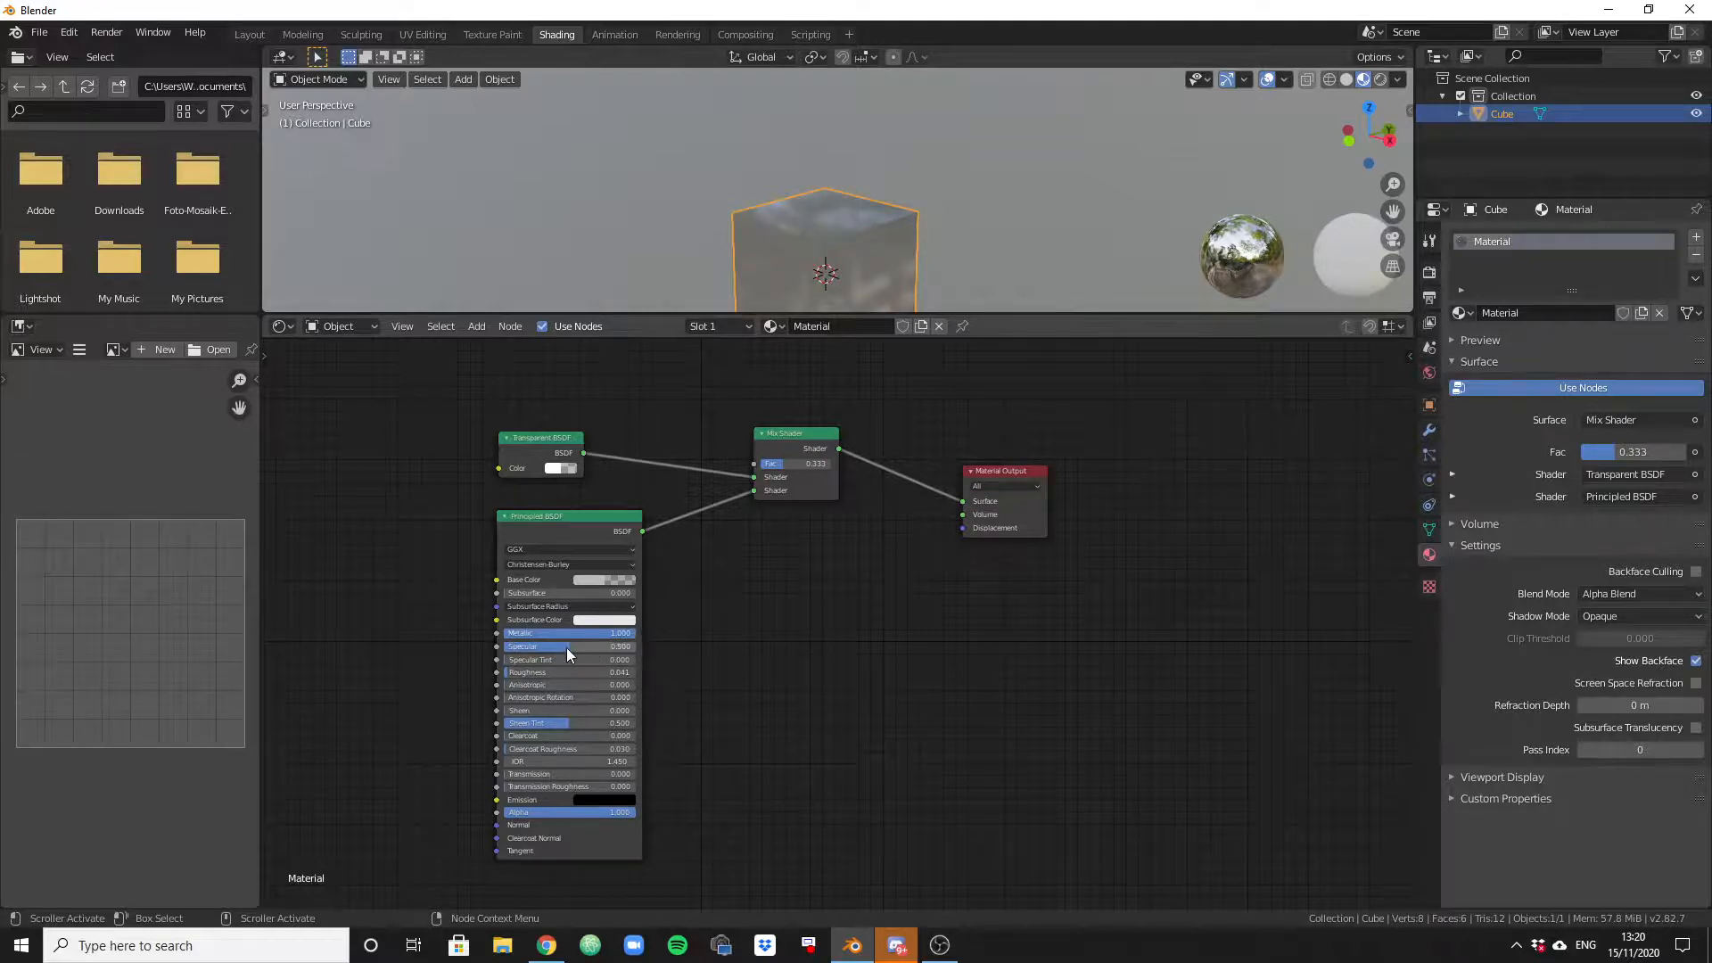
mouse_move(567, 649)
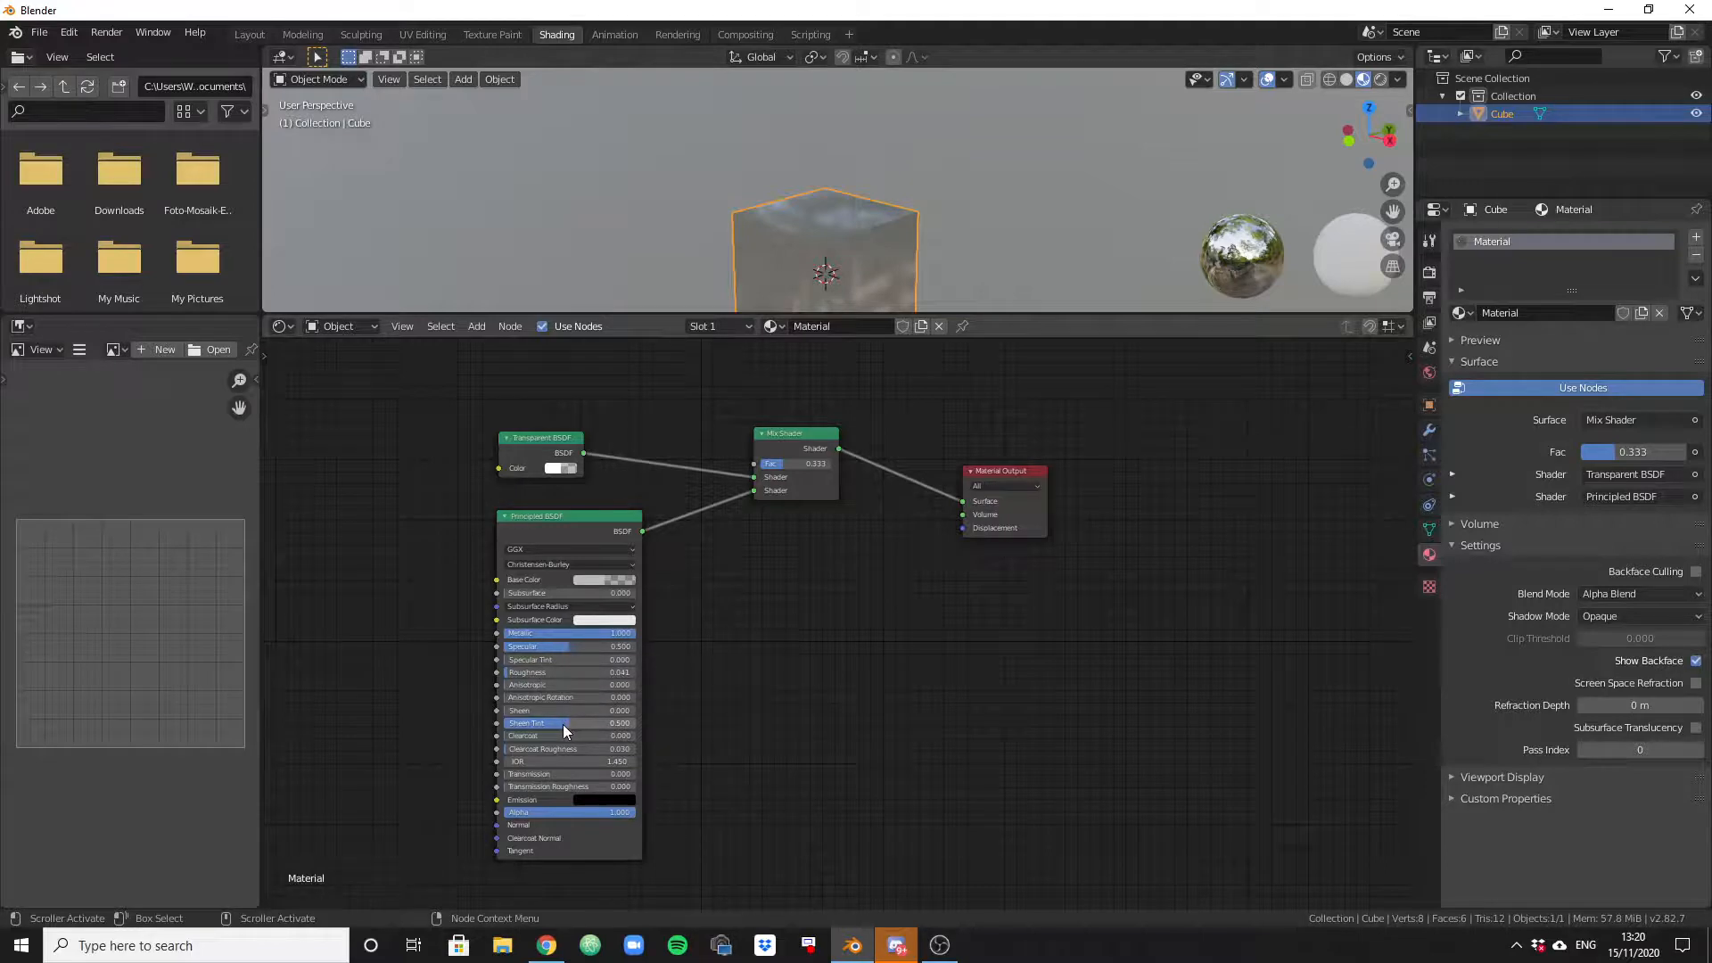
mouse_move(556, 679)
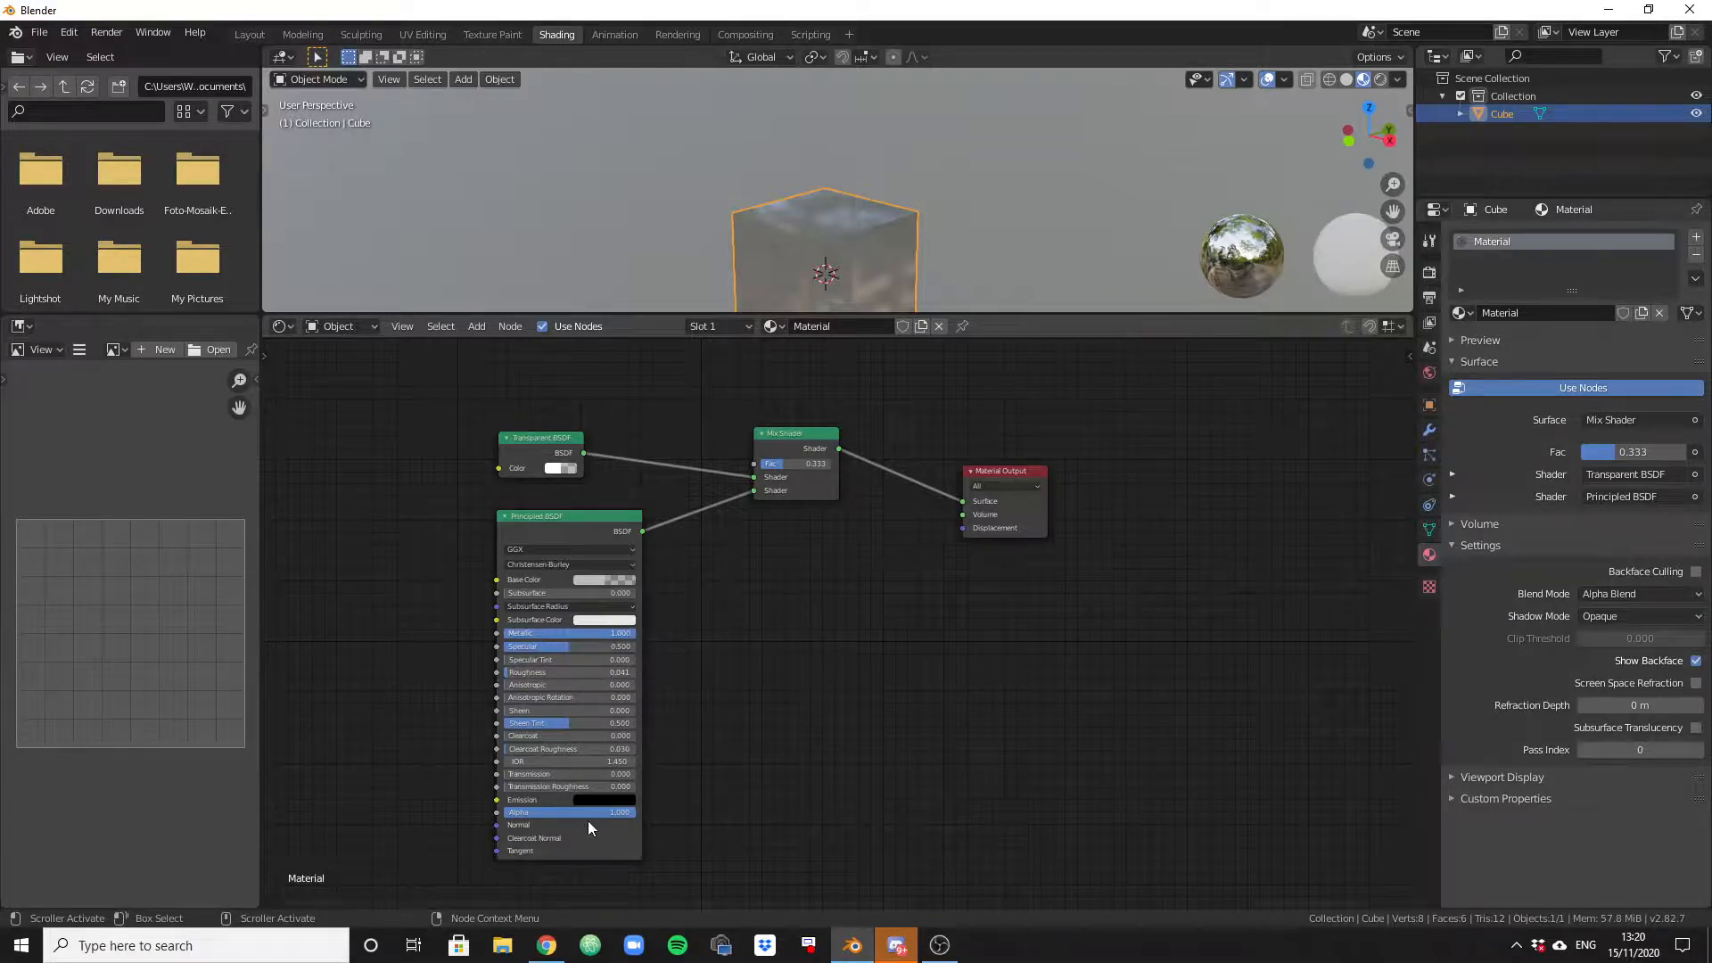
mouse_move(646, 827)
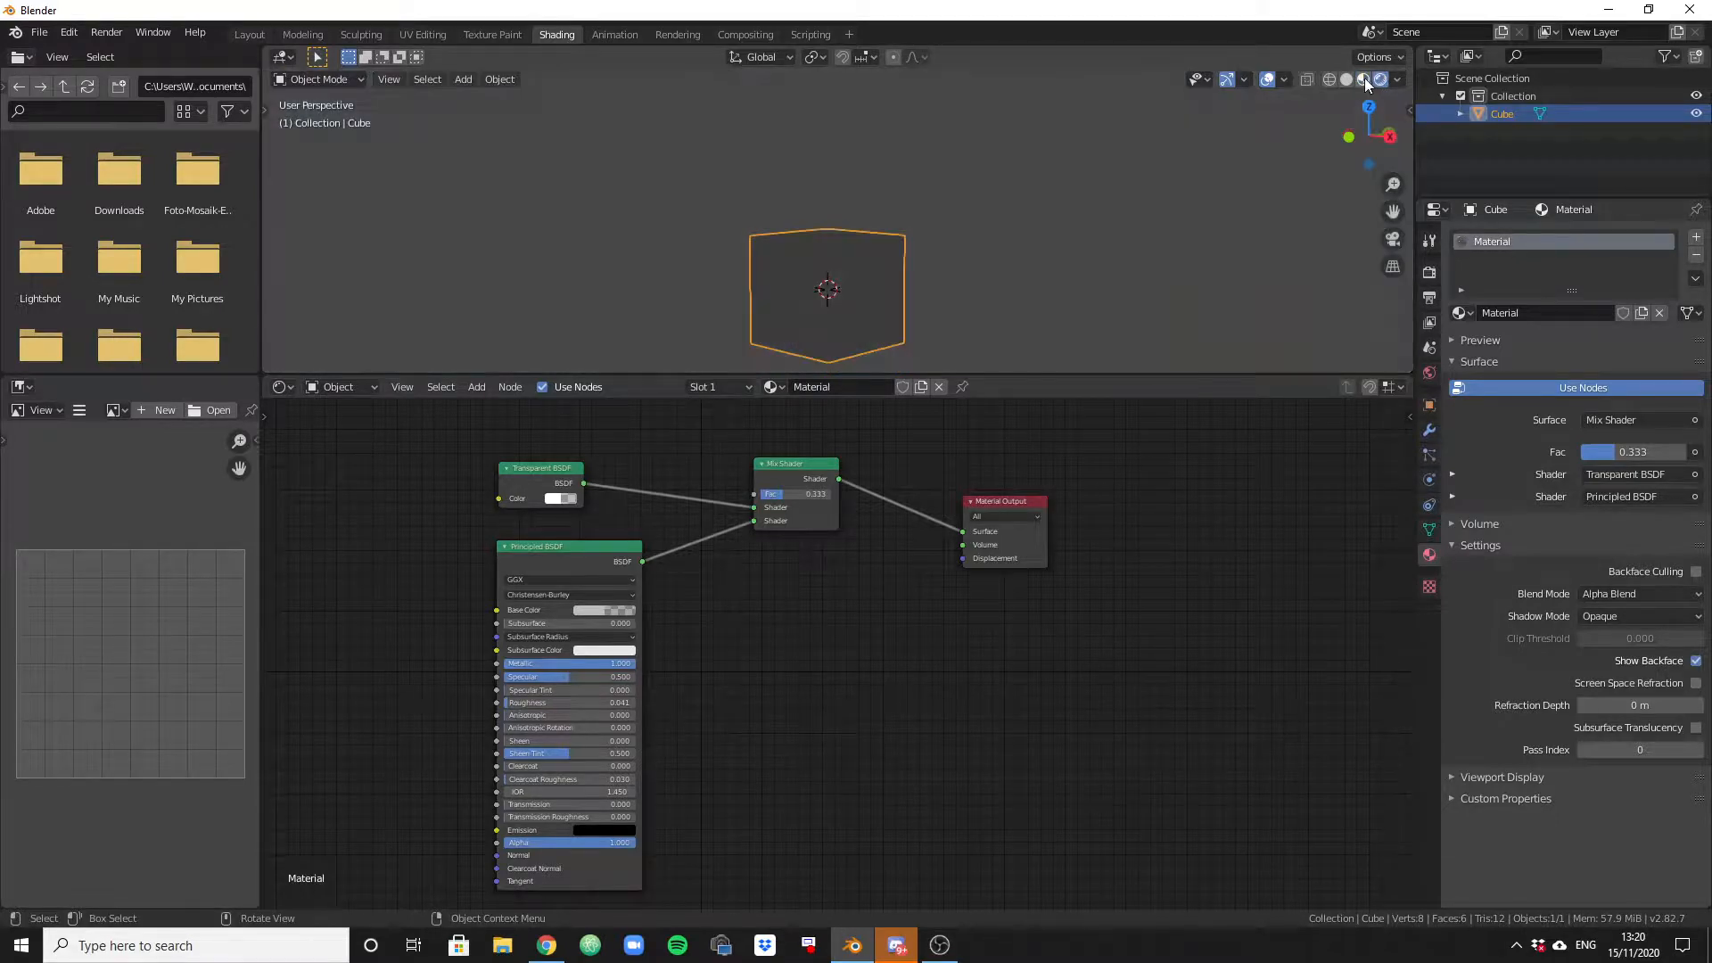
Set the viewport shading to Material Preview to show the see-through cube
left_click(1363, 80)
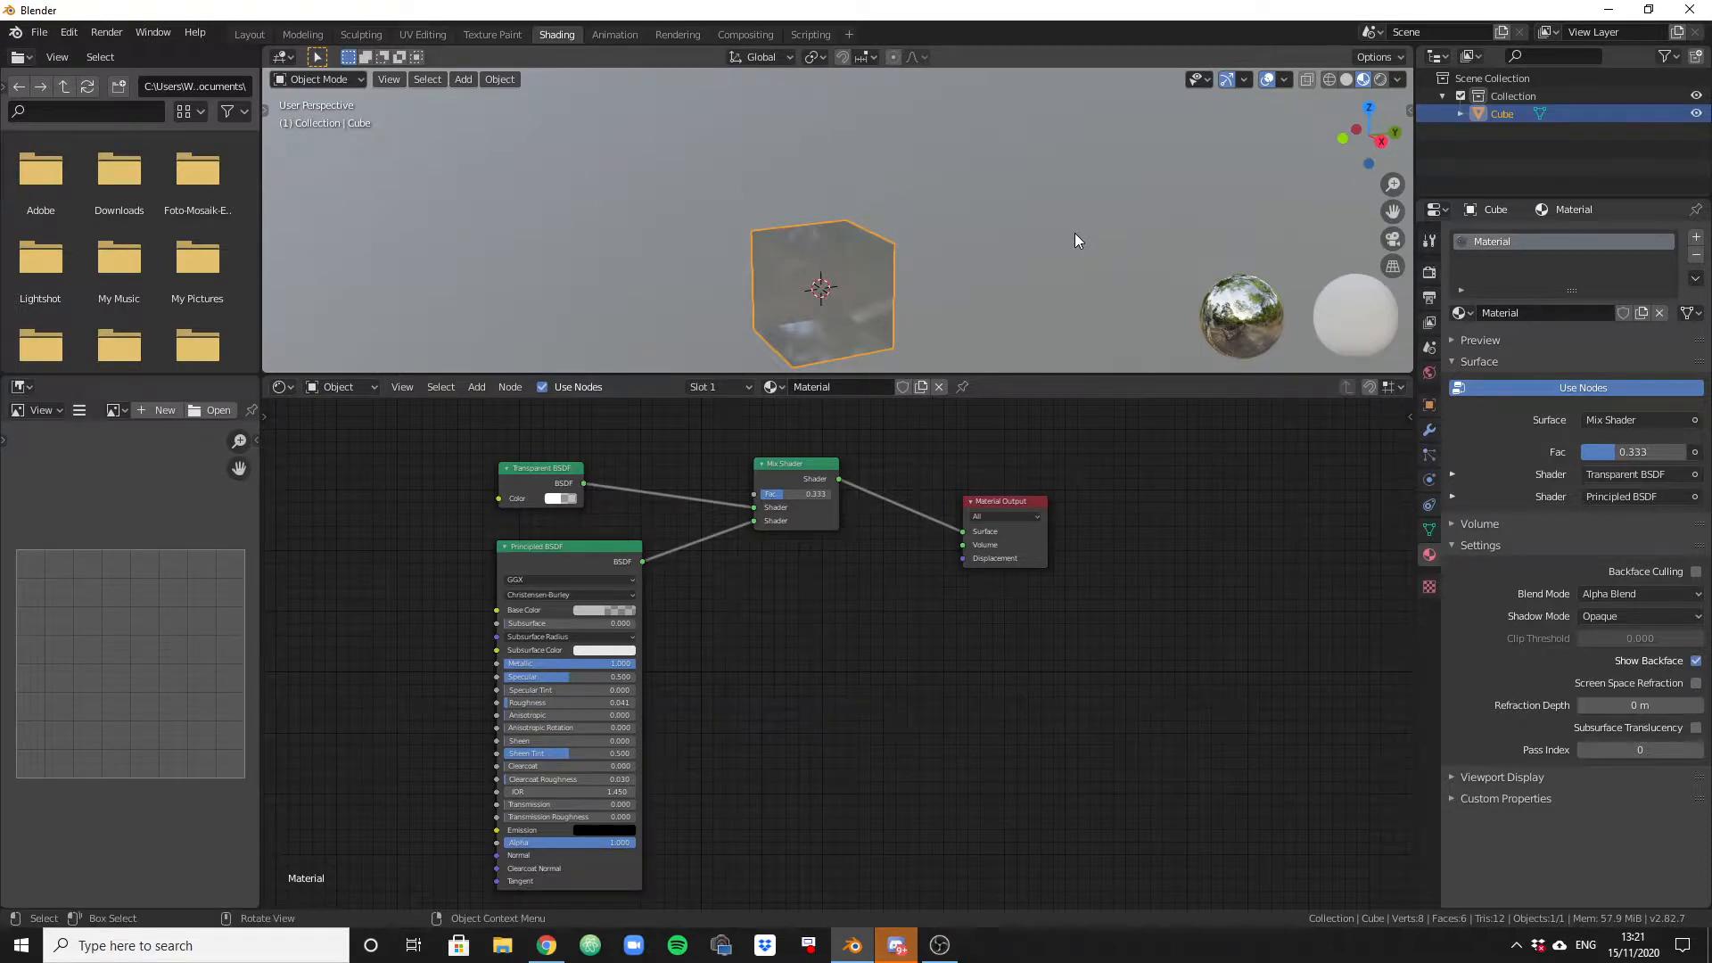
mouse_move(1072, 242)
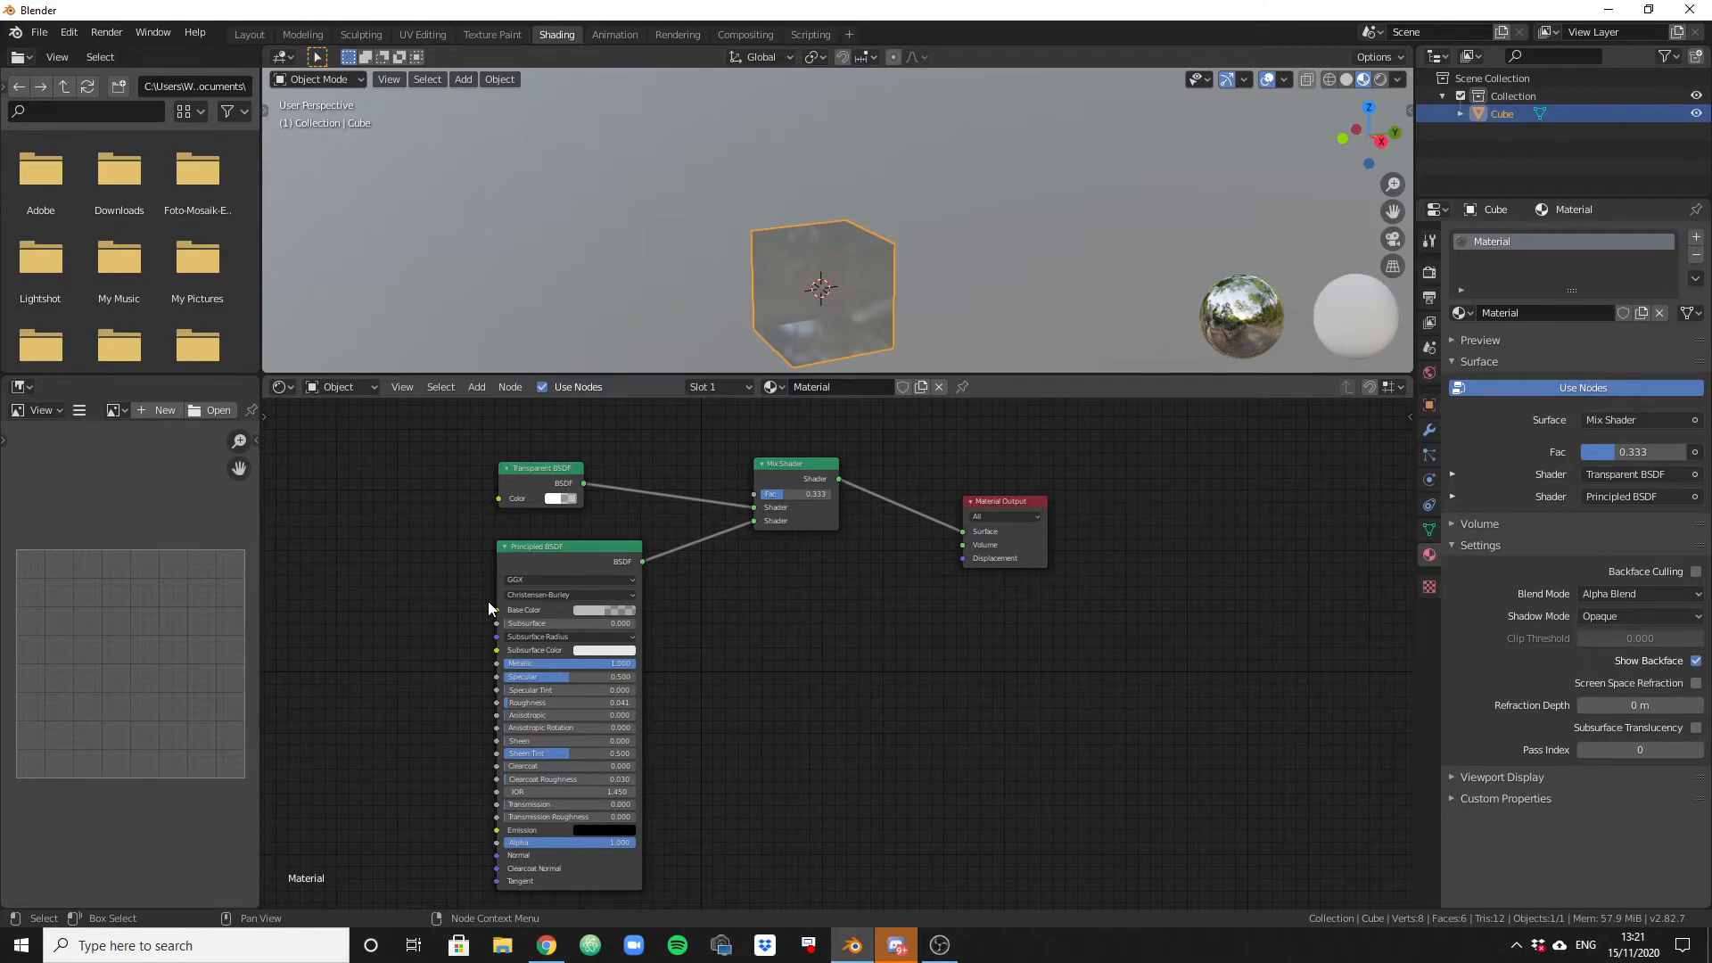
mouse_move(475, 608)
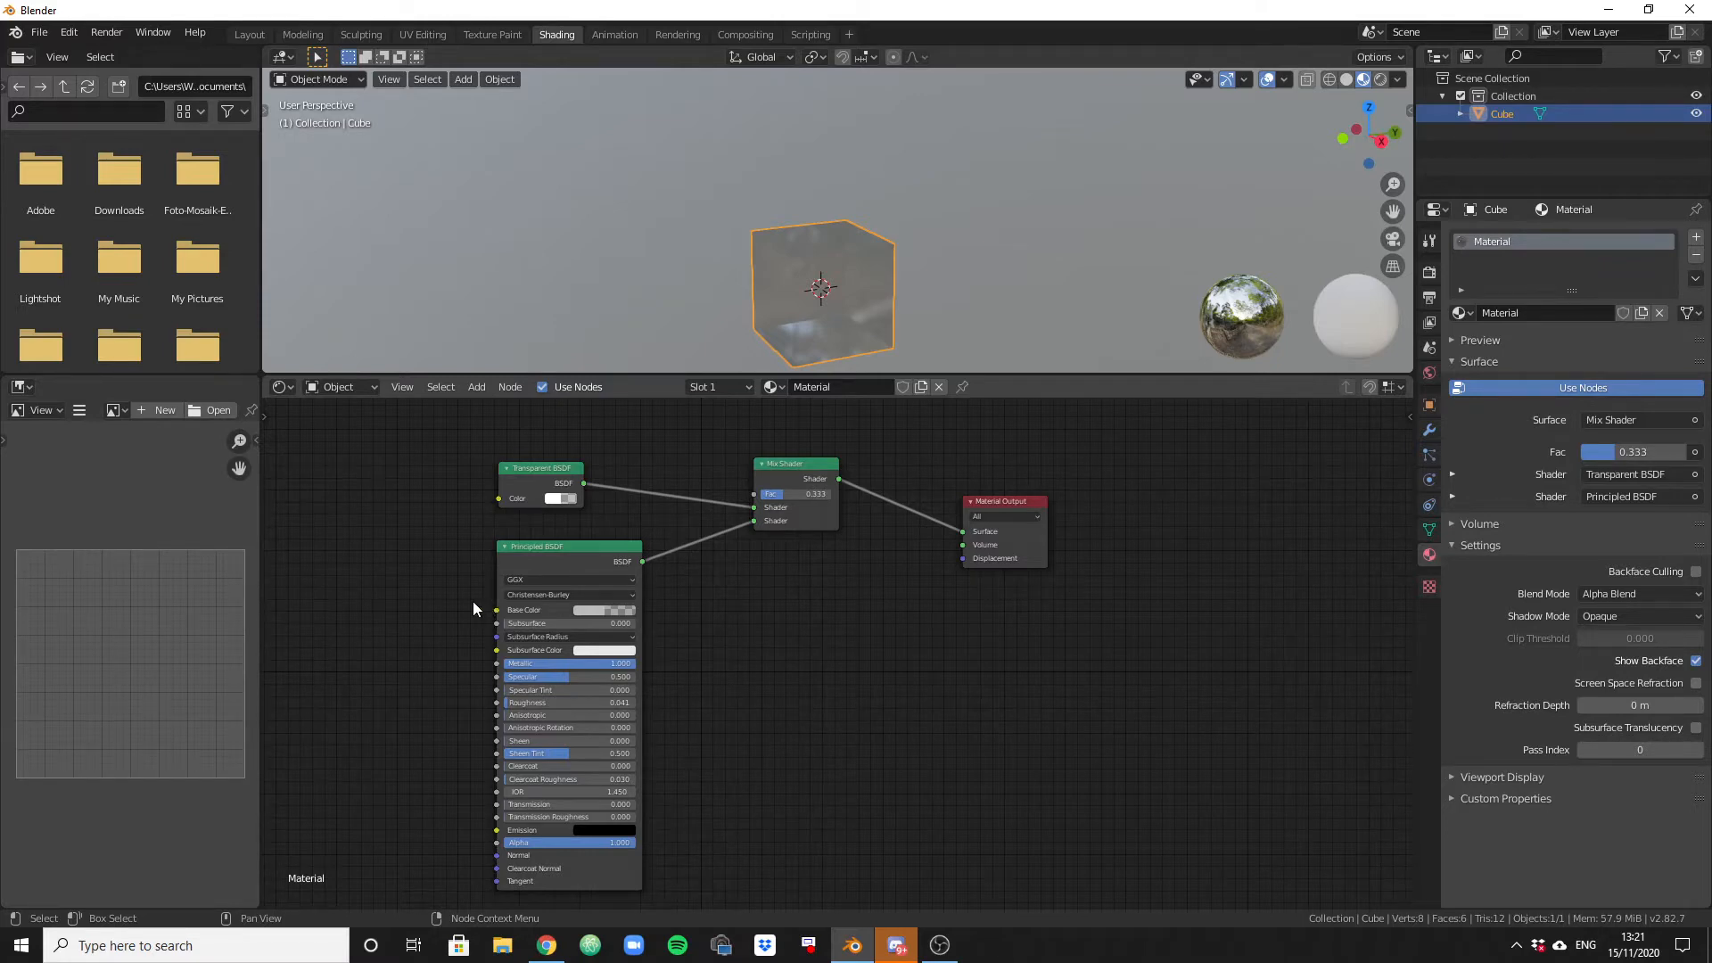